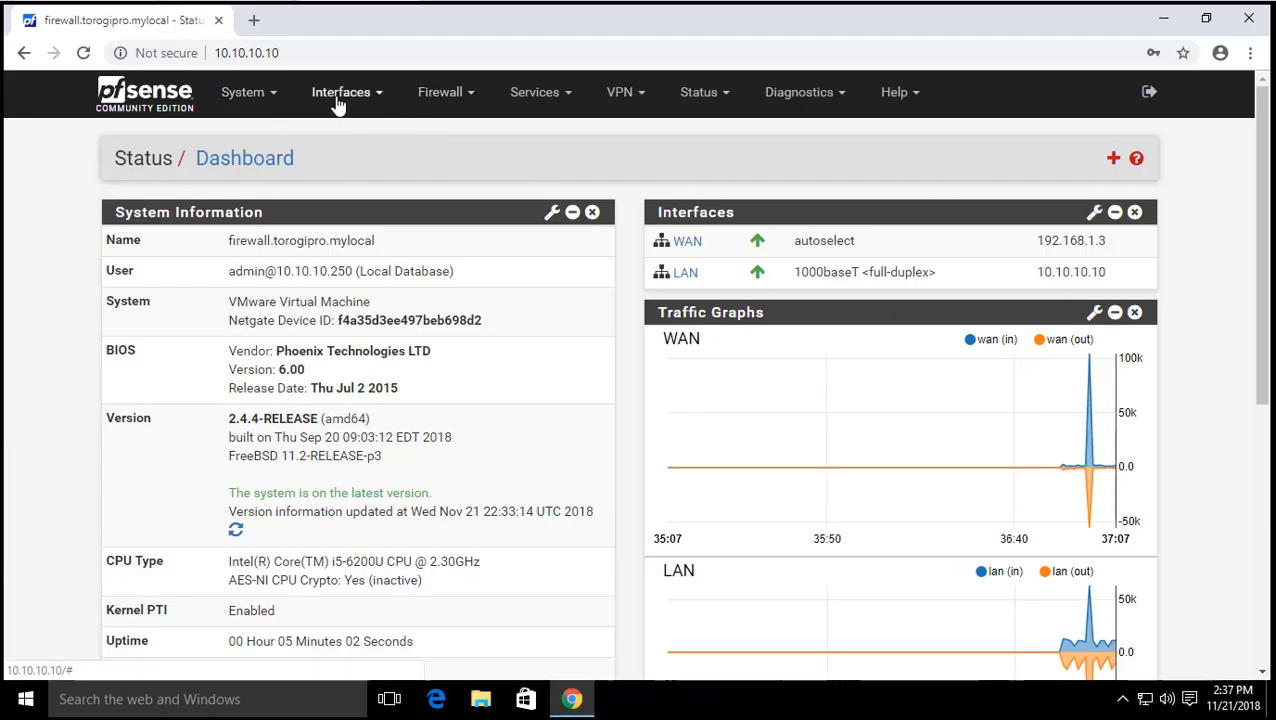
- Start the dedicated-links traffic shaper wizard from Firewall > Traffic Shaper > Wizards
left_click(440, 92)
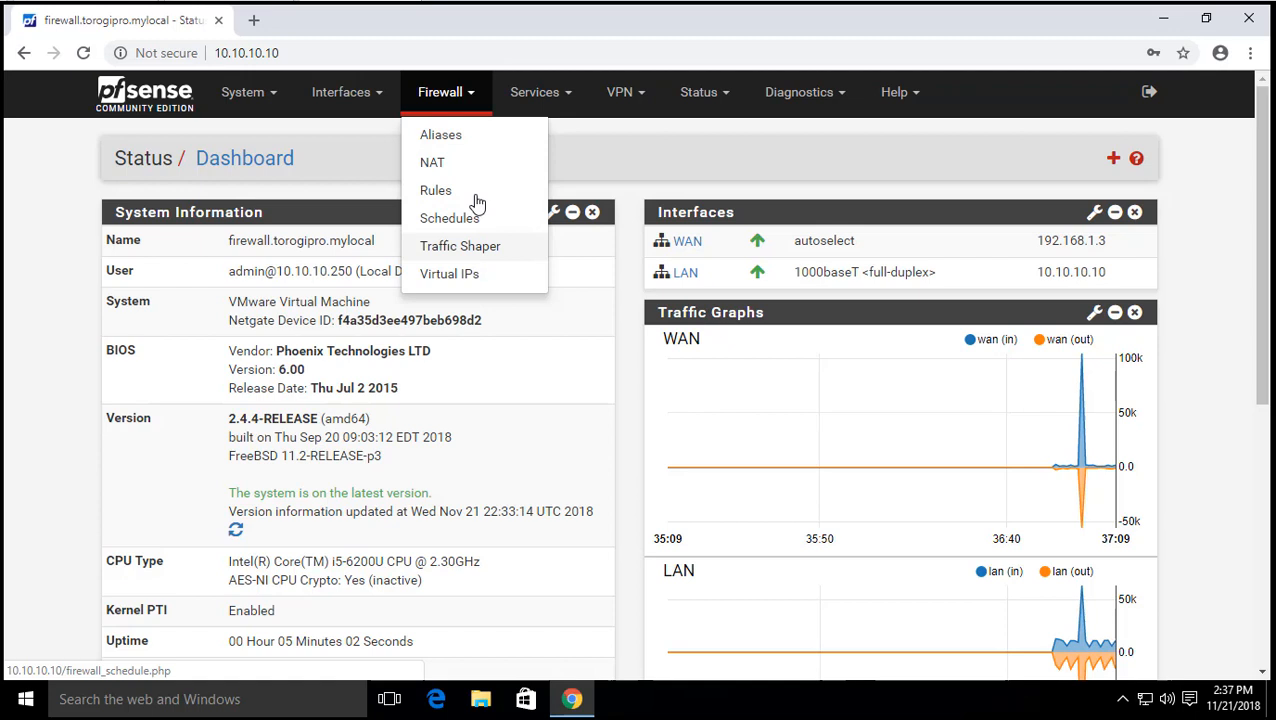
left_click(460, 246)
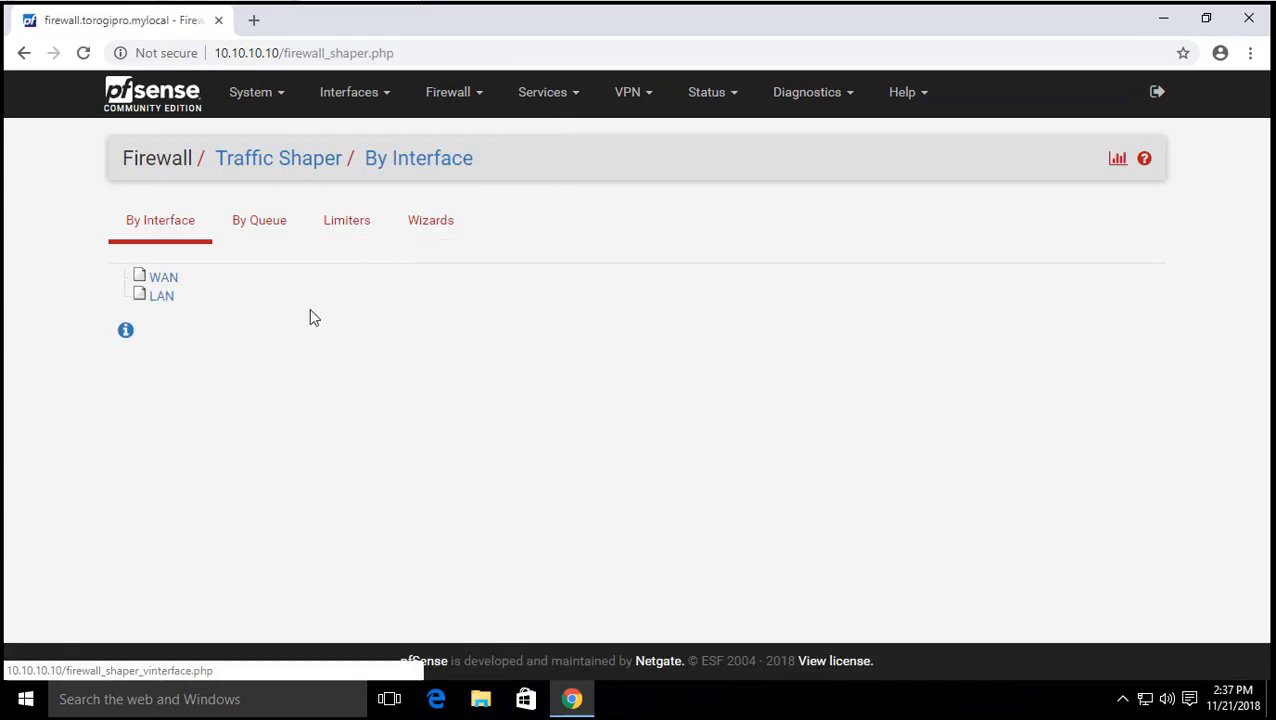
mouse_move(430, 220)
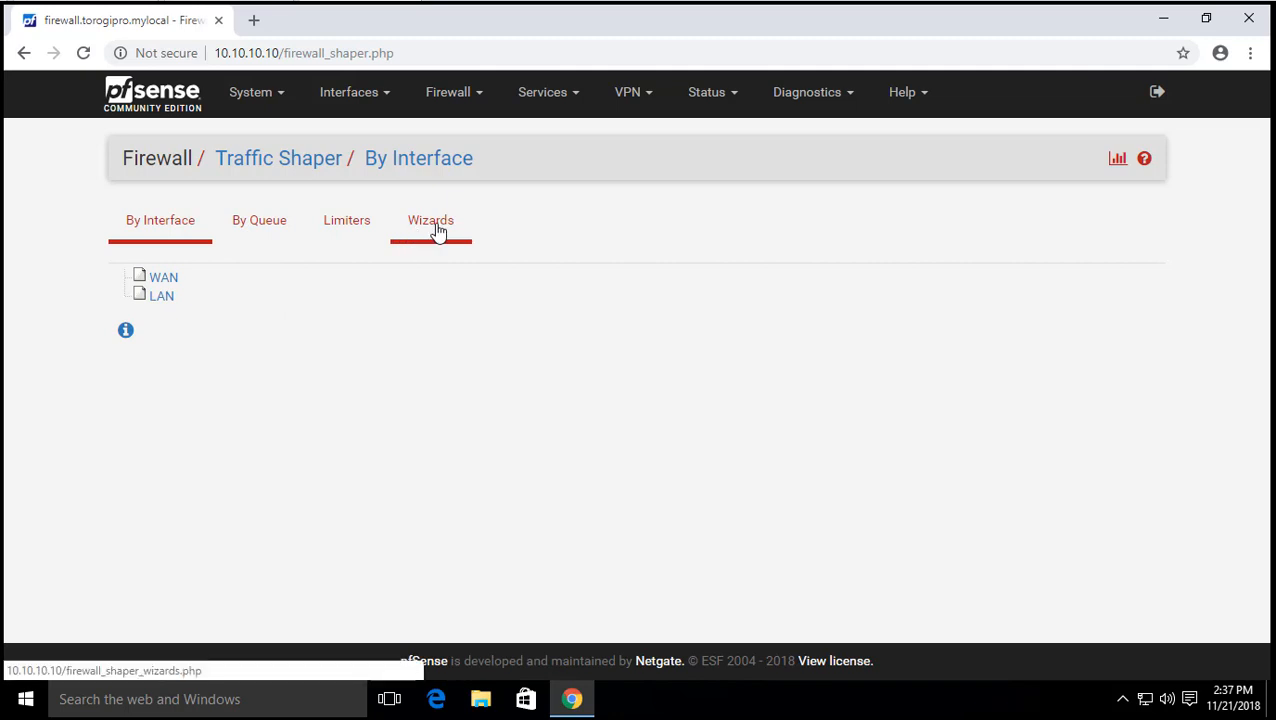
left_click(430, 220)
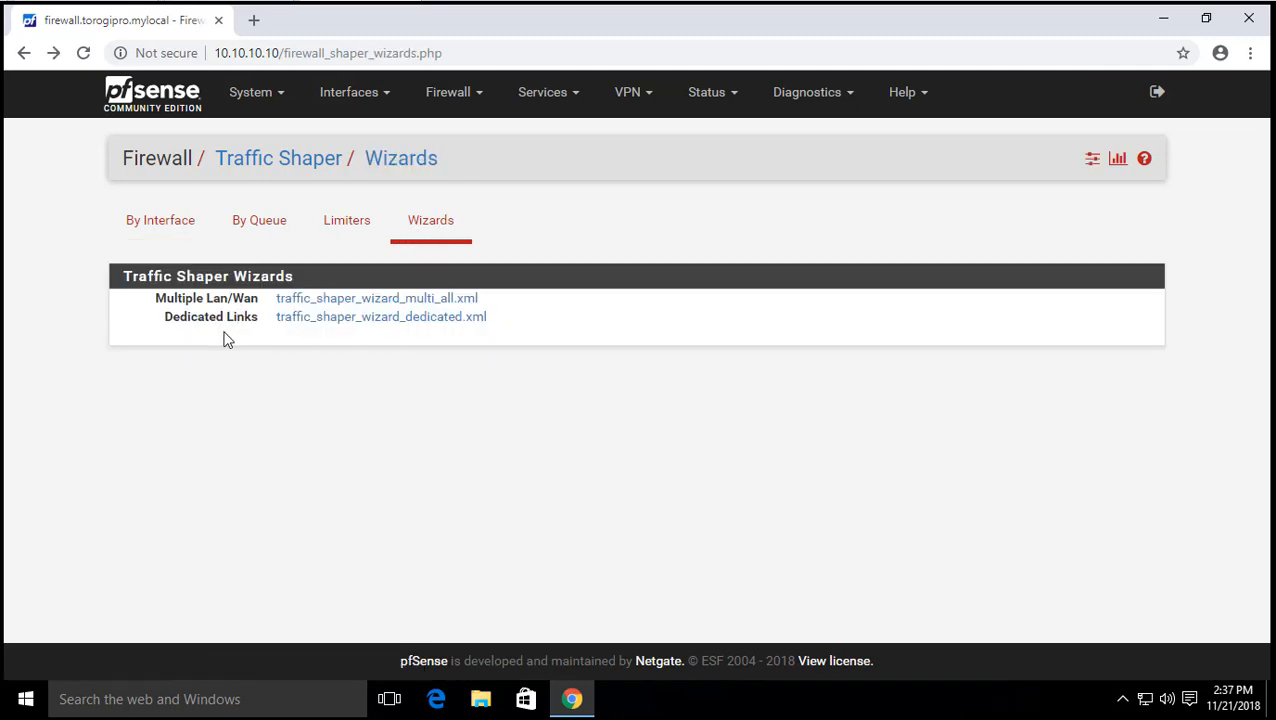
mouse_move(268, 330)
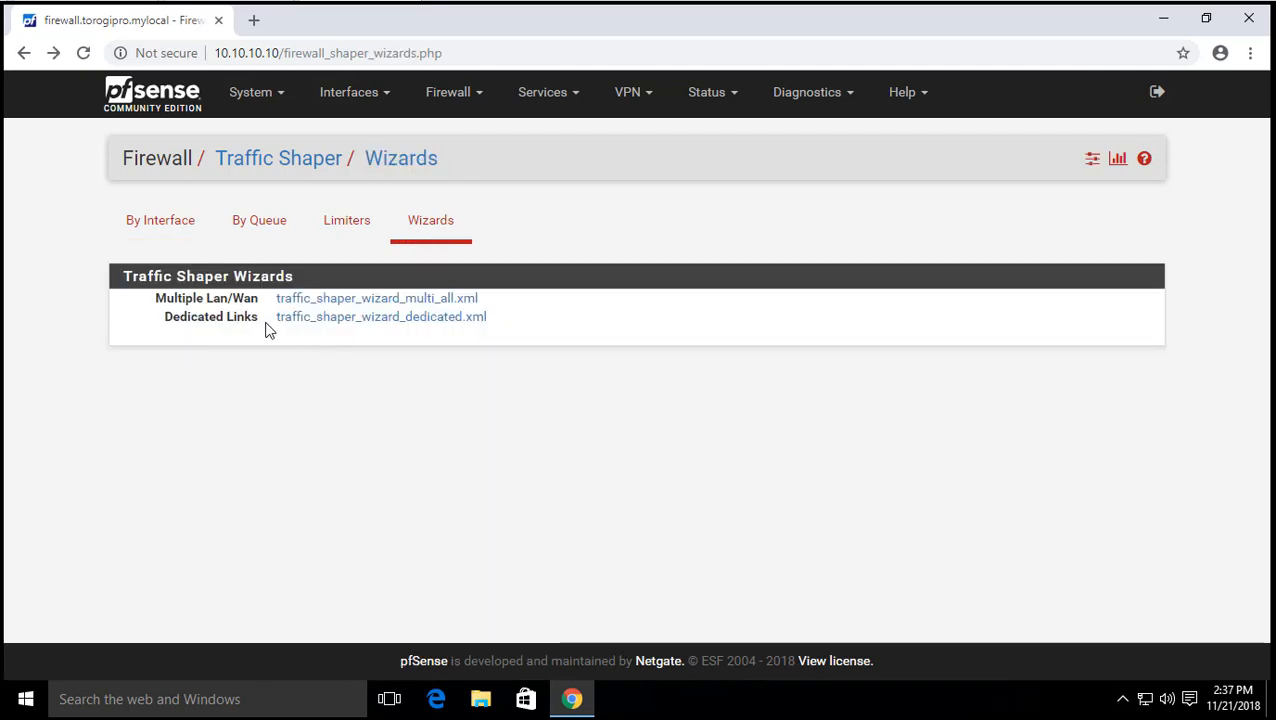
mouse_move(328, 316)
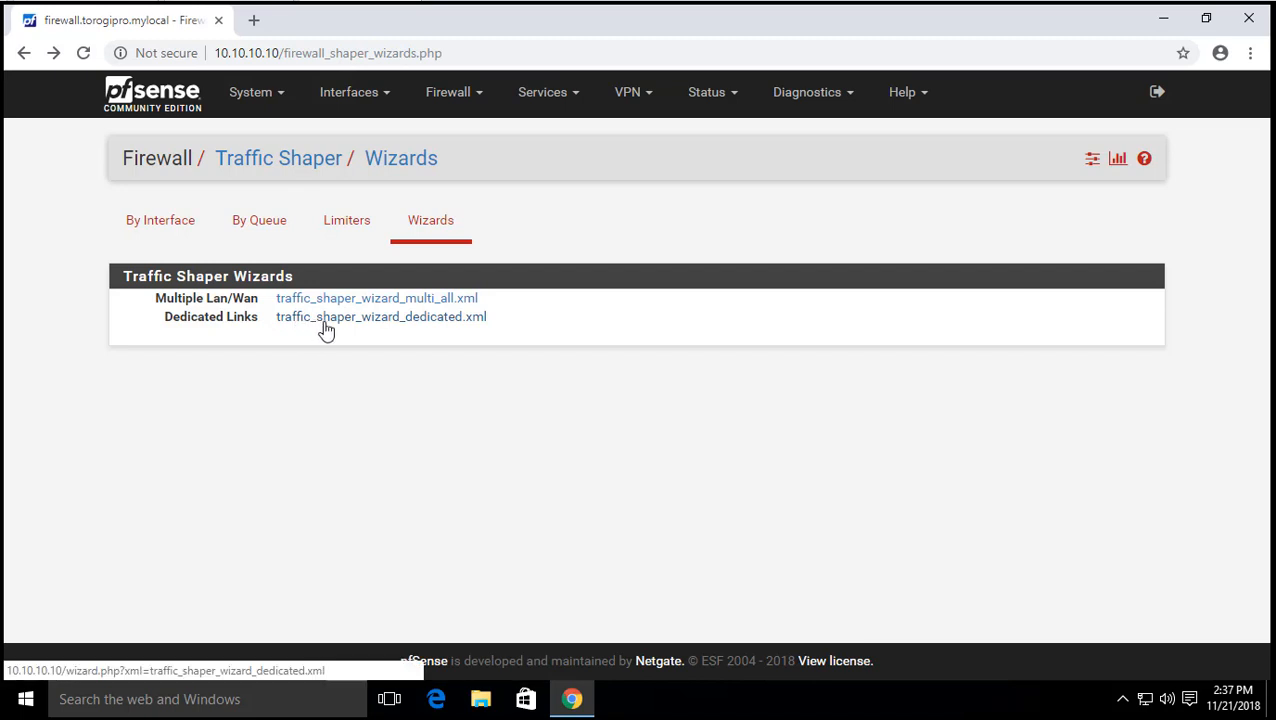
mouse_move(208, 298)
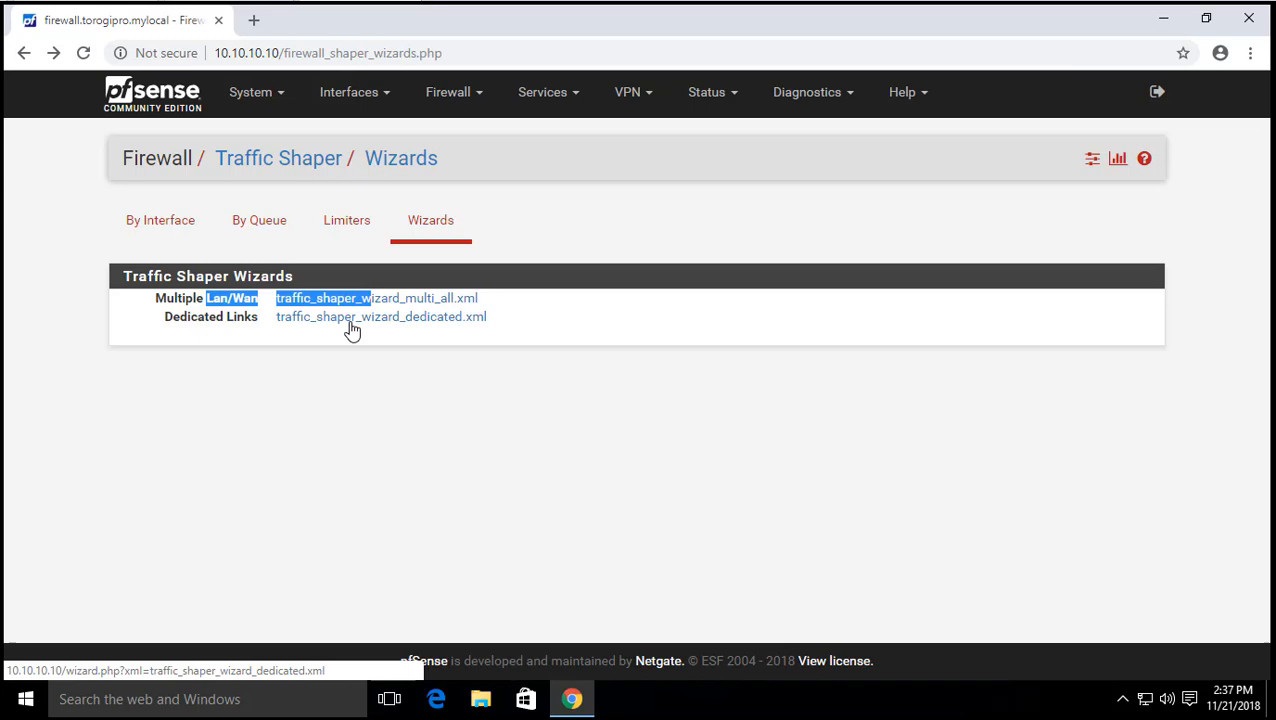
left_click(380, 316)
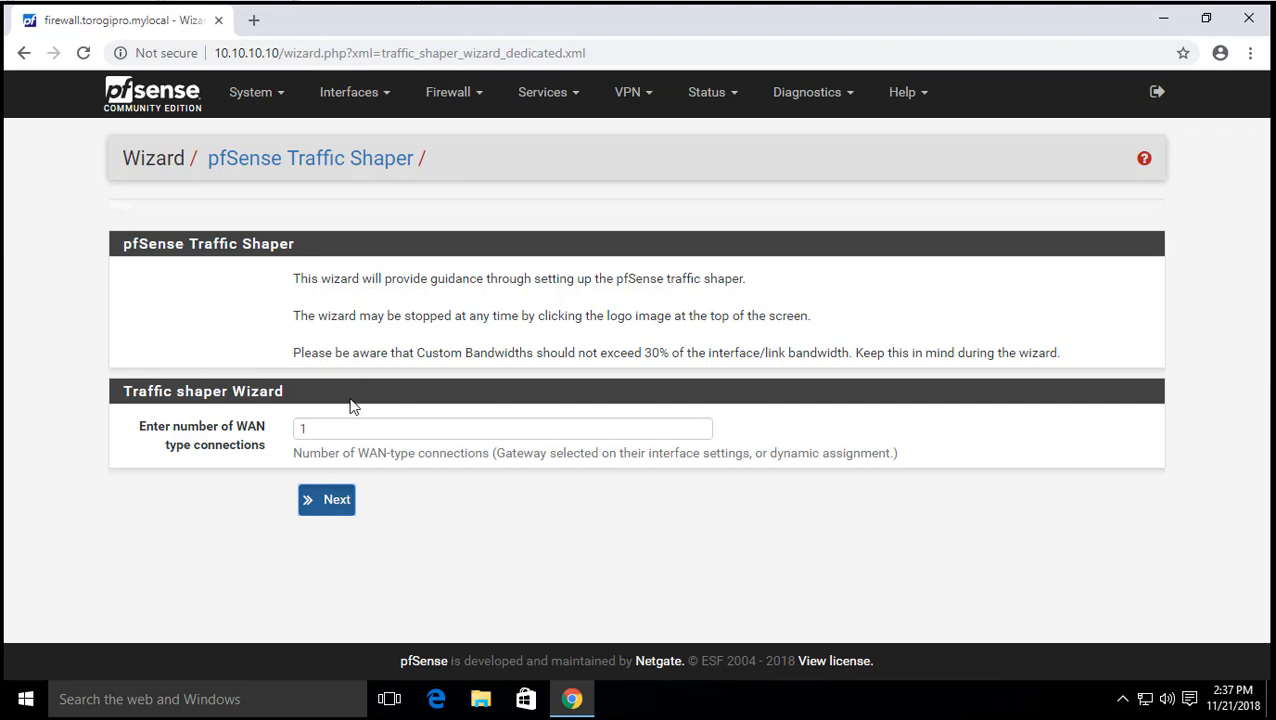
- Keep 1 WAN connection, advance to step 1 of 8 and keep LAN as the local interface
left_click(502, 428)
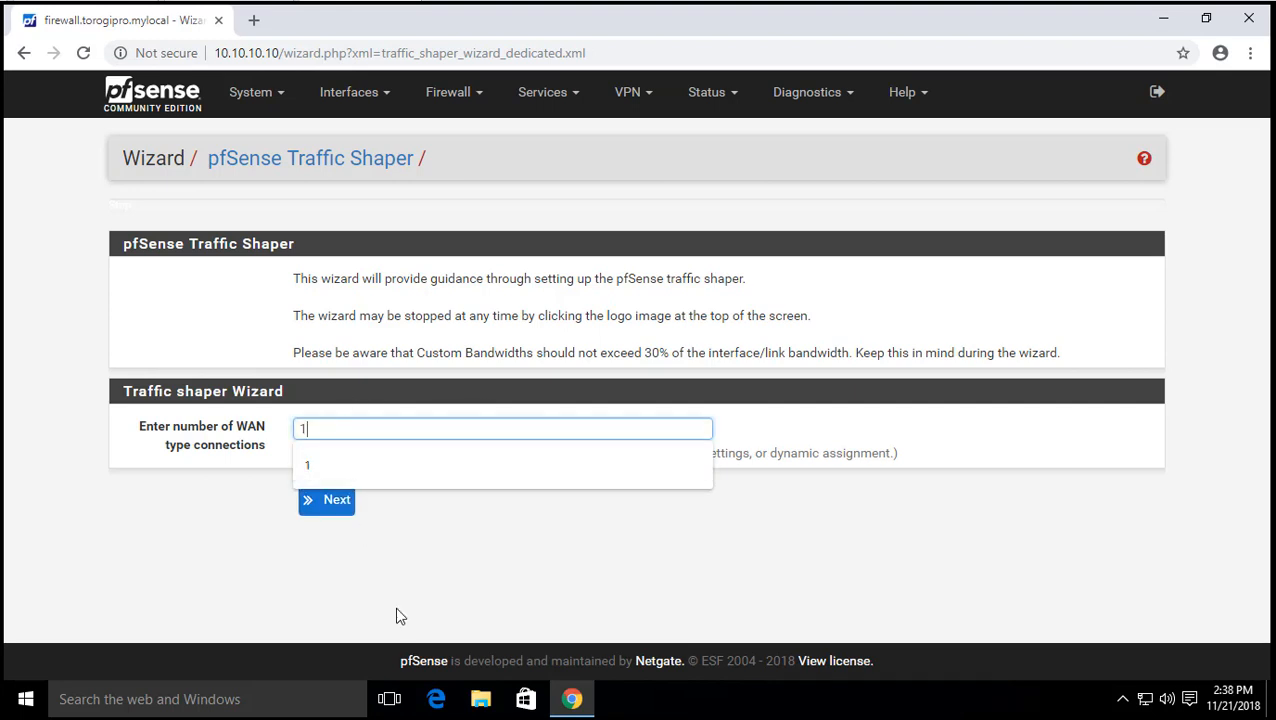
left_click(326, 500)
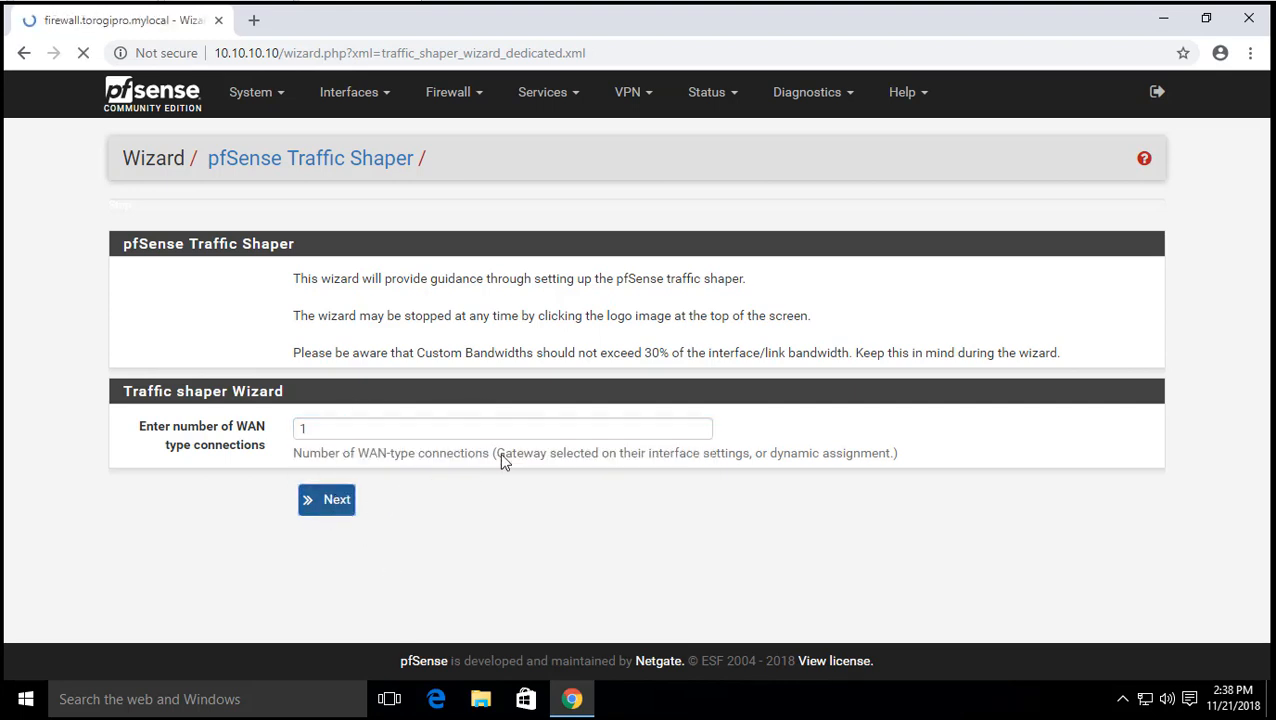
left_click(326, 500)
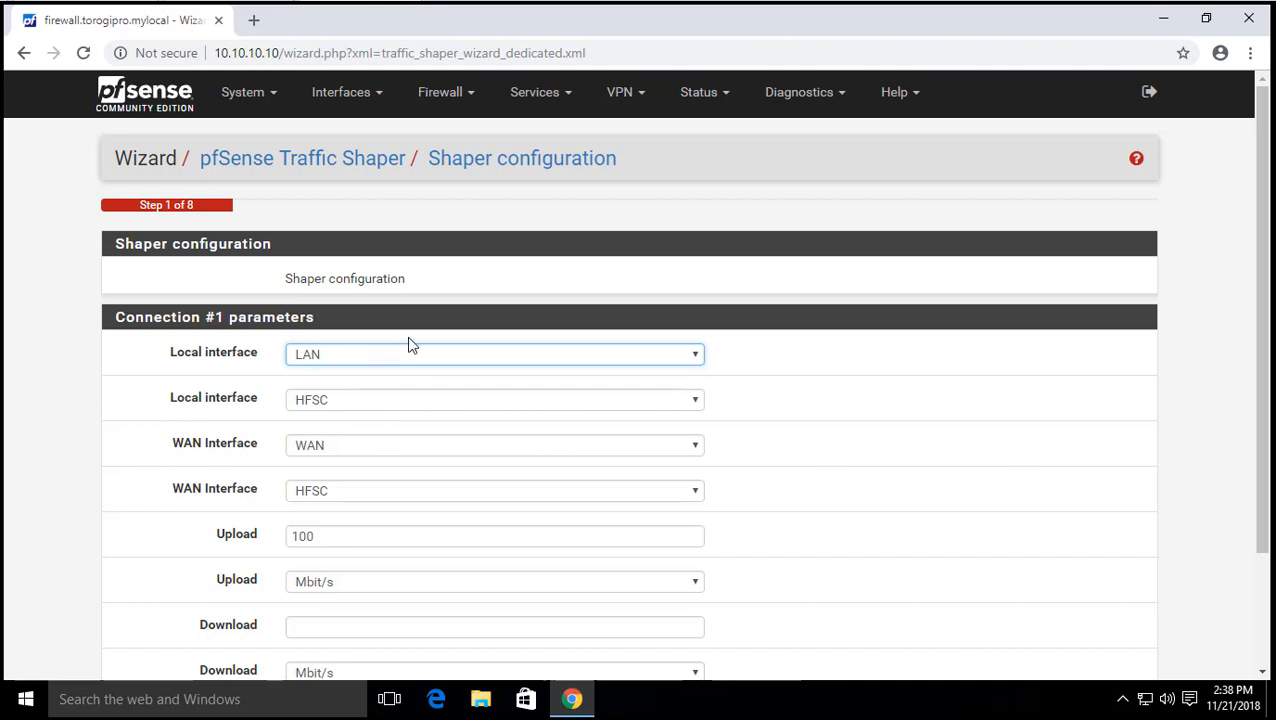
mouse_move(296, 366)
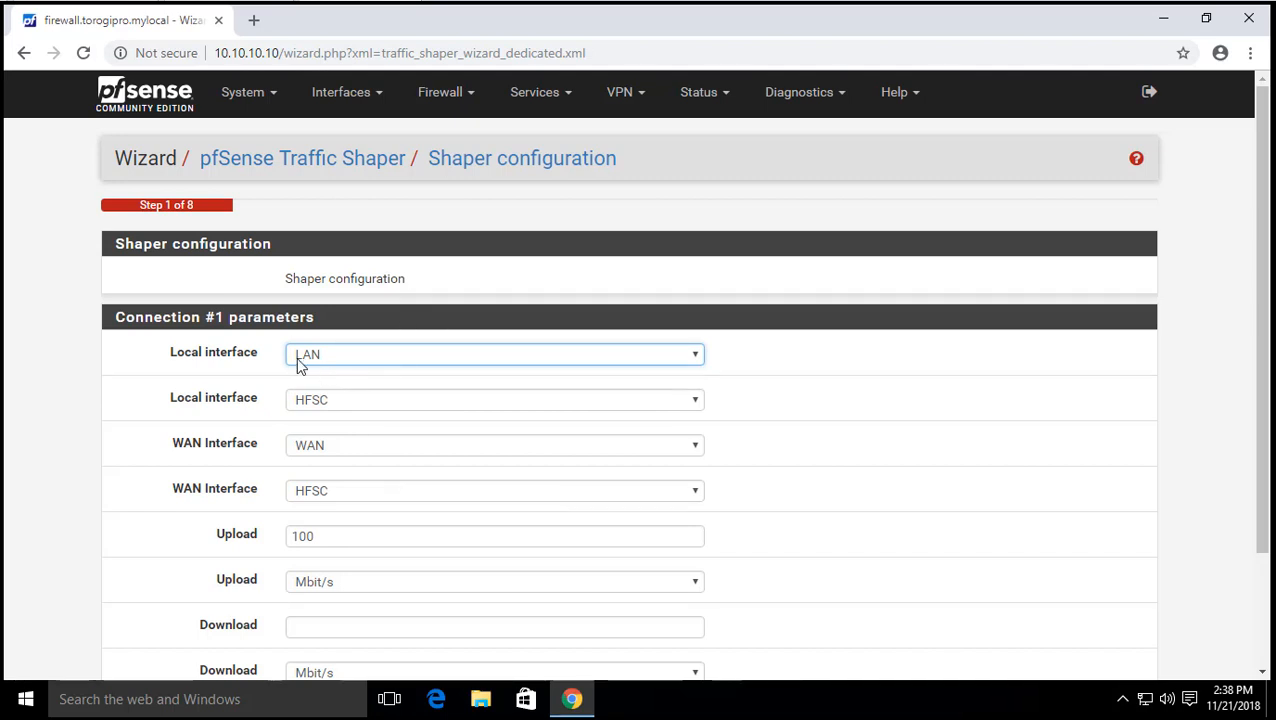
left_click(494, 352)
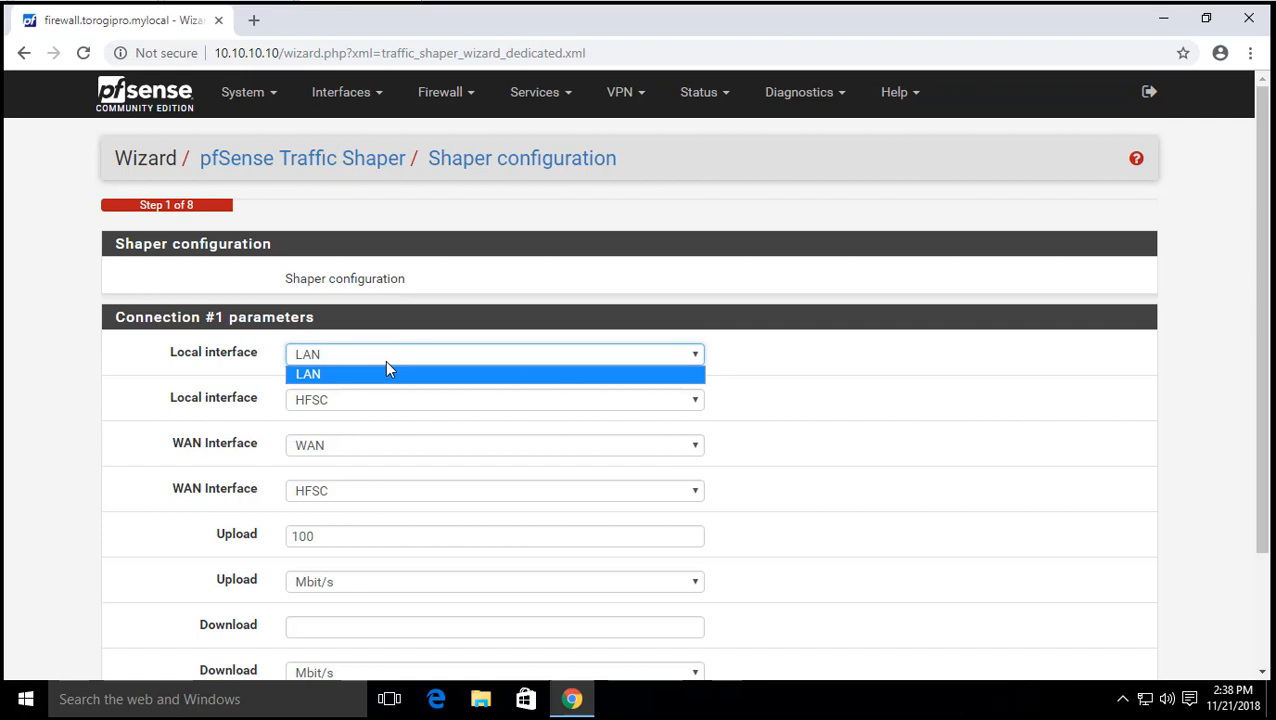
left_click(494, 400)
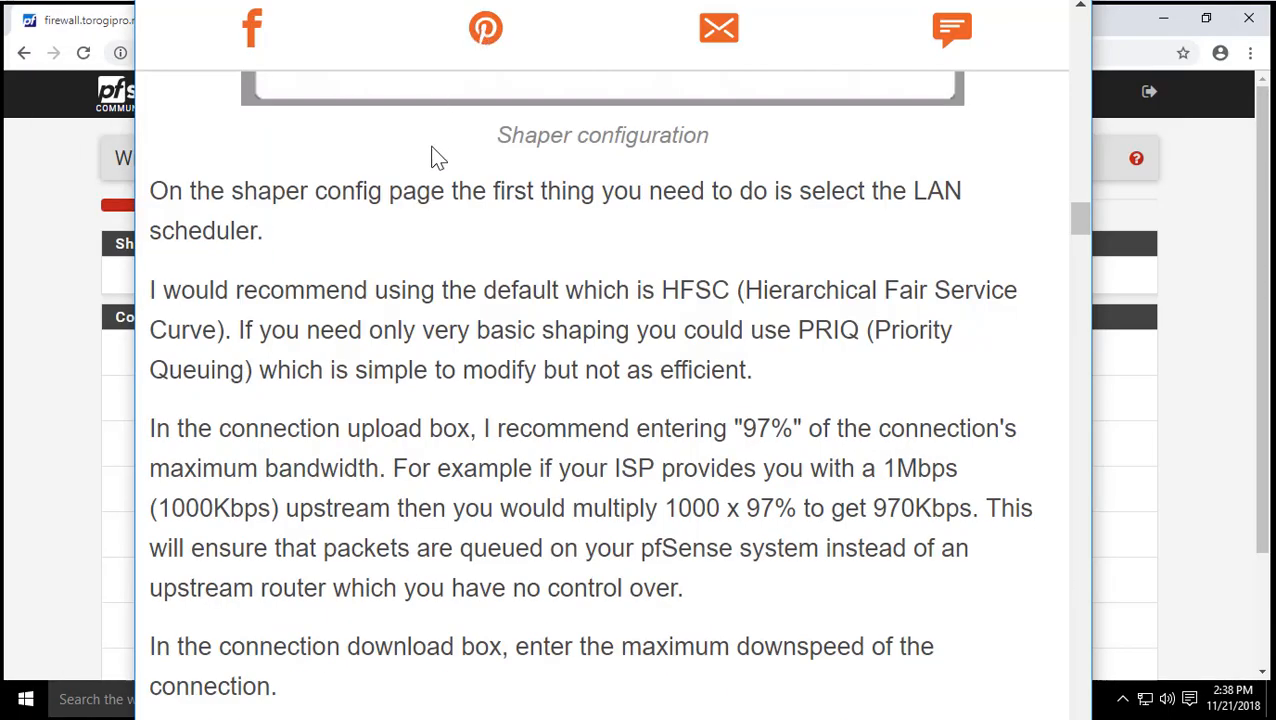
mouse_move(470, 318)
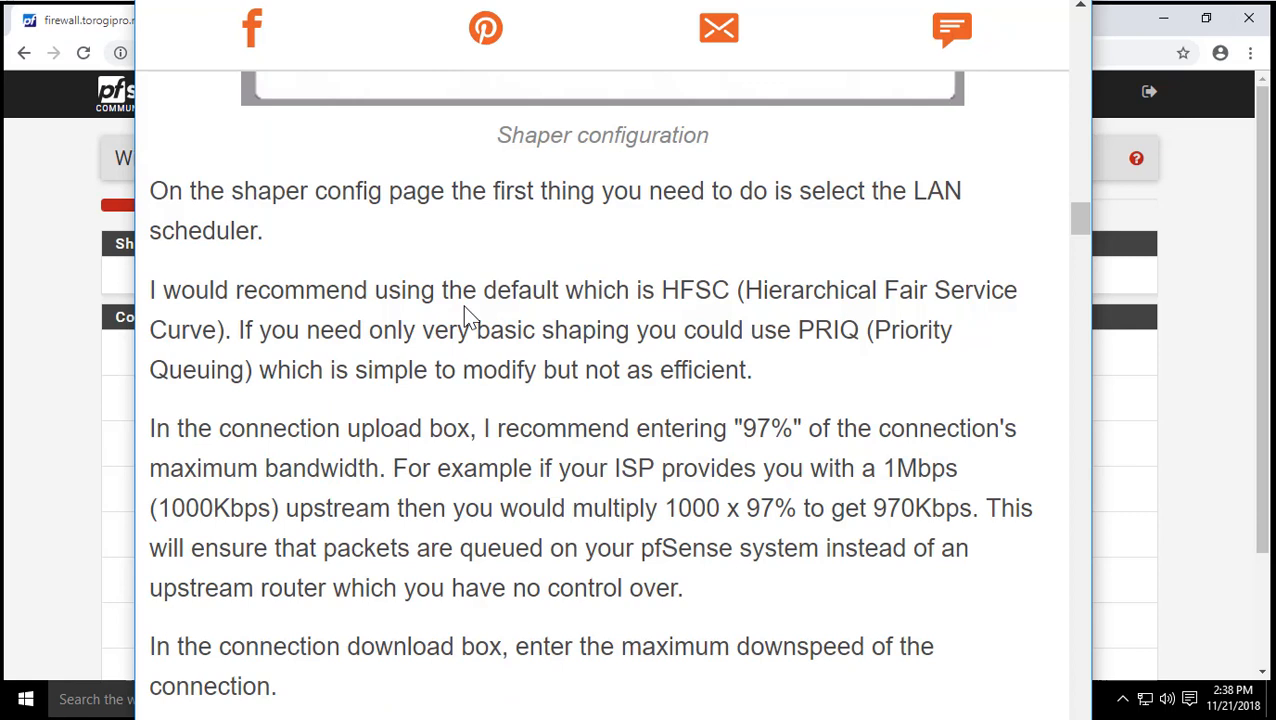
left_click_drag(560, 290, 700, 290)
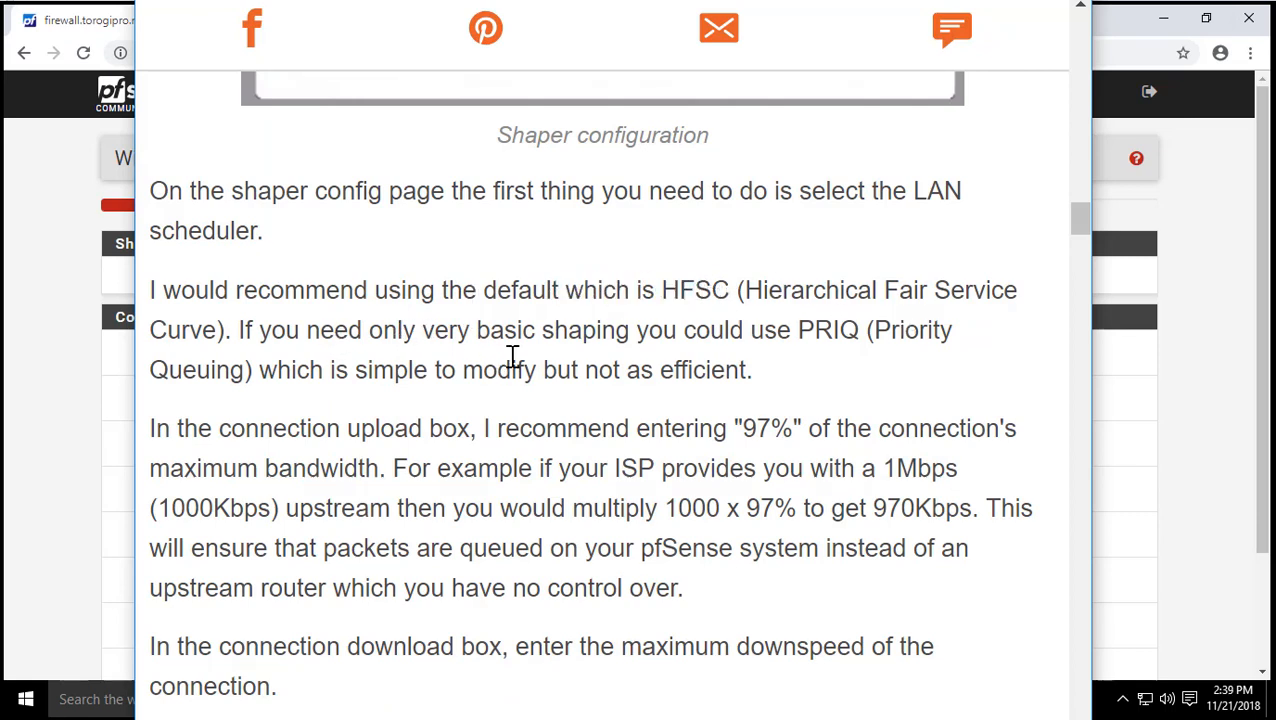
mouse_move(842, 344)
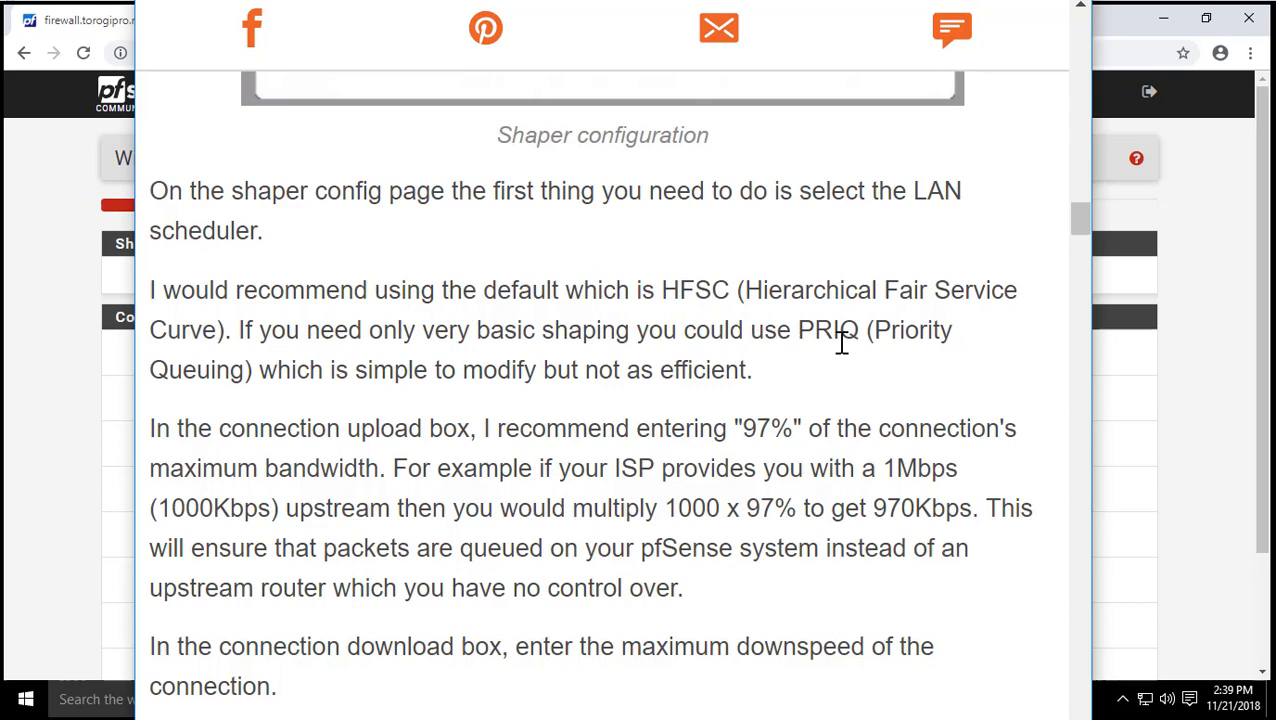
mouse_move(300, 370)
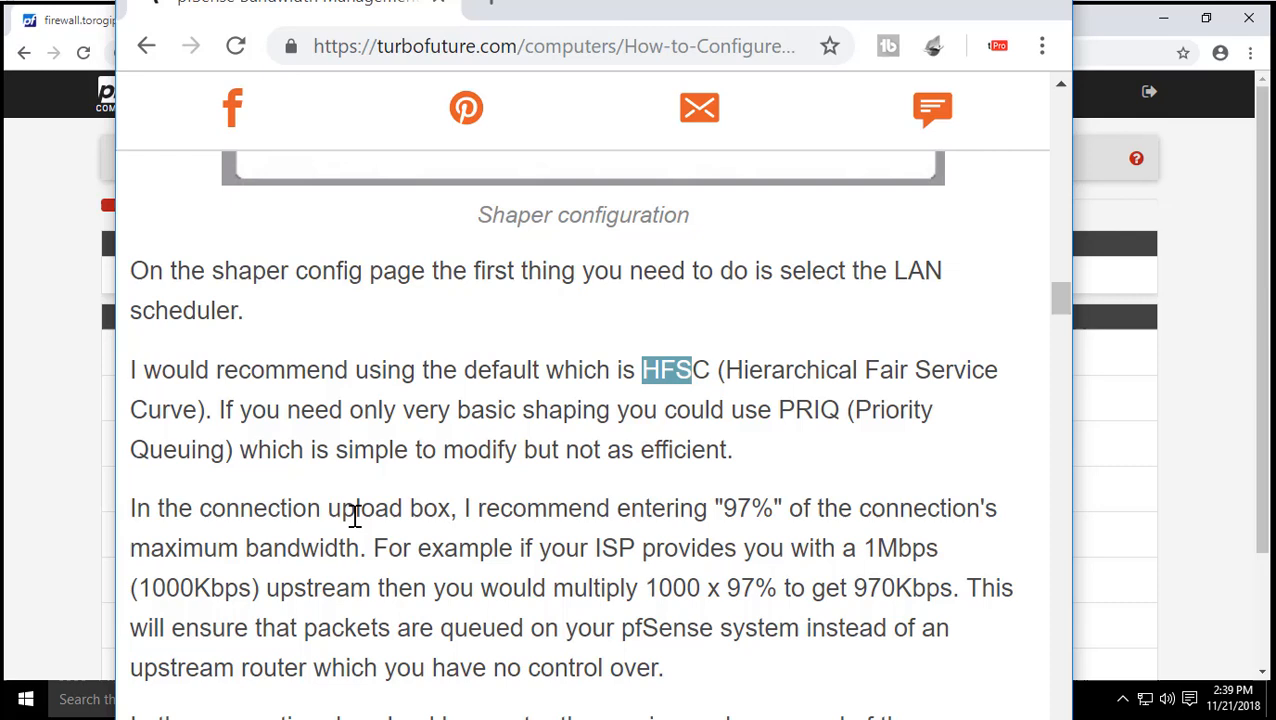
mouse_move(756, 510)
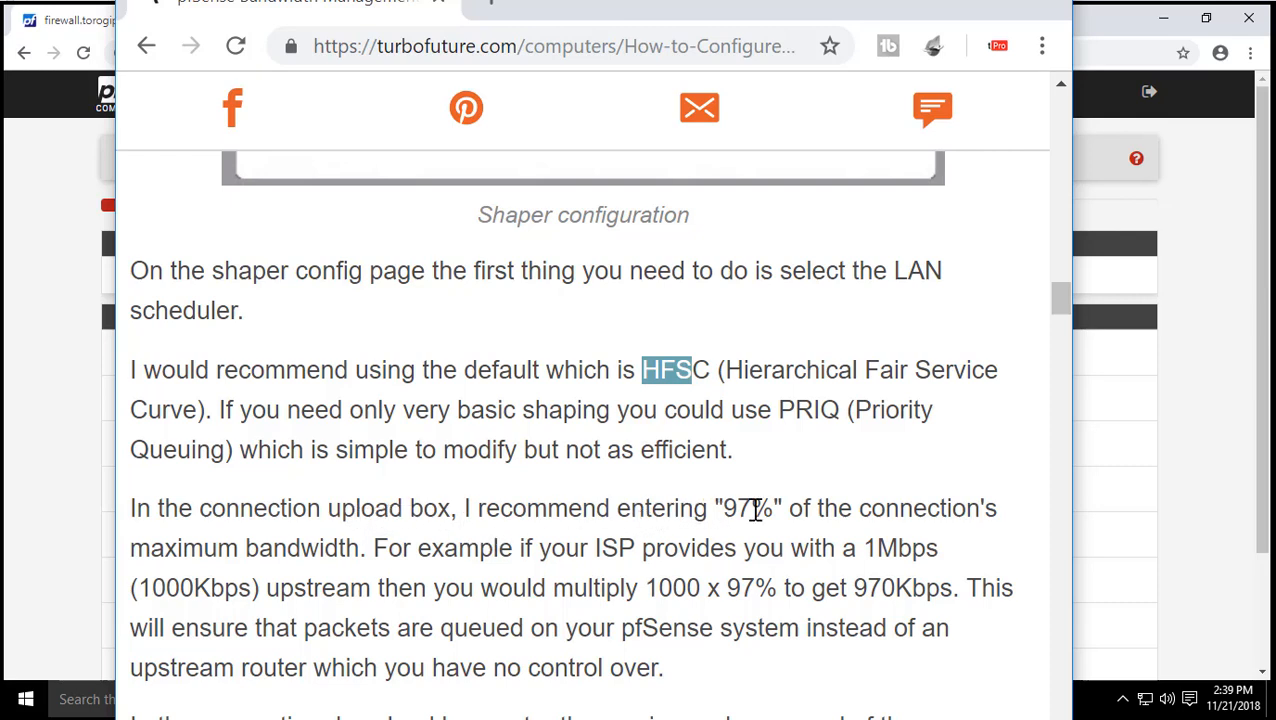
double_click(748, 508)
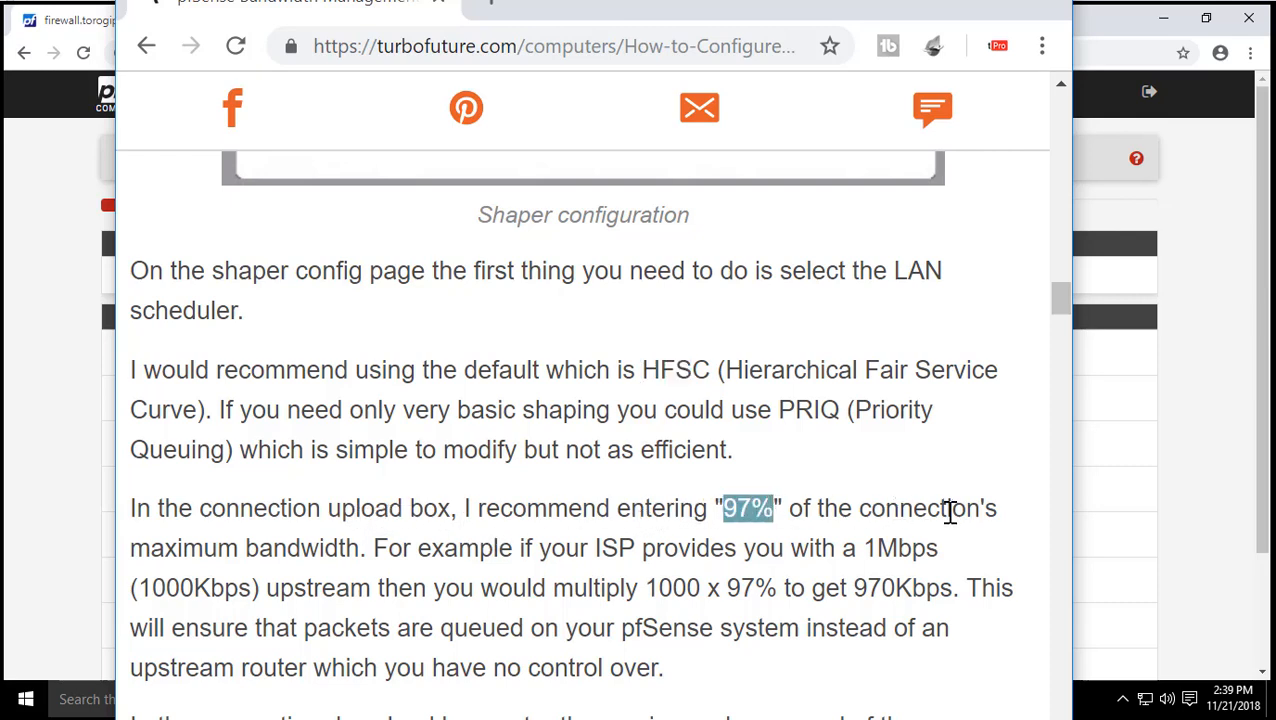
mouse_move(280, 548)
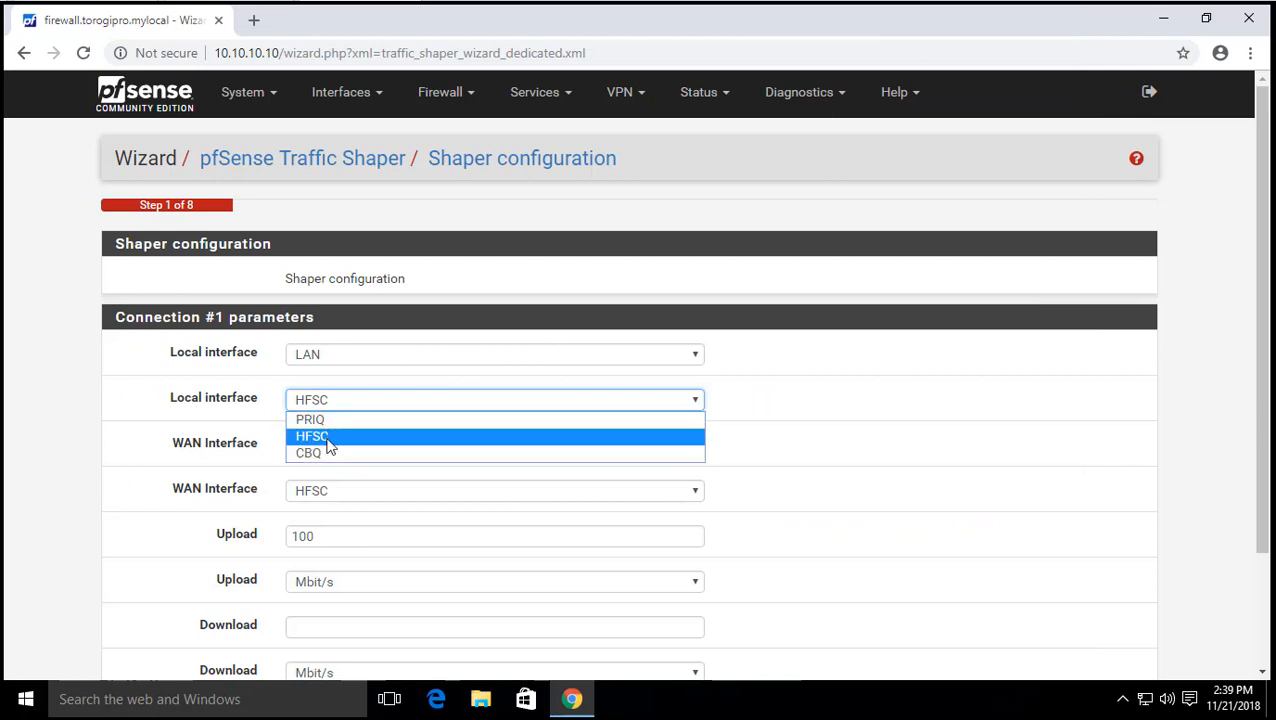
- Keep HFSC scheduling, set upload 97 and download 100 Mbit/s, and advance to the VoIP step
left_click(312, 436)
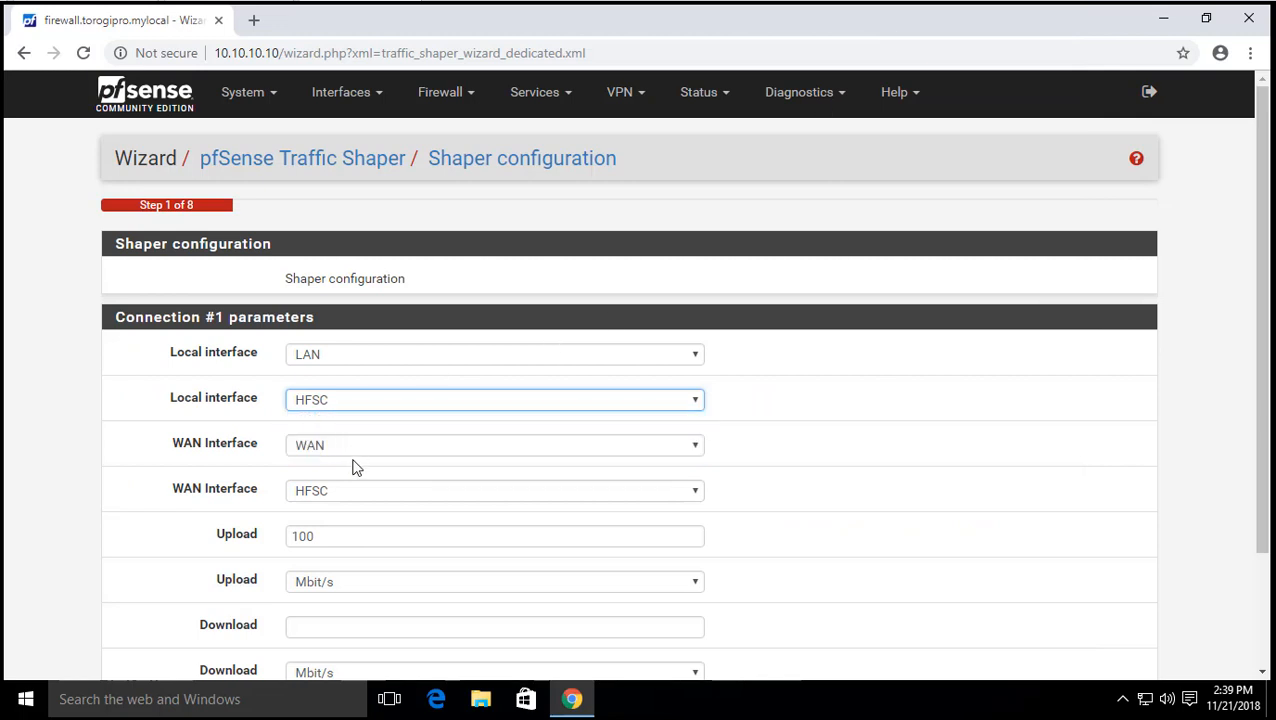
scroll("down", 3)
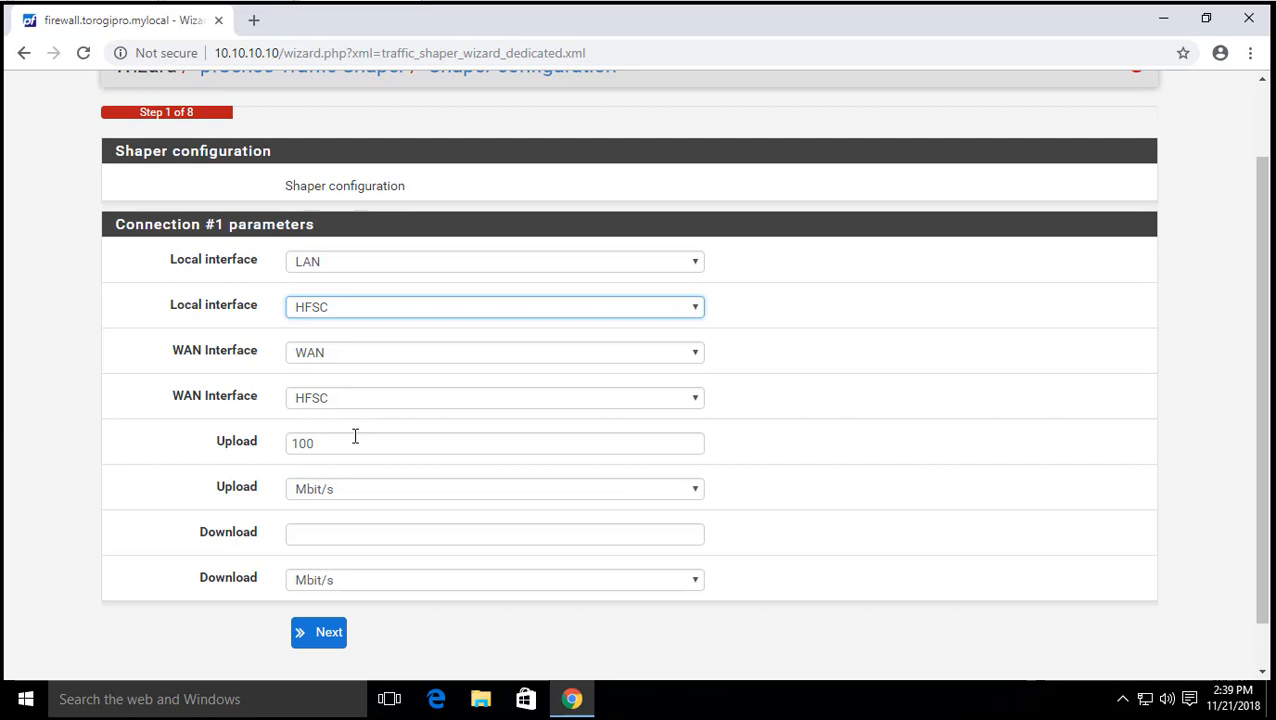
left_click(494, 444)
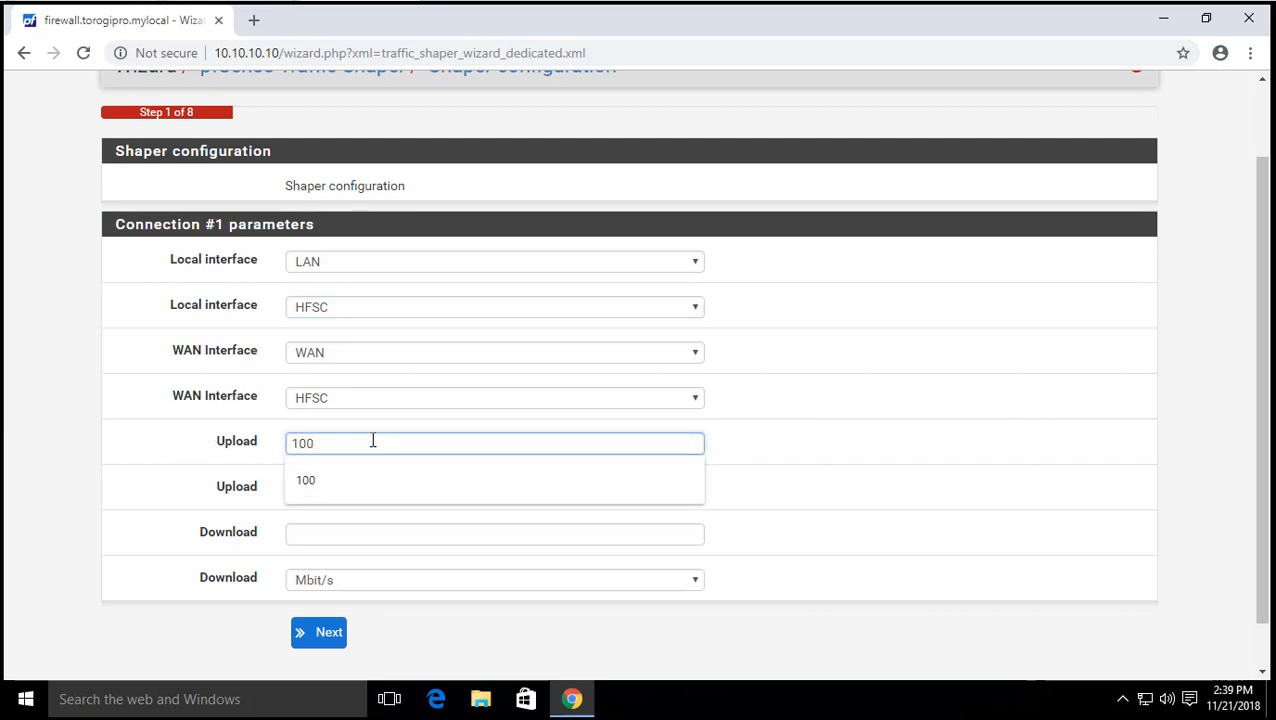
double_click(302, 444)
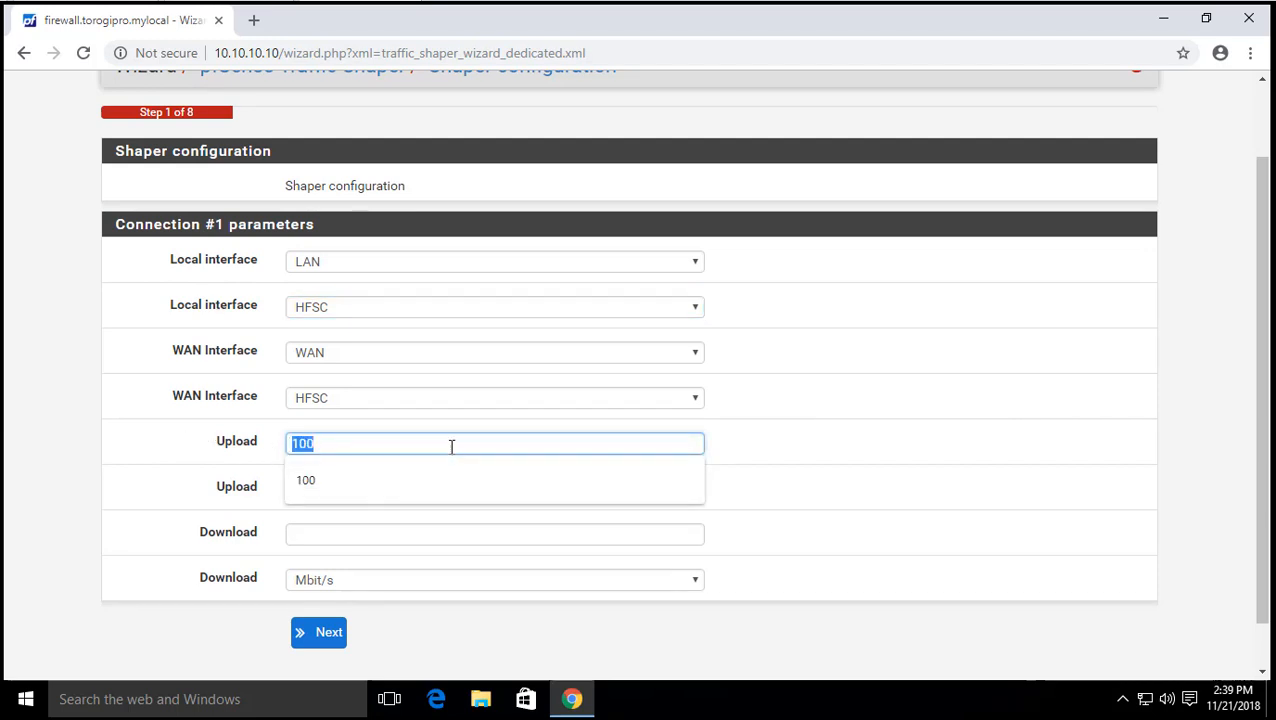
type("9")
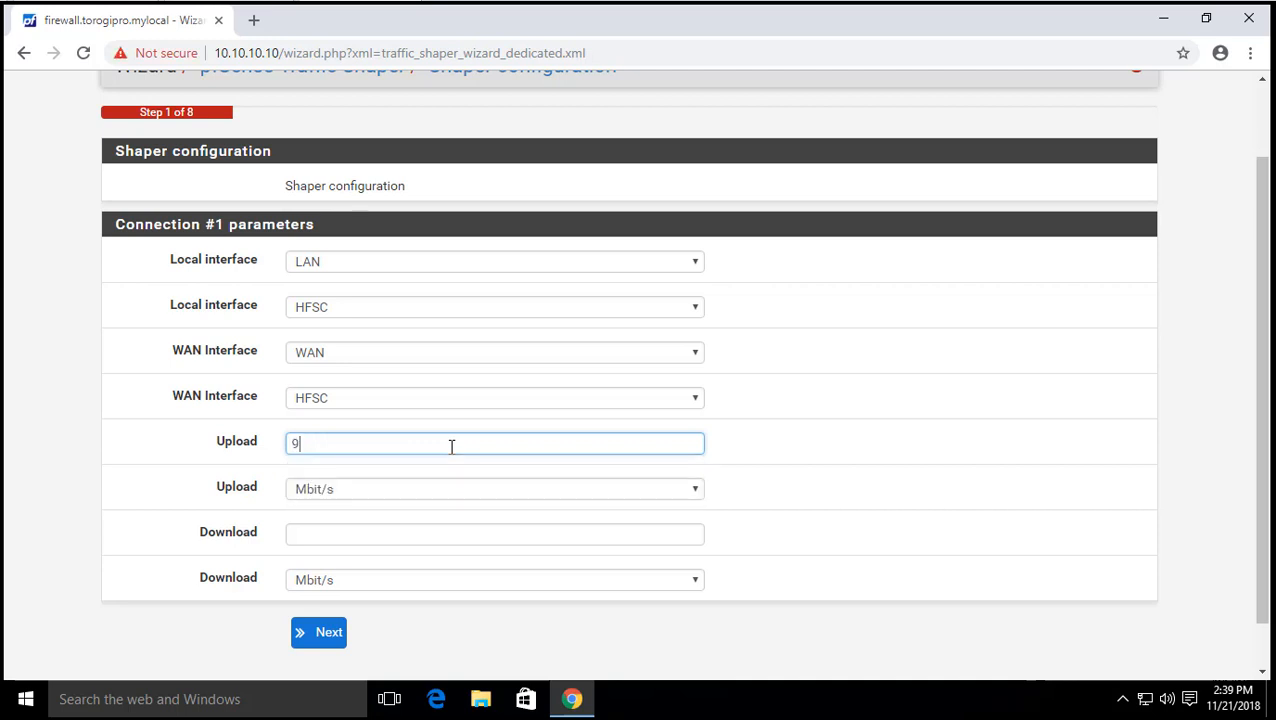
type("7")
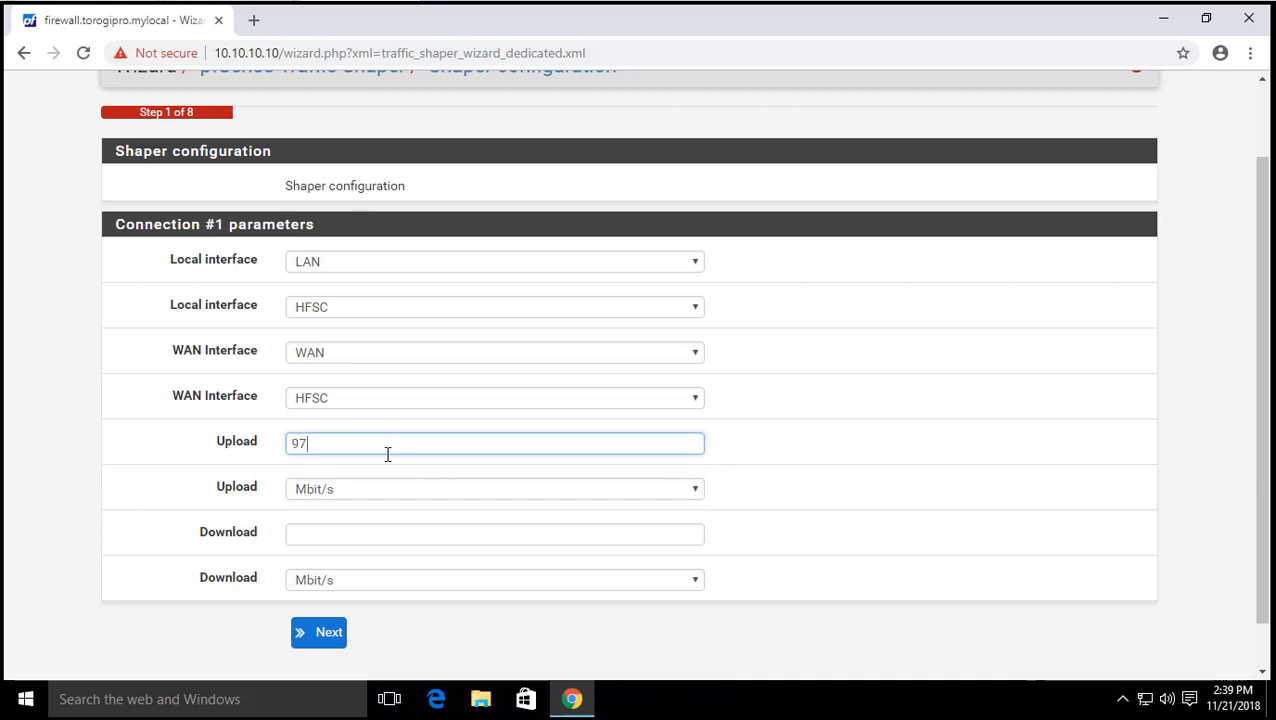
left_click(494, 532)
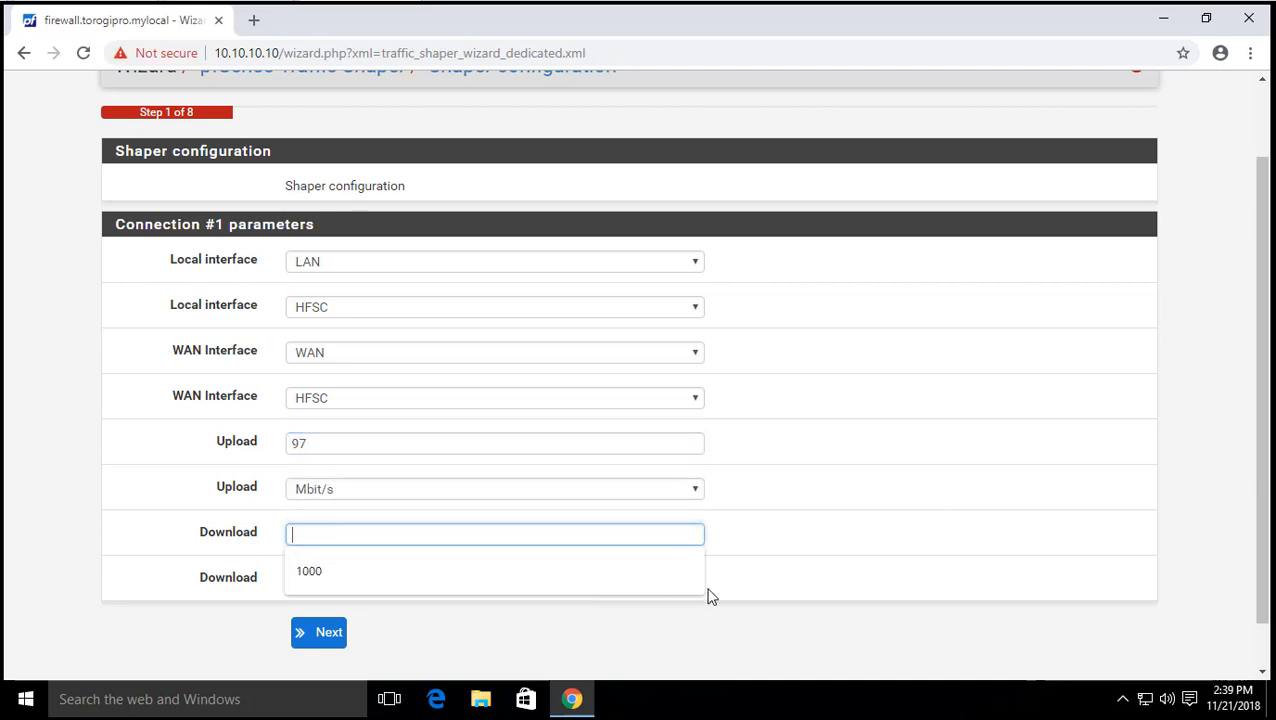
left_click(308, 570)
type("100")
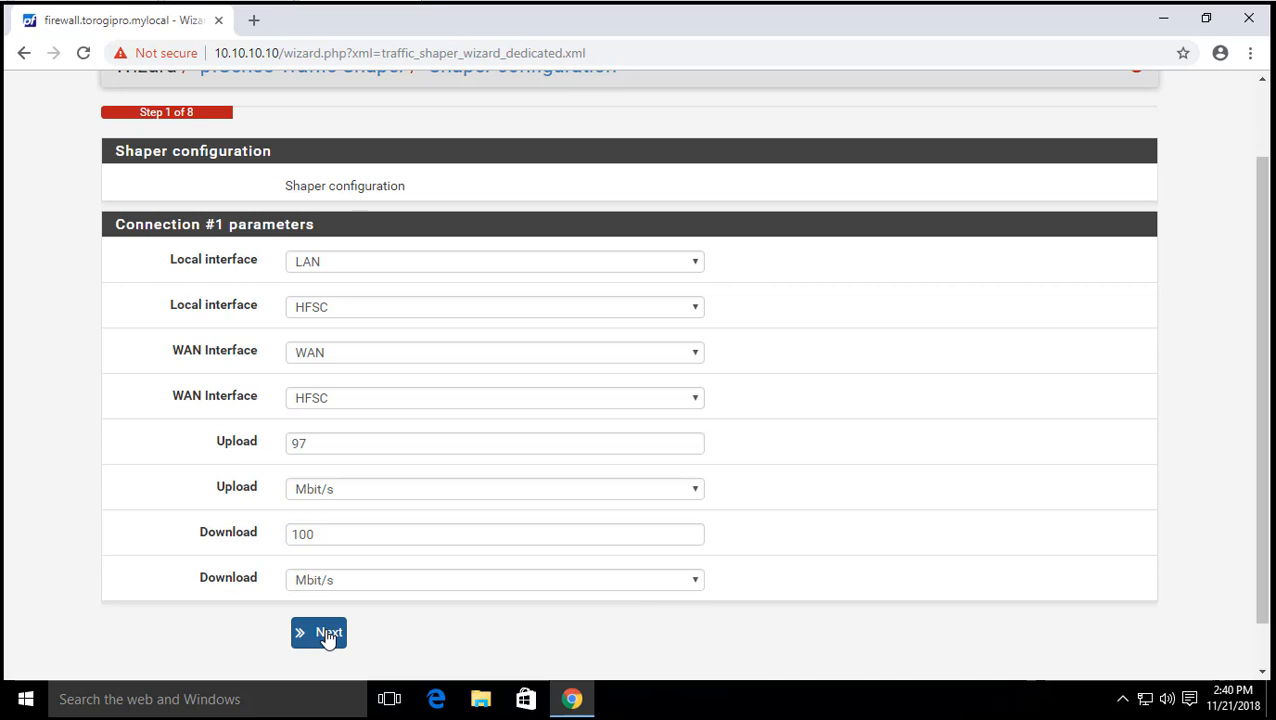
left_click(318, 632)
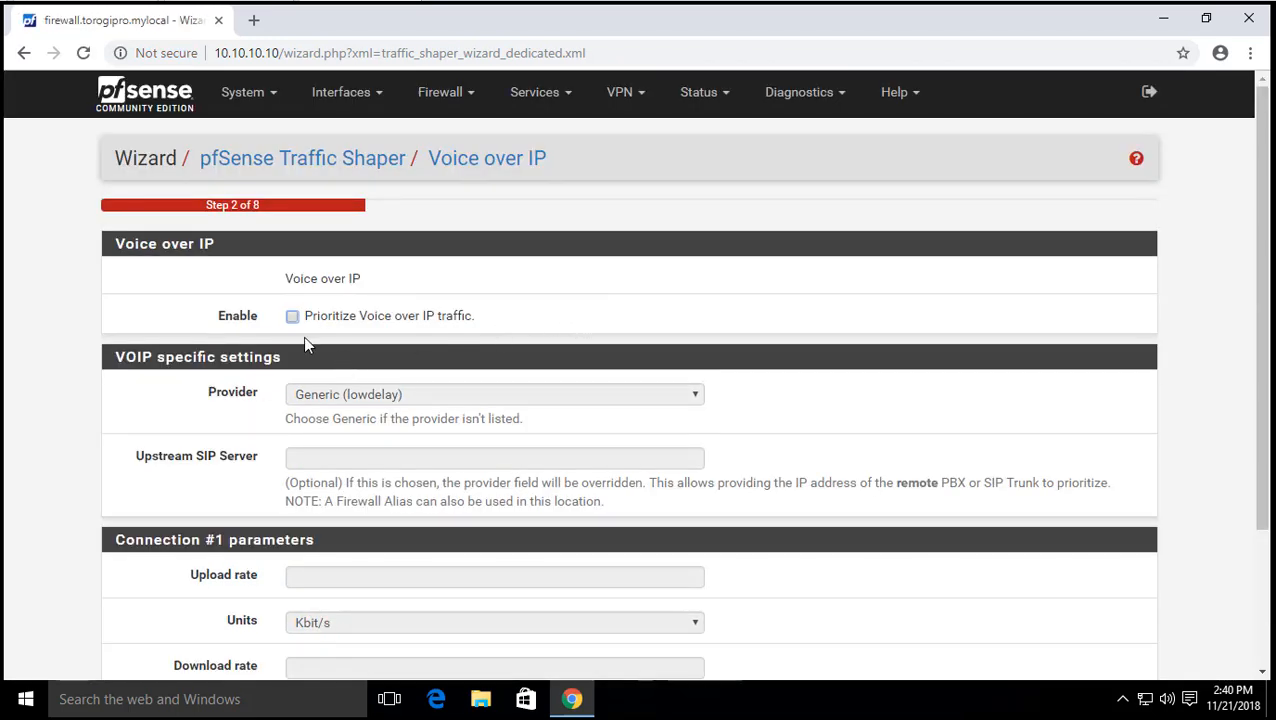
- Leave 'Prioritize Voice over IP traffic' unchecked and advance past the VoIP step
scroll("down", 3)
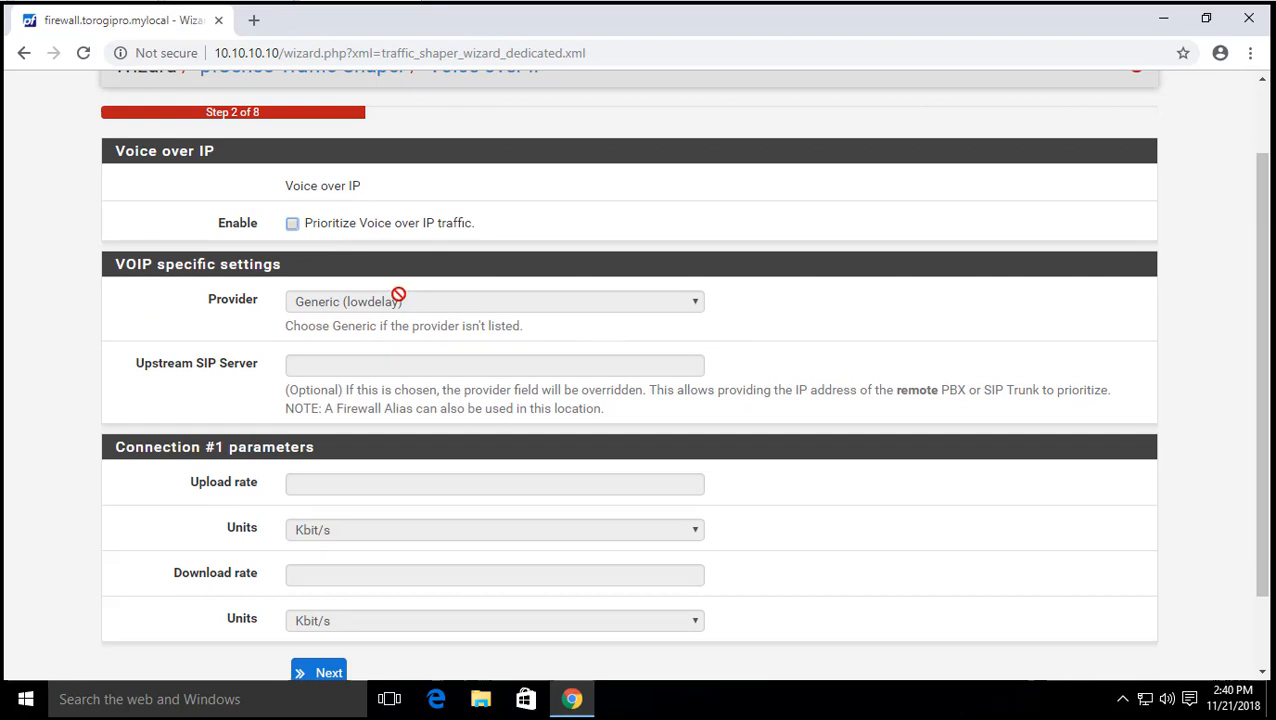
scroll("down", 3)
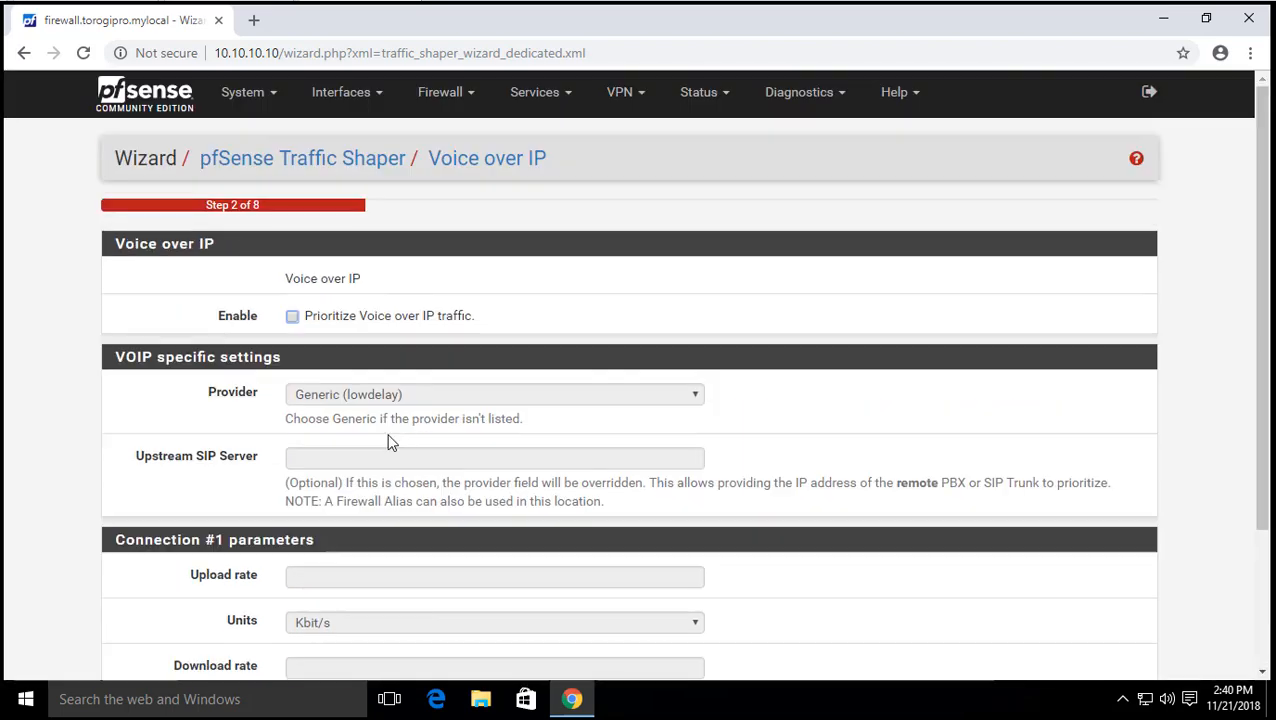
scroll("down", 3)
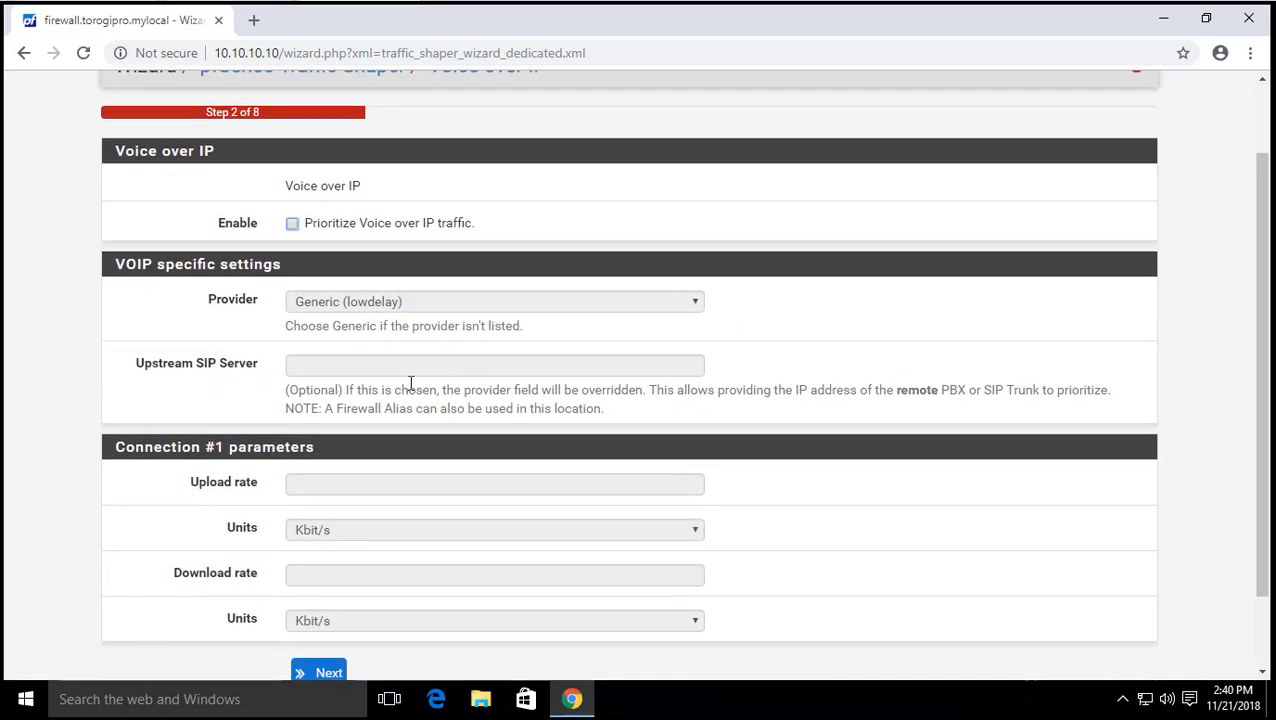
scroll("down", 3)
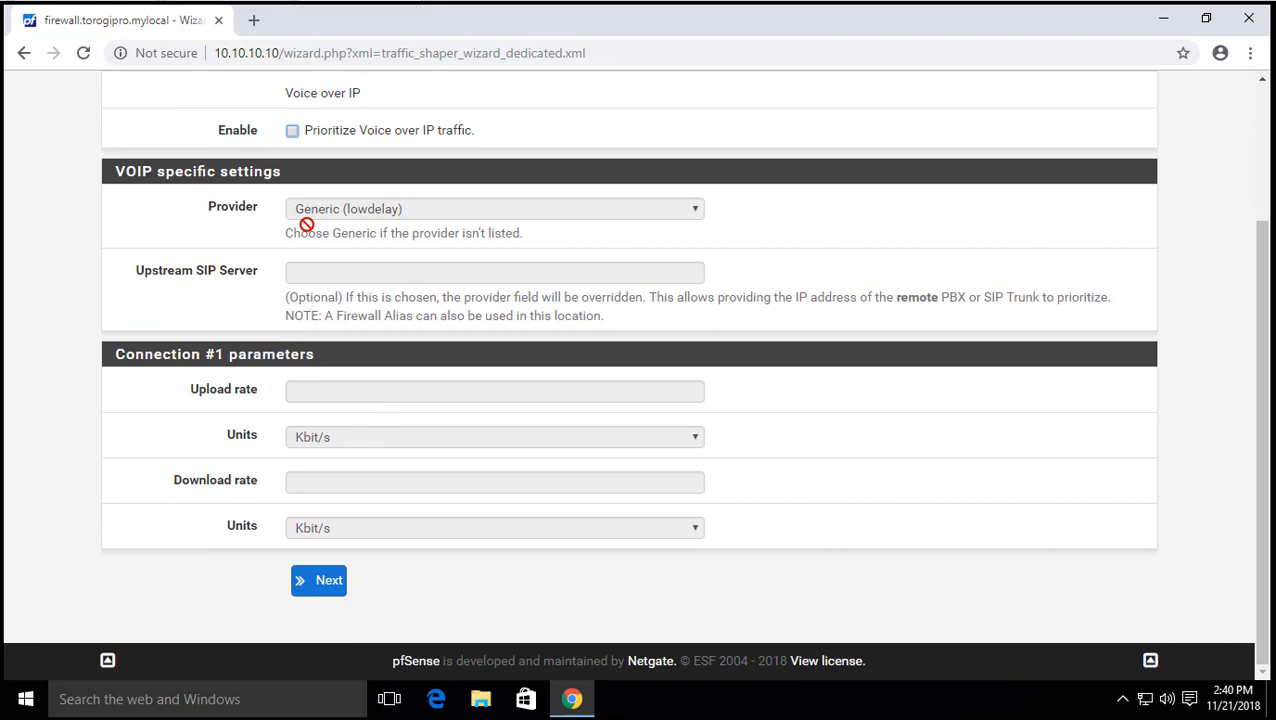
left_click(318, 580)
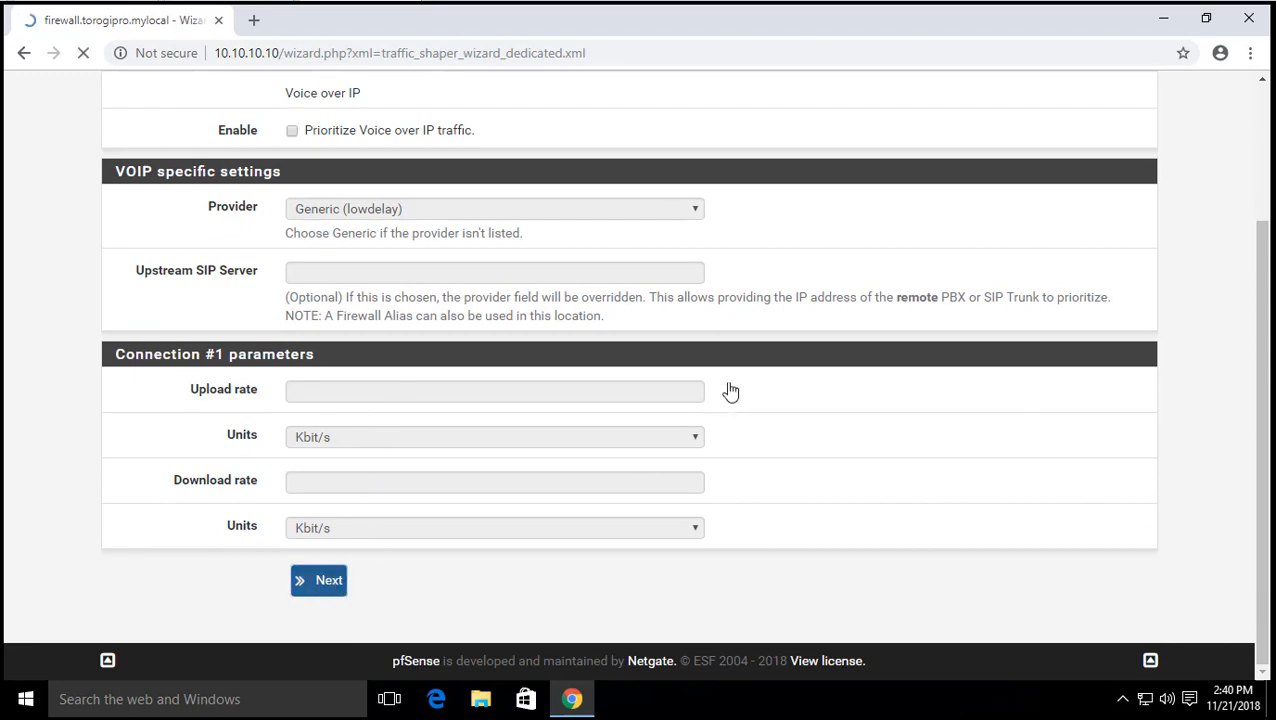
- On the Penalty Box step toggle 'Penalize IP or Alias' on then off, and bring up the Firewall menu
left_click(318, 580)
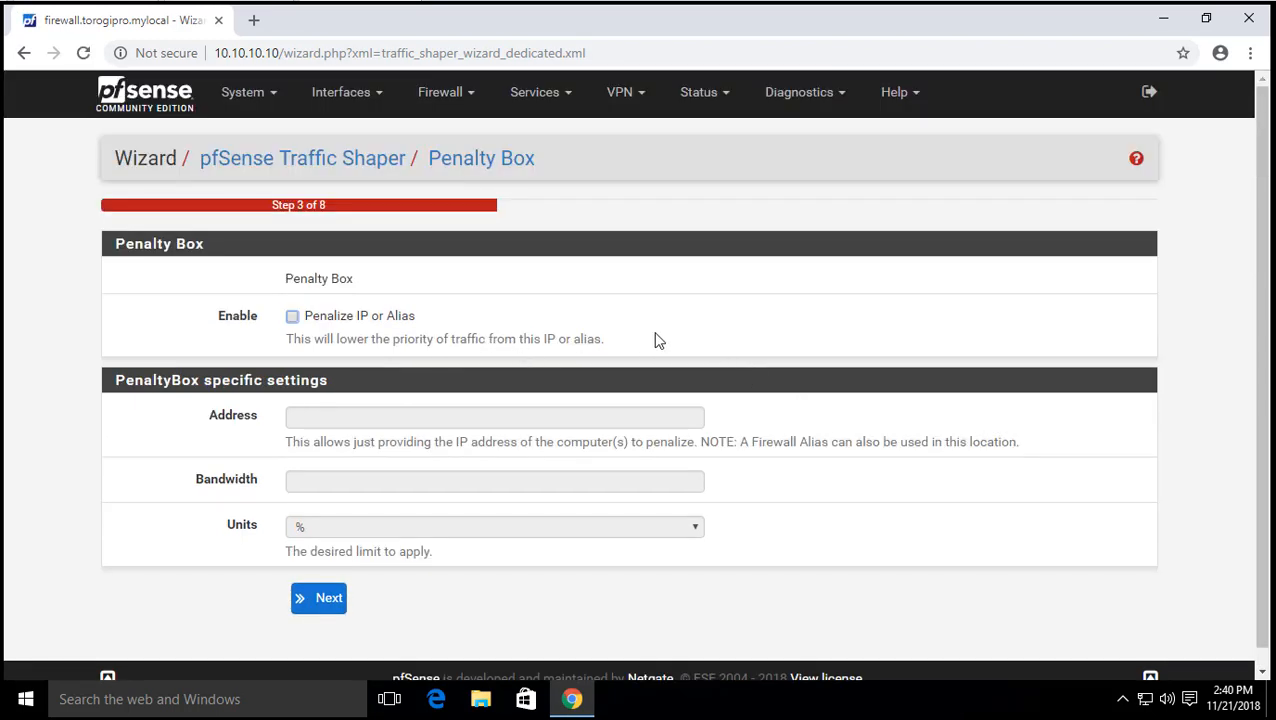
mouse_move(658, 328)
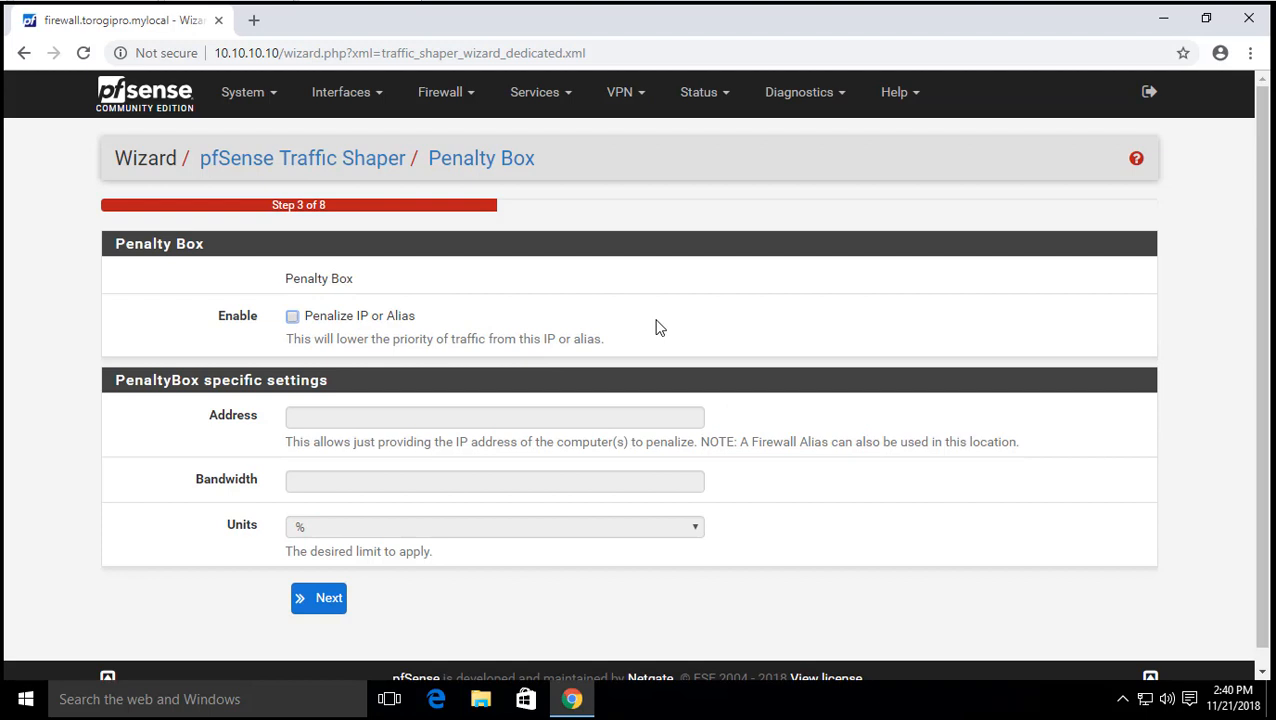
mouse_move(630, 334)
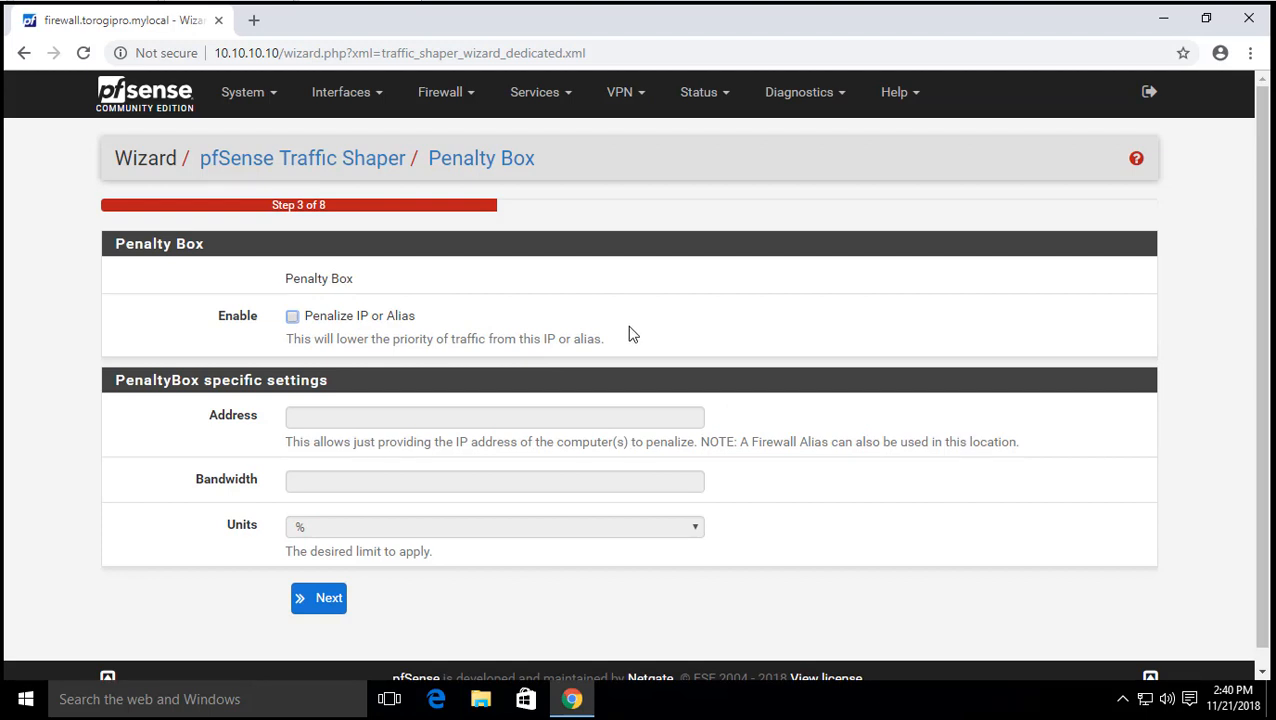
mouse_move(448, 290)
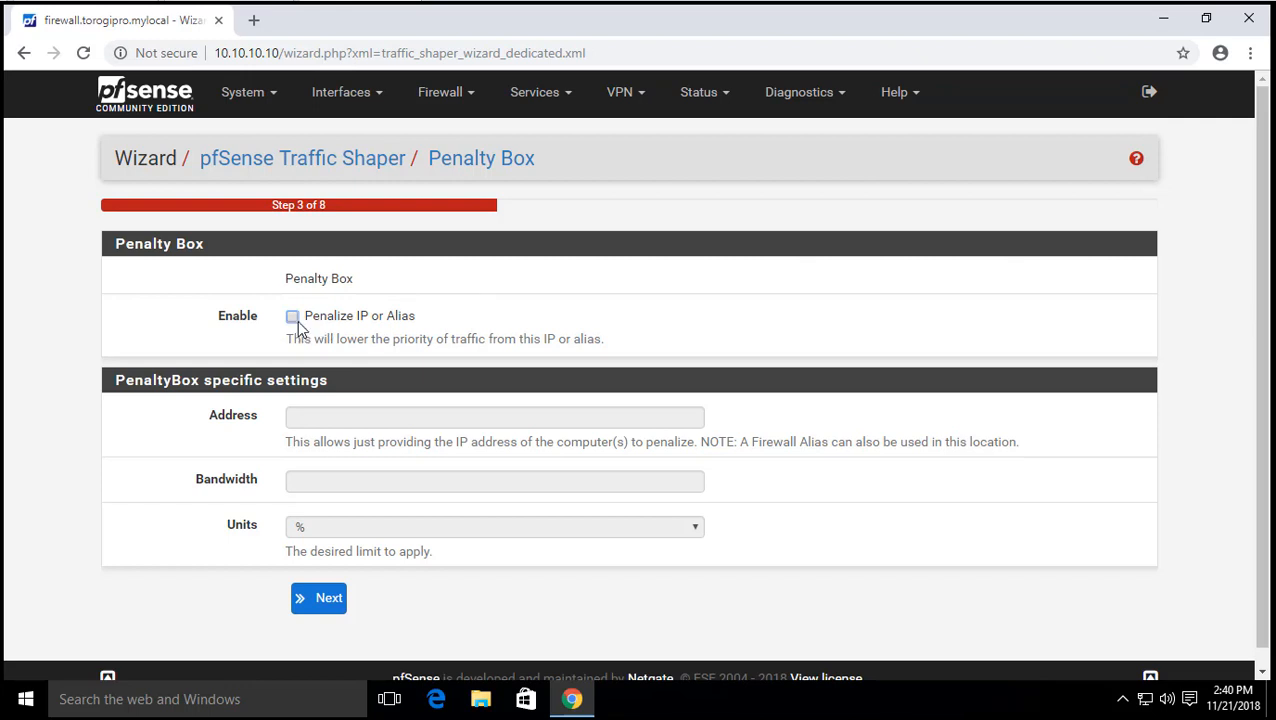
left_click(292, 316)
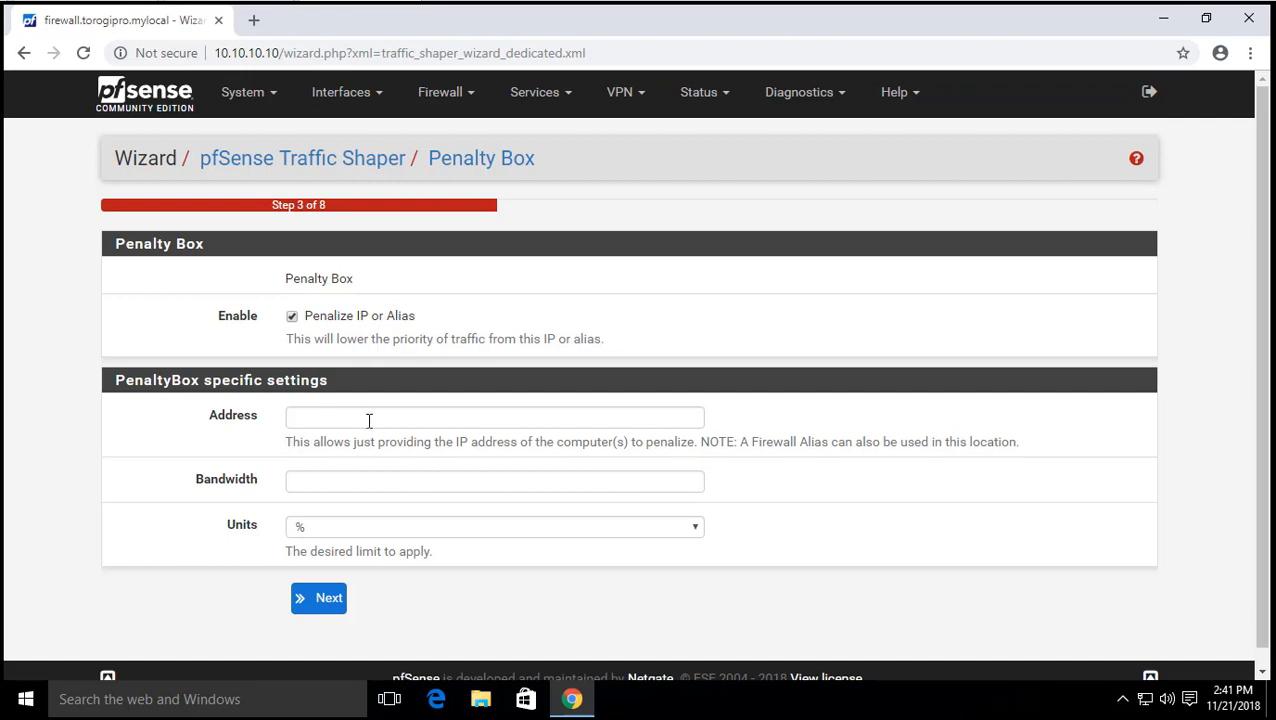
mouse_move(612, 308)
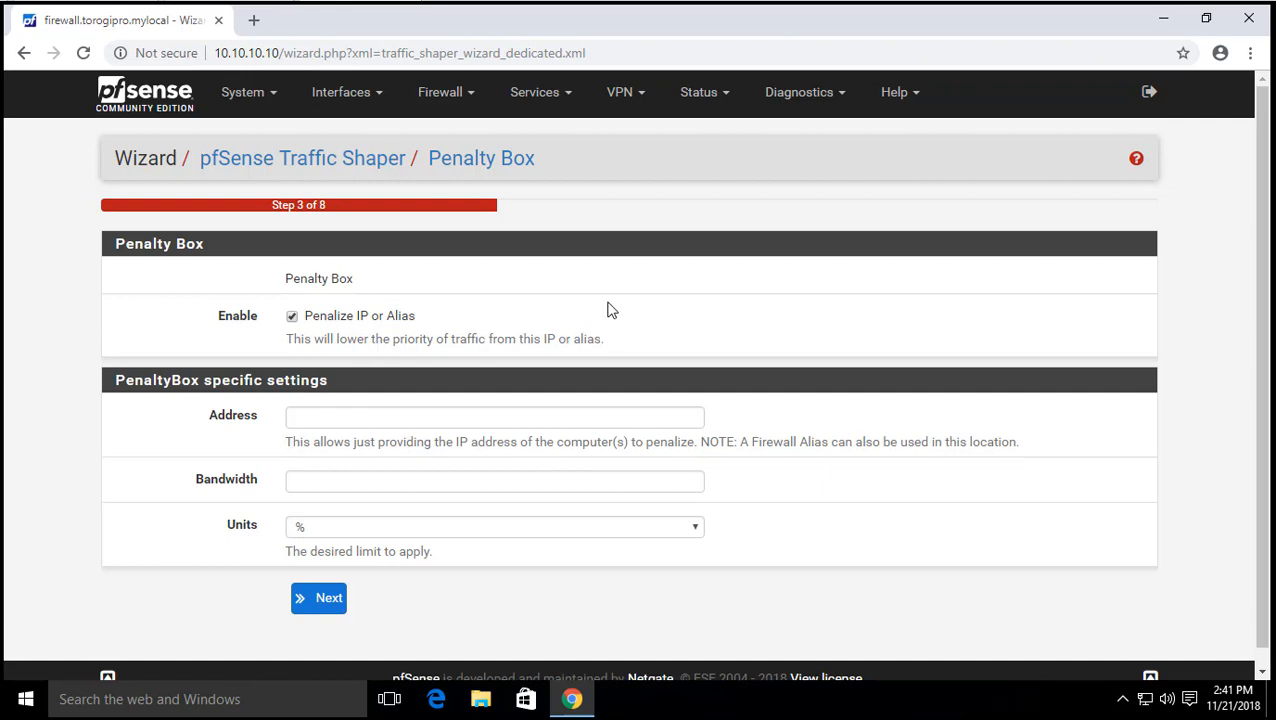
left_click(494, 416)
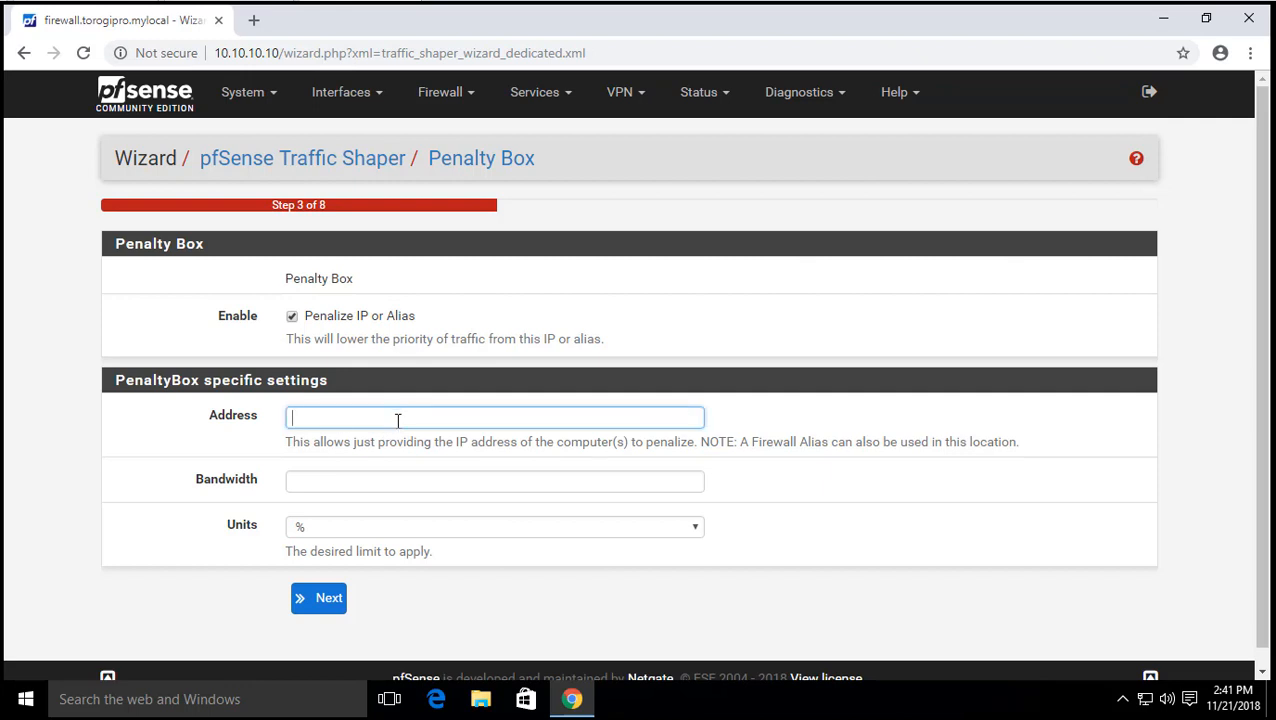
left_click(292, 316)
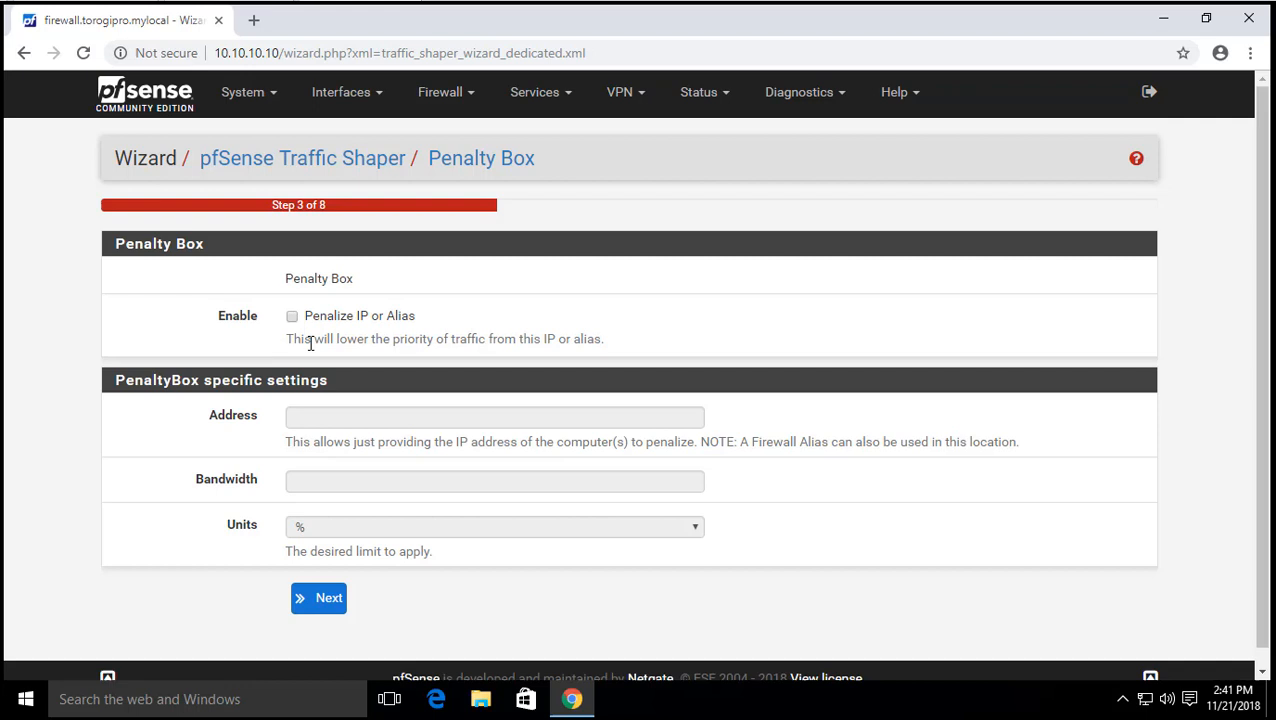
mouse_move(518, 366)
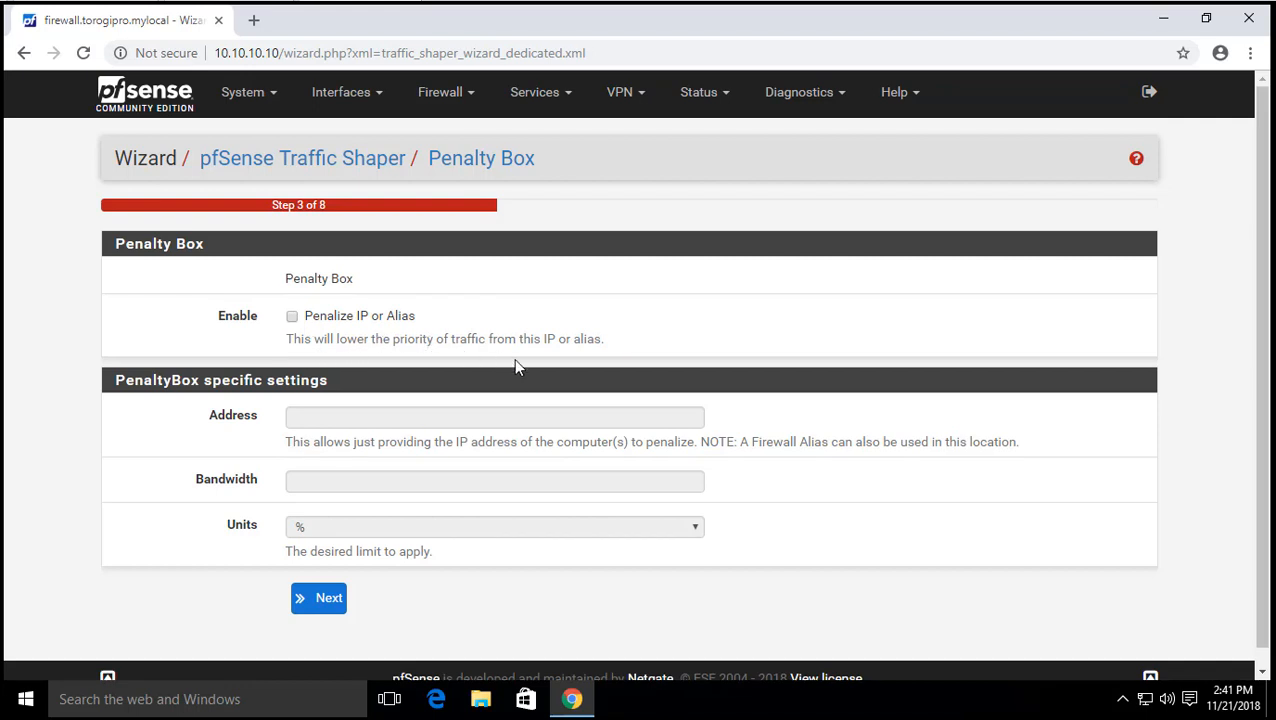
mouse_move(398, 340)
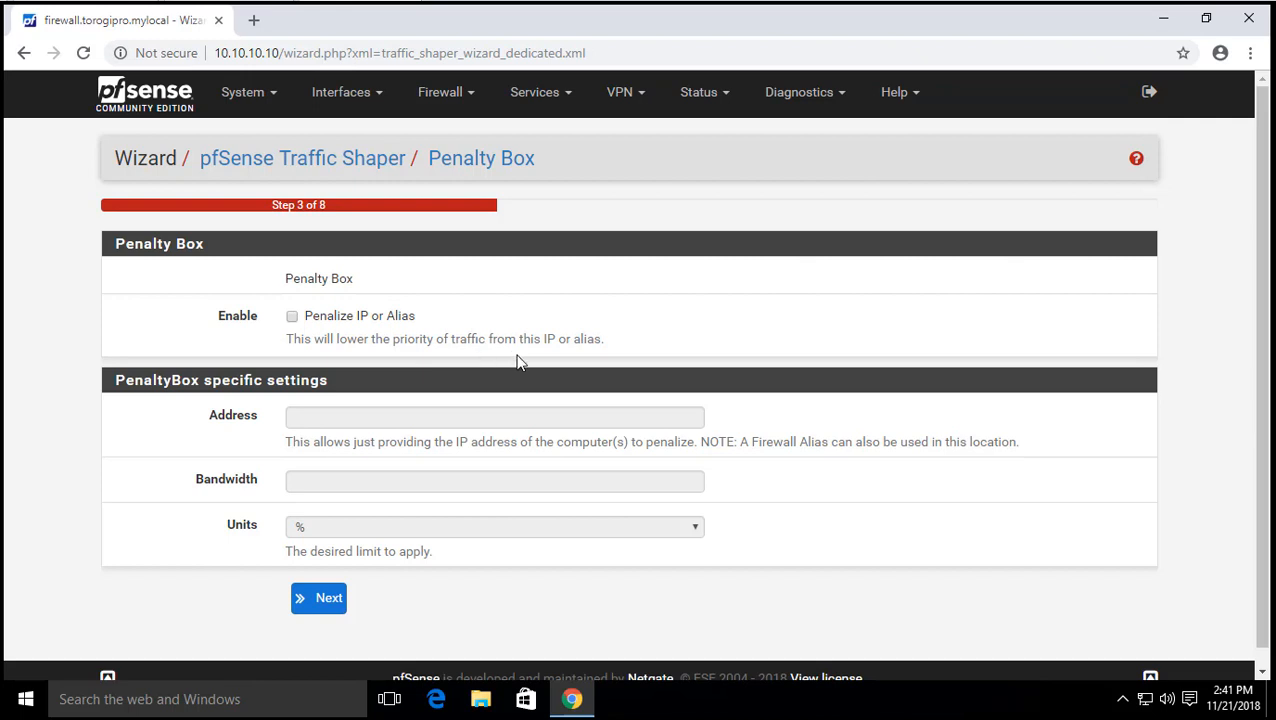
double_click(588, 338)
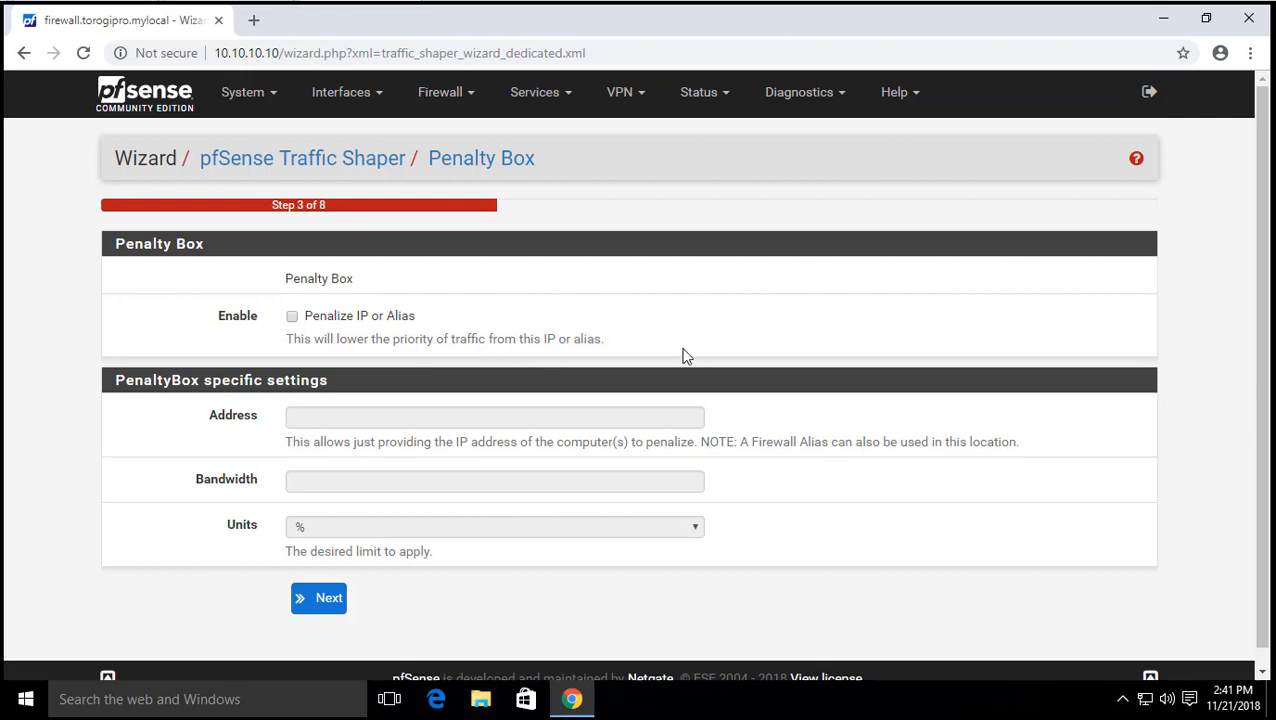
left_click(440, 92)
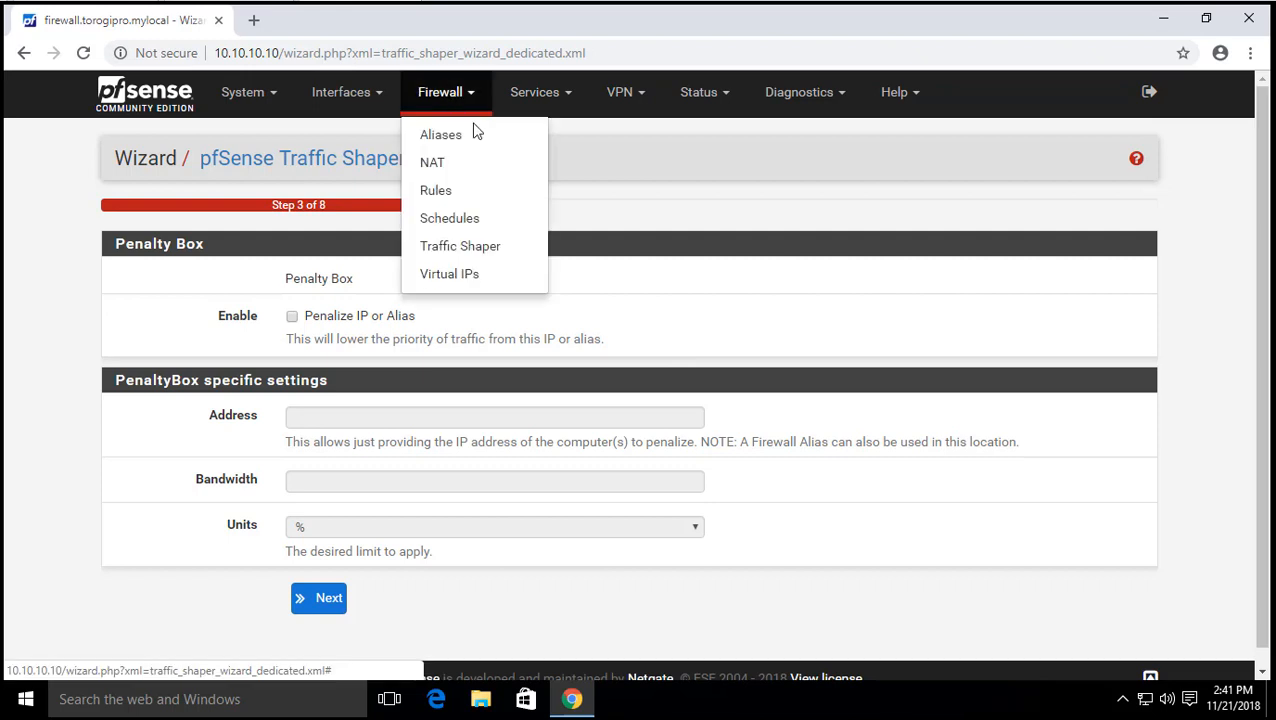
- In a new Aliases tab, start a new alias with name and description 'topusers'
right_click(440, 134)
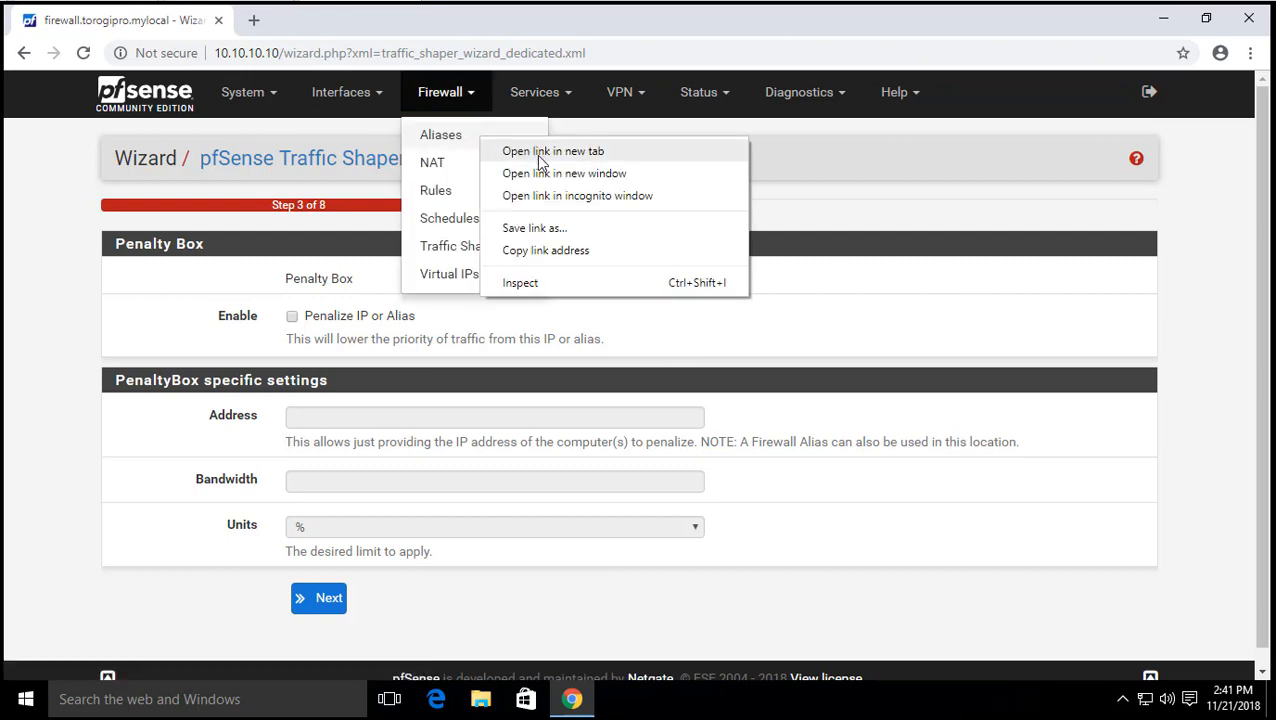
left_click(552, 150)
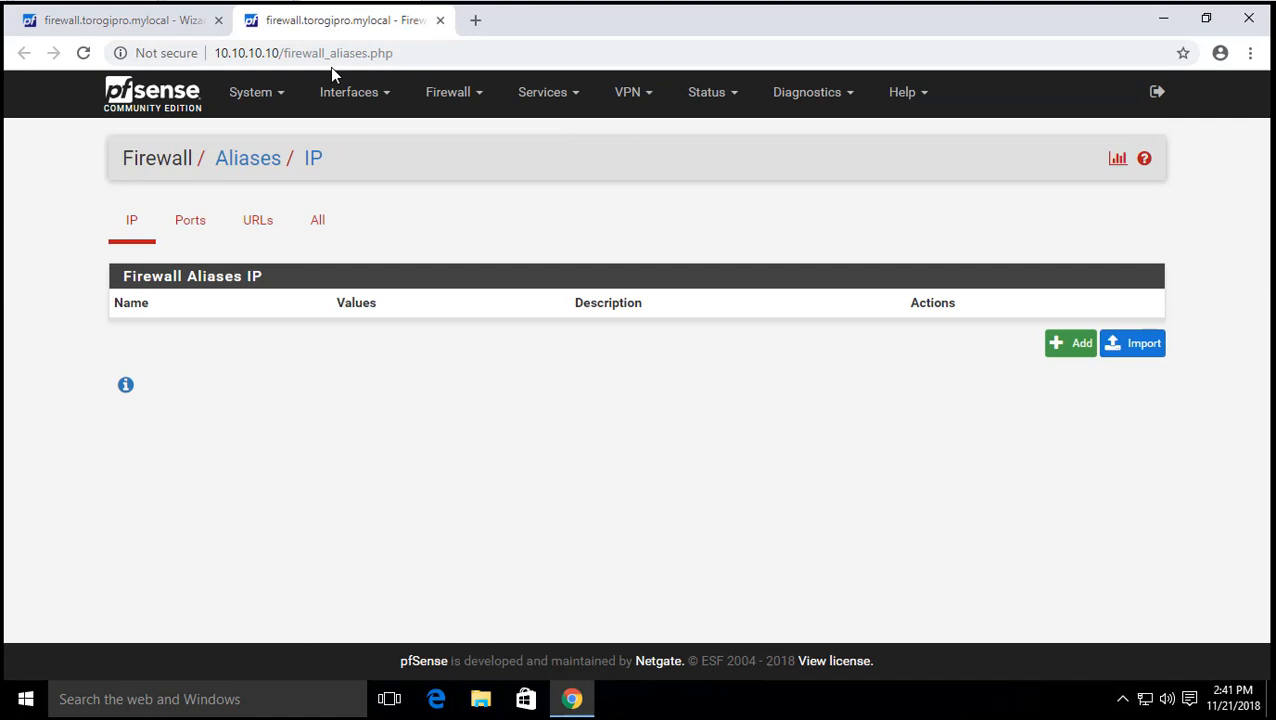
mouse_move(154, 248)
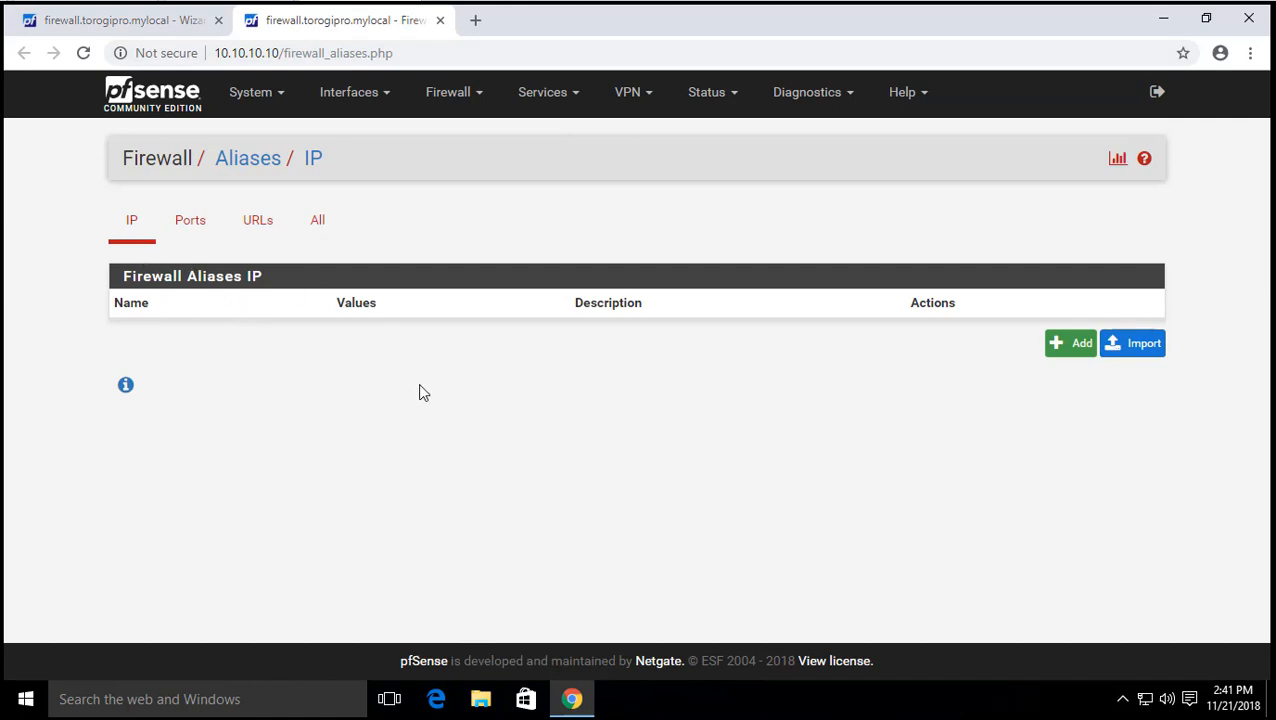
mouse_move(1188, 390)
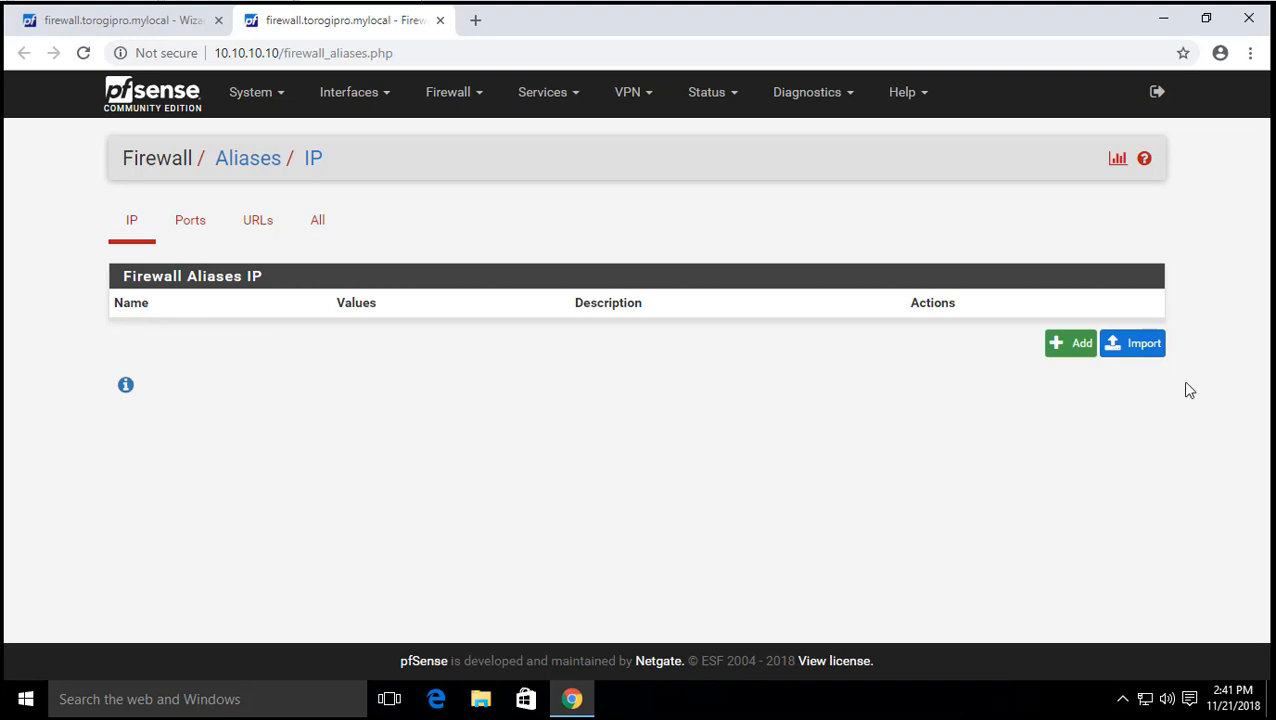
left_click(1070, 344)
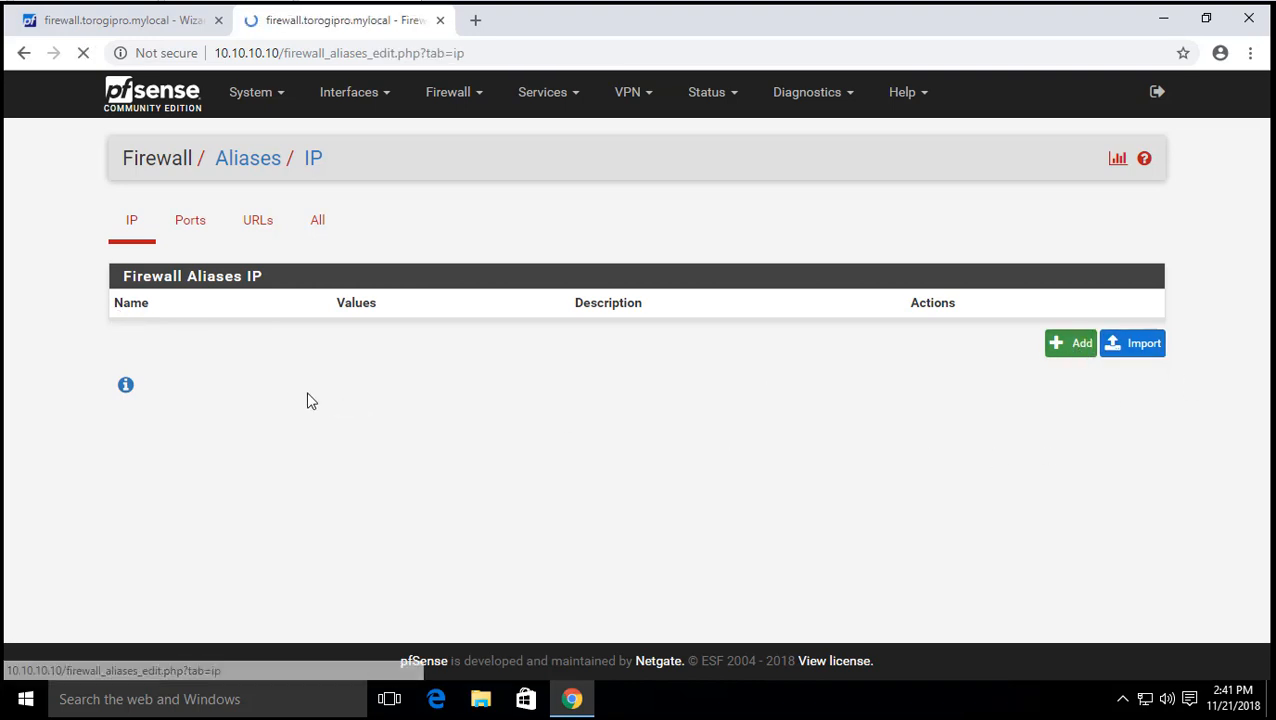
left_click(1070, 344)
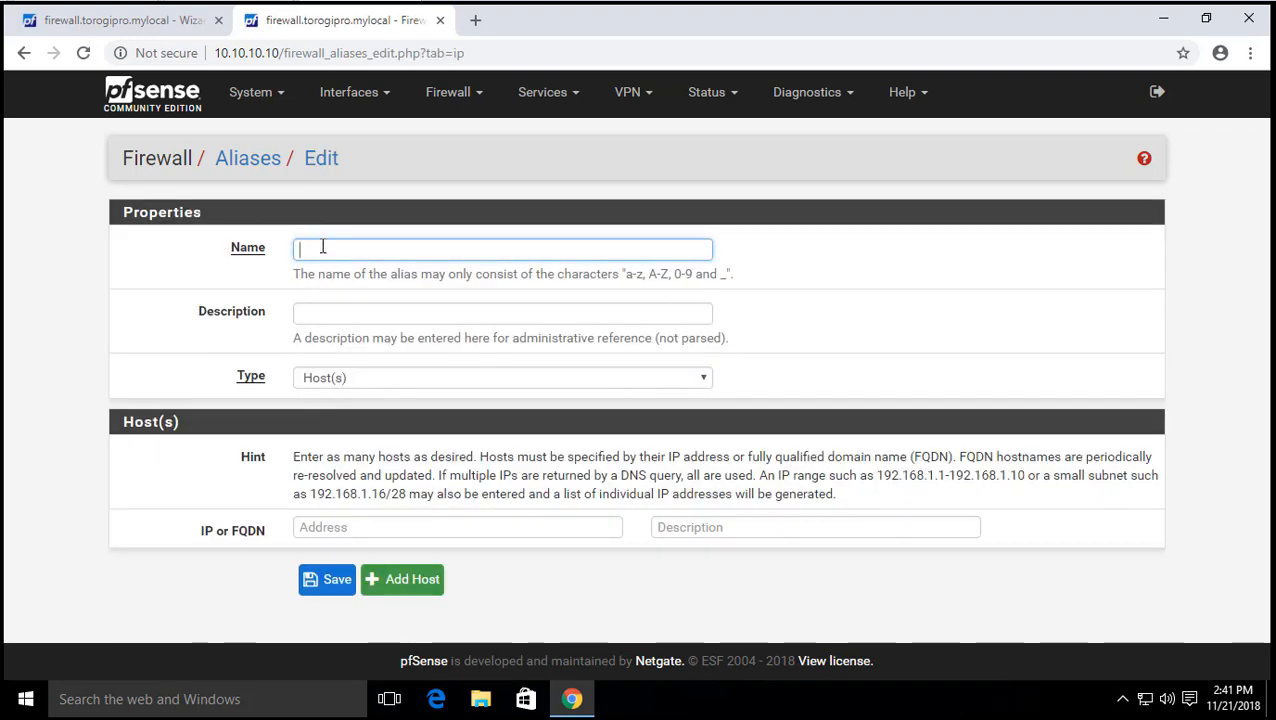
type("topusers")
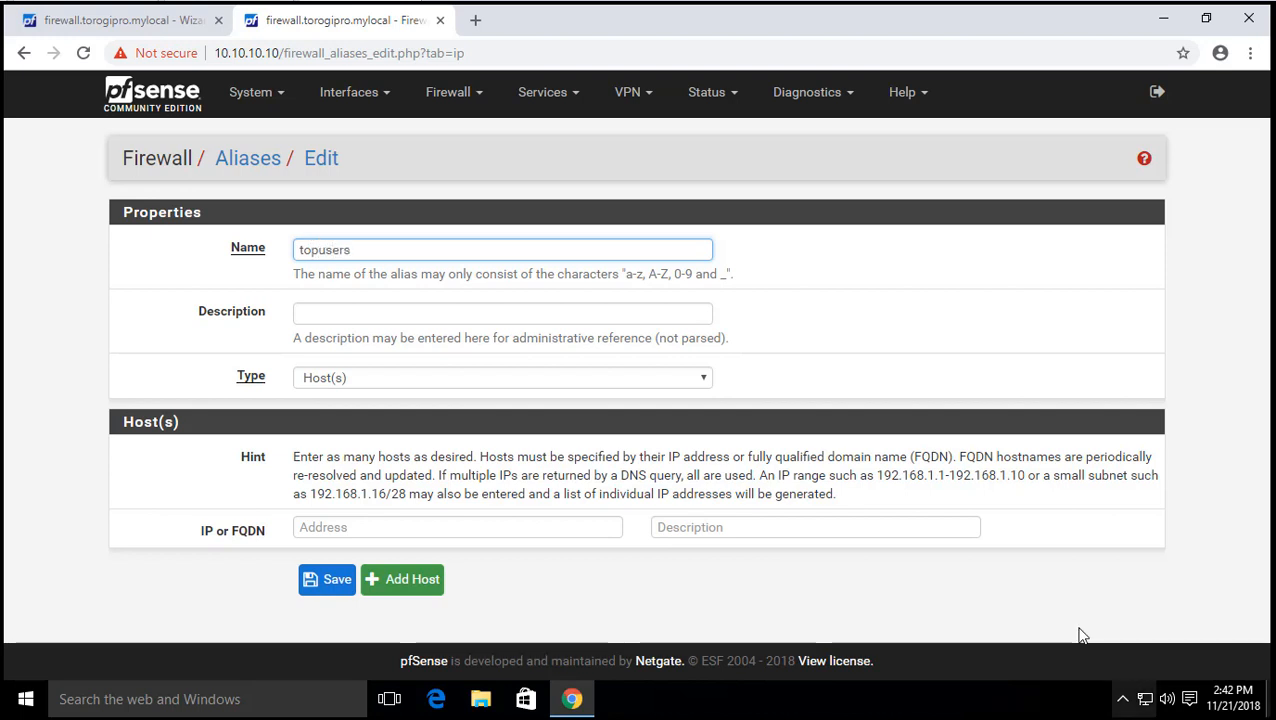
left_click(366, 248)
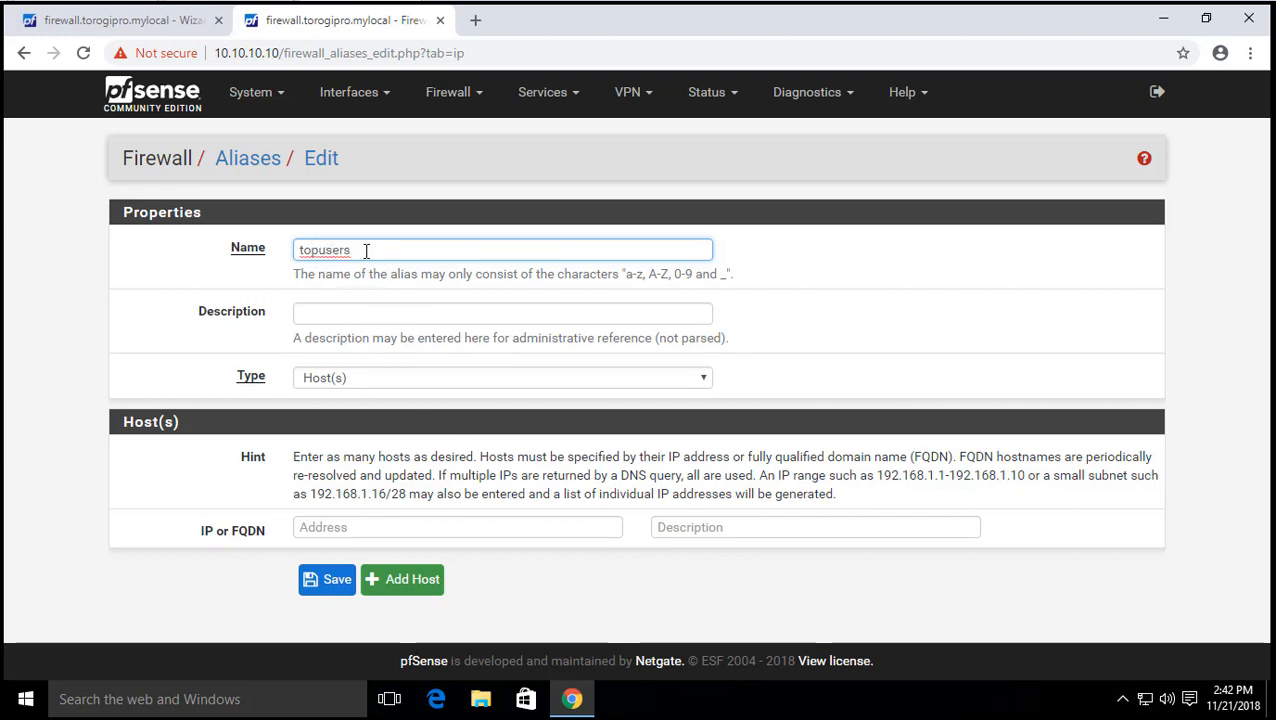
type("topusers")
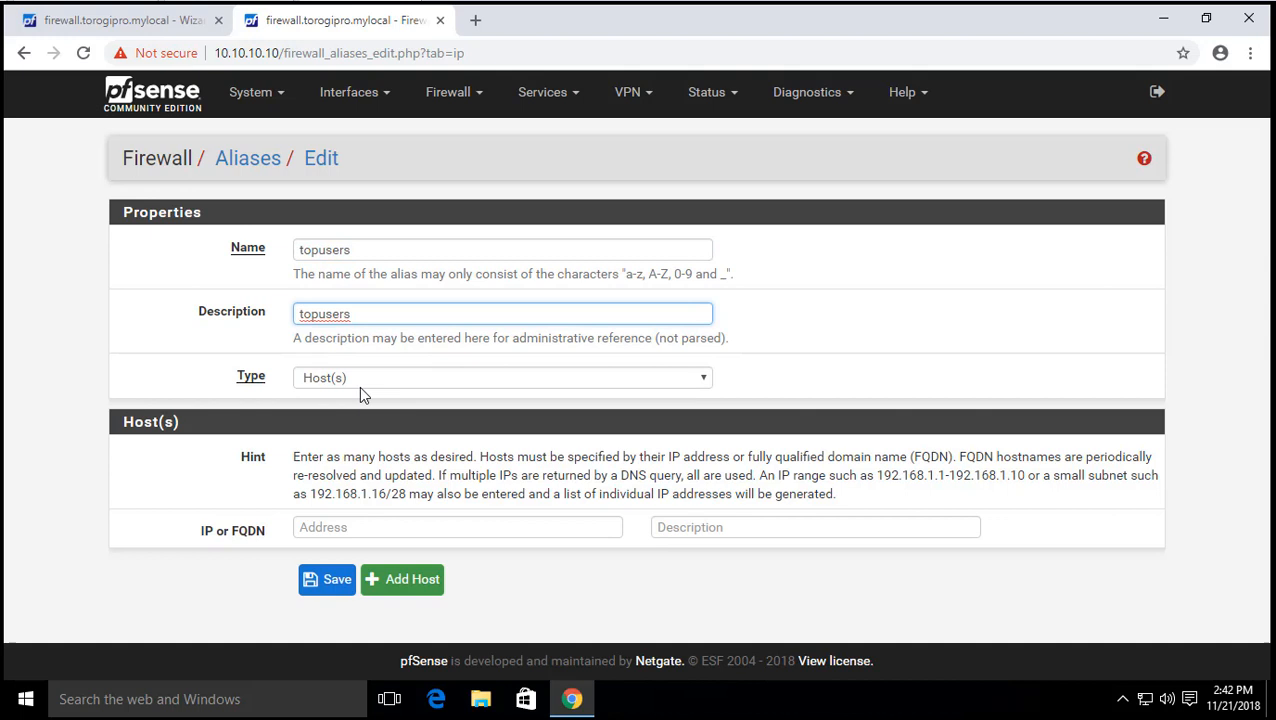
- Add hosts 10.10.10.100 and 10.10.10.101 to the topusers alias and save it
left_click(456, 528)
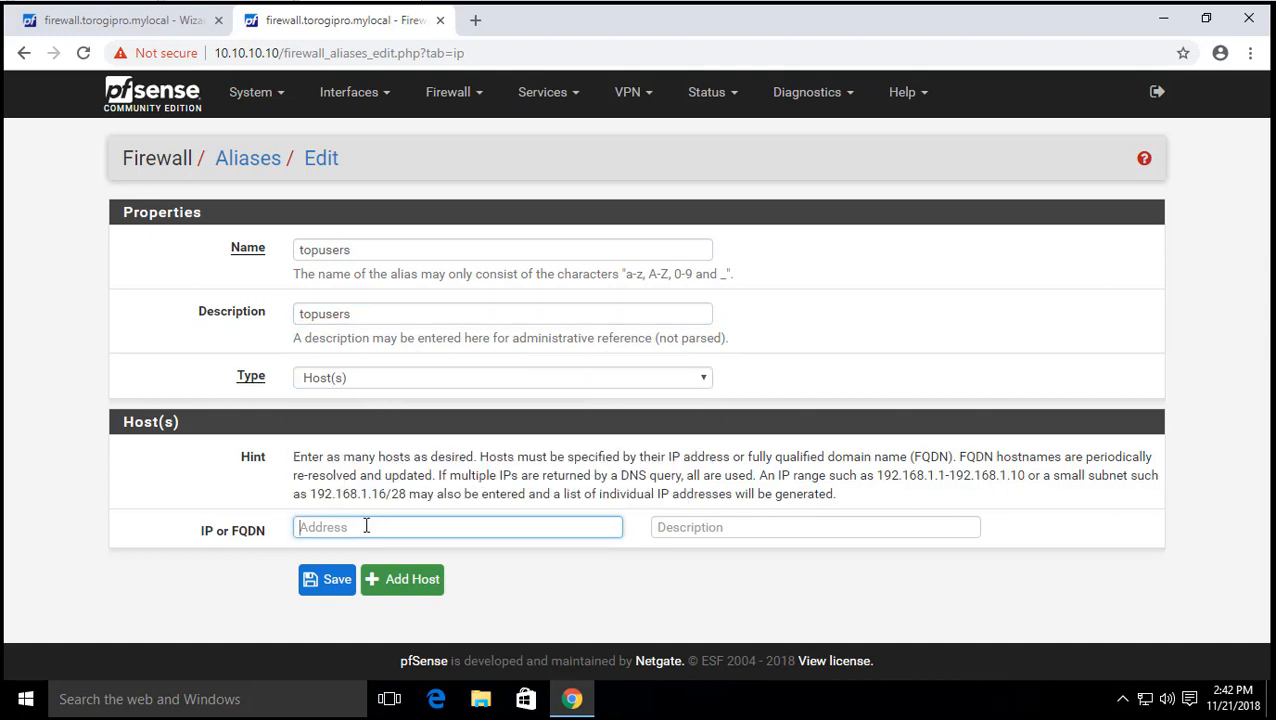
type("10.10.10.100")
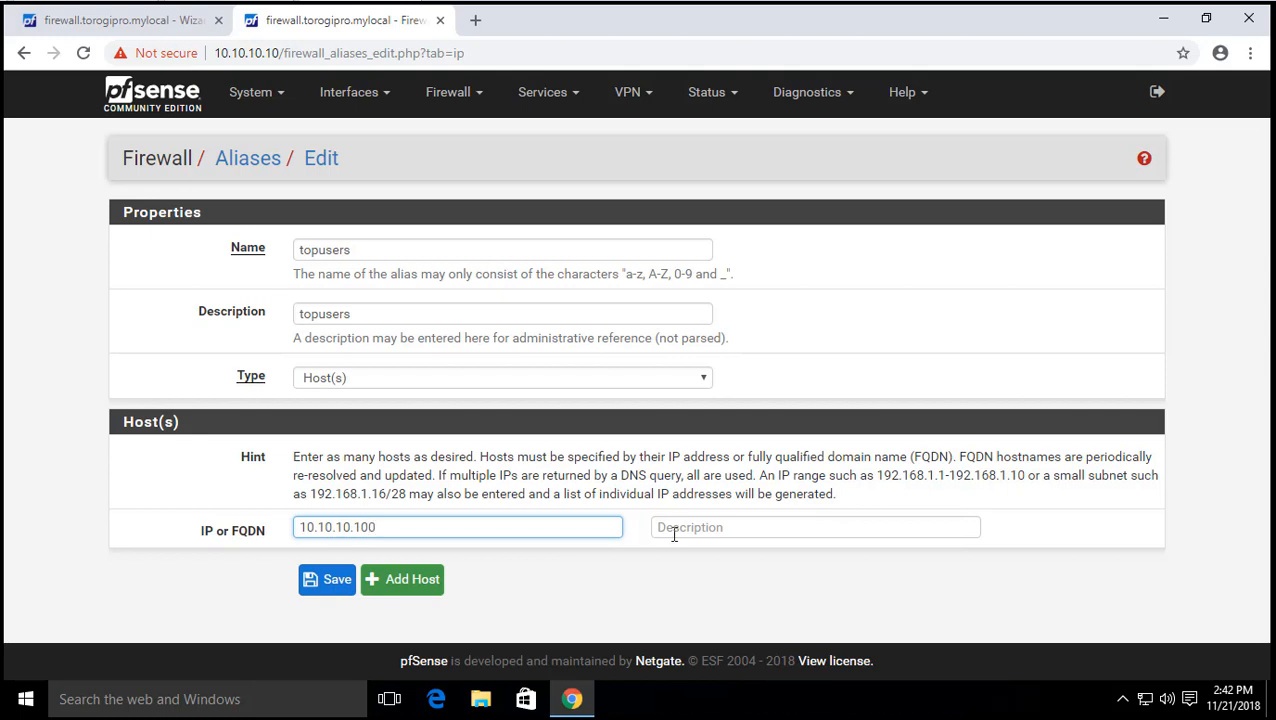
type("a")
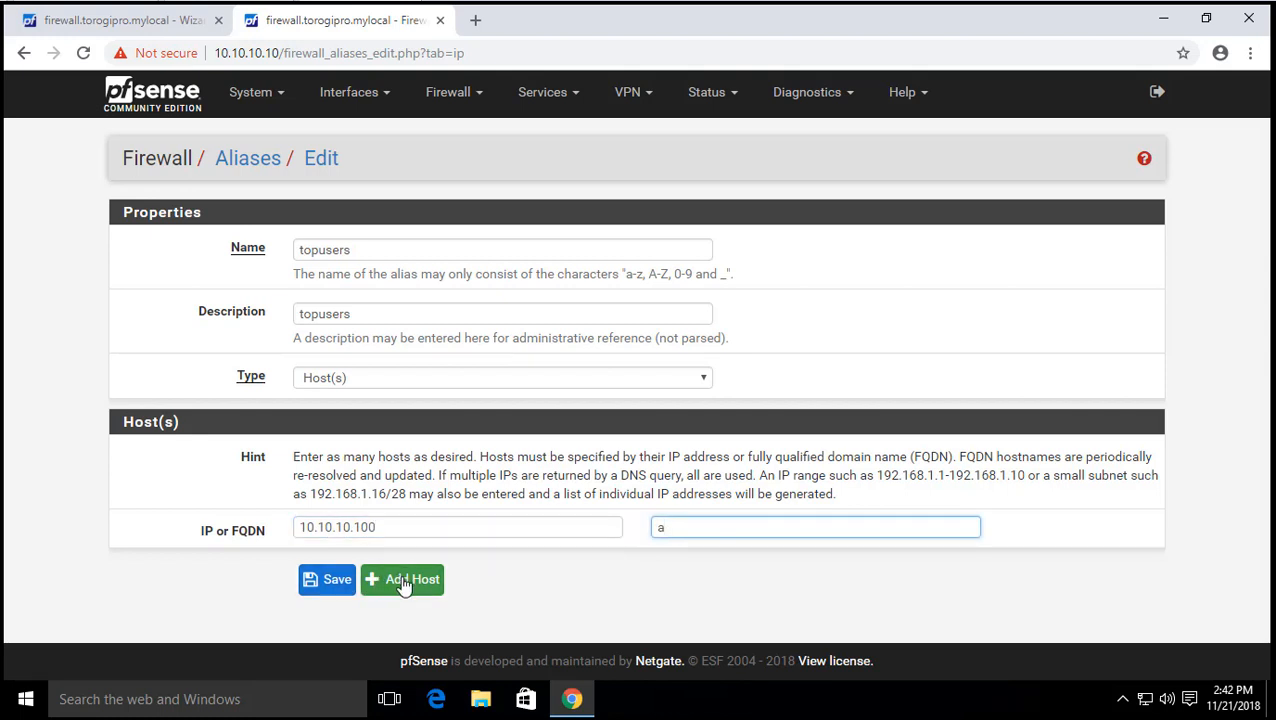
left_click(404, 580)
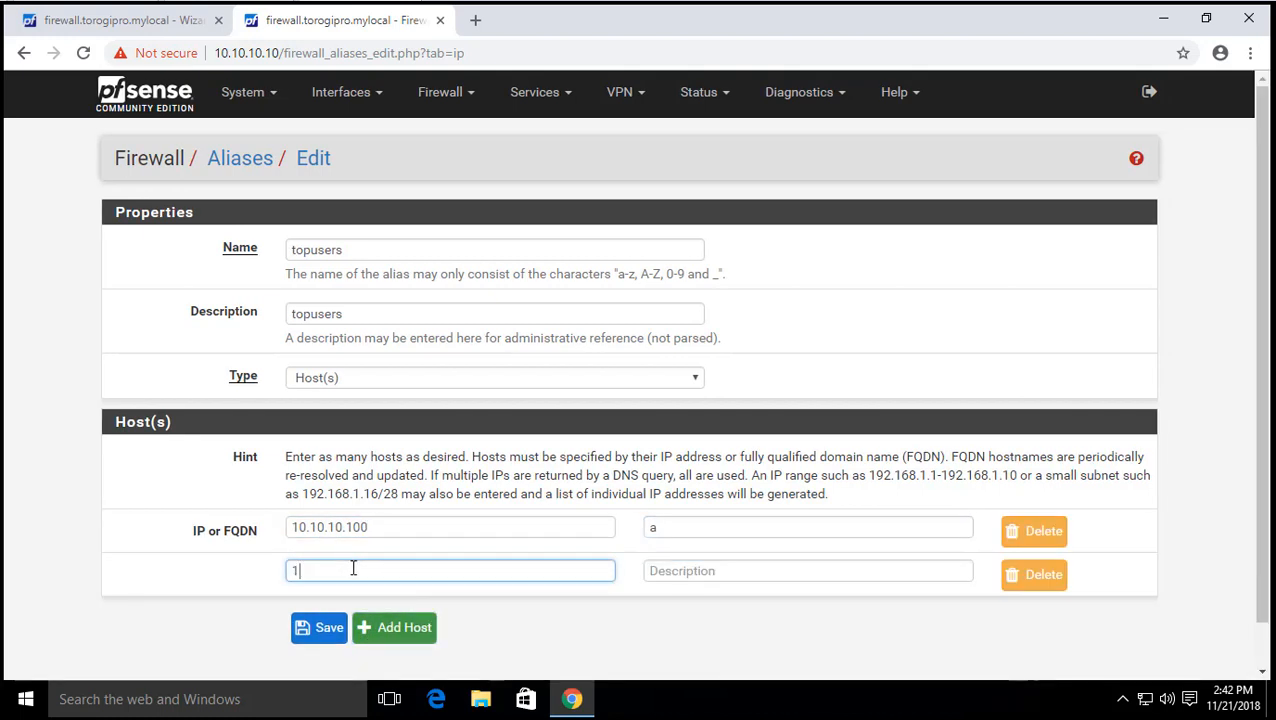
type("0.10.10.101")
left_click(808, 570)
type("b")
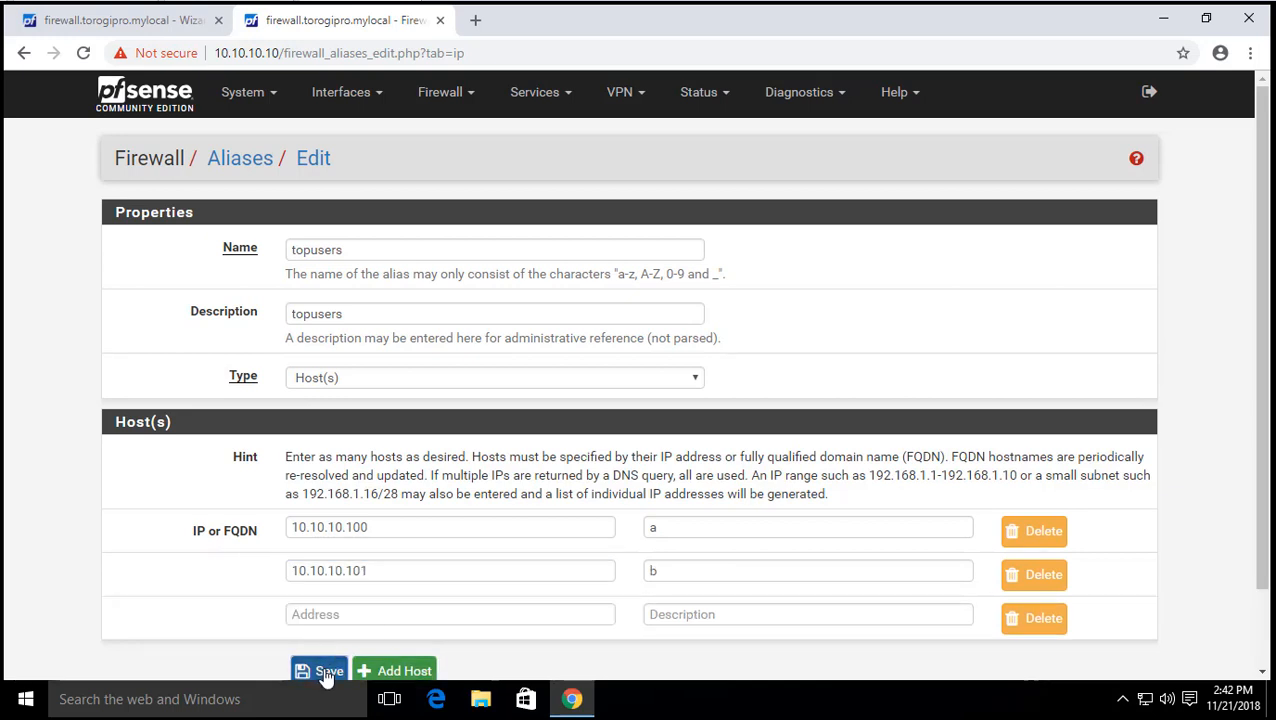
left_click(320, 670)
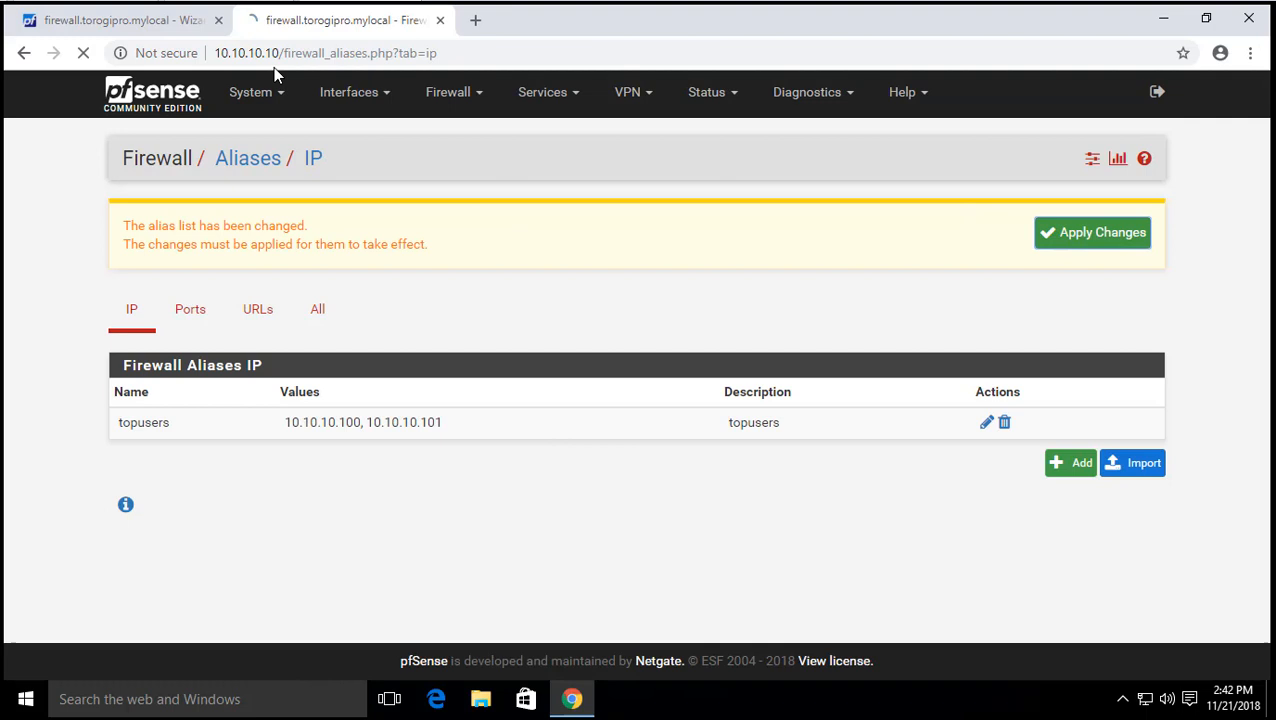
- Back in the wizard, enable 'Penalize IP or Alias' for topusers with bandwidth 10 percent
left_click(1092, 232)
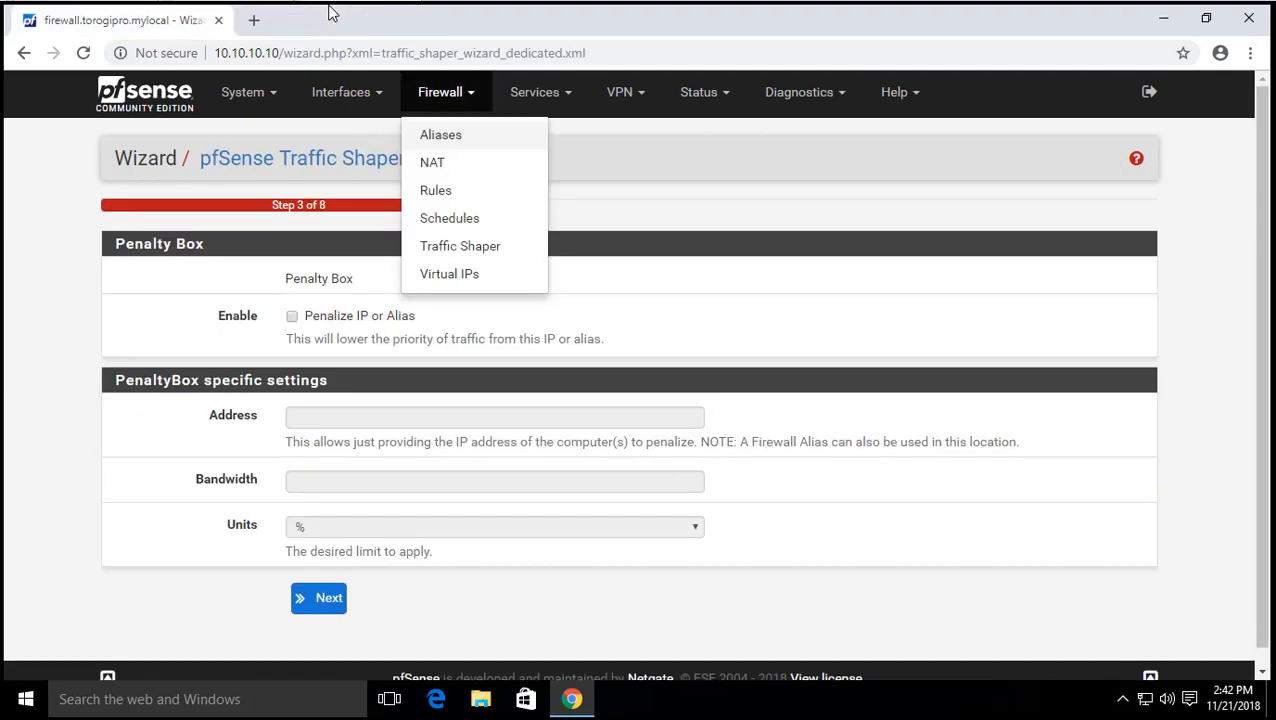
mouse_move(668, 310)
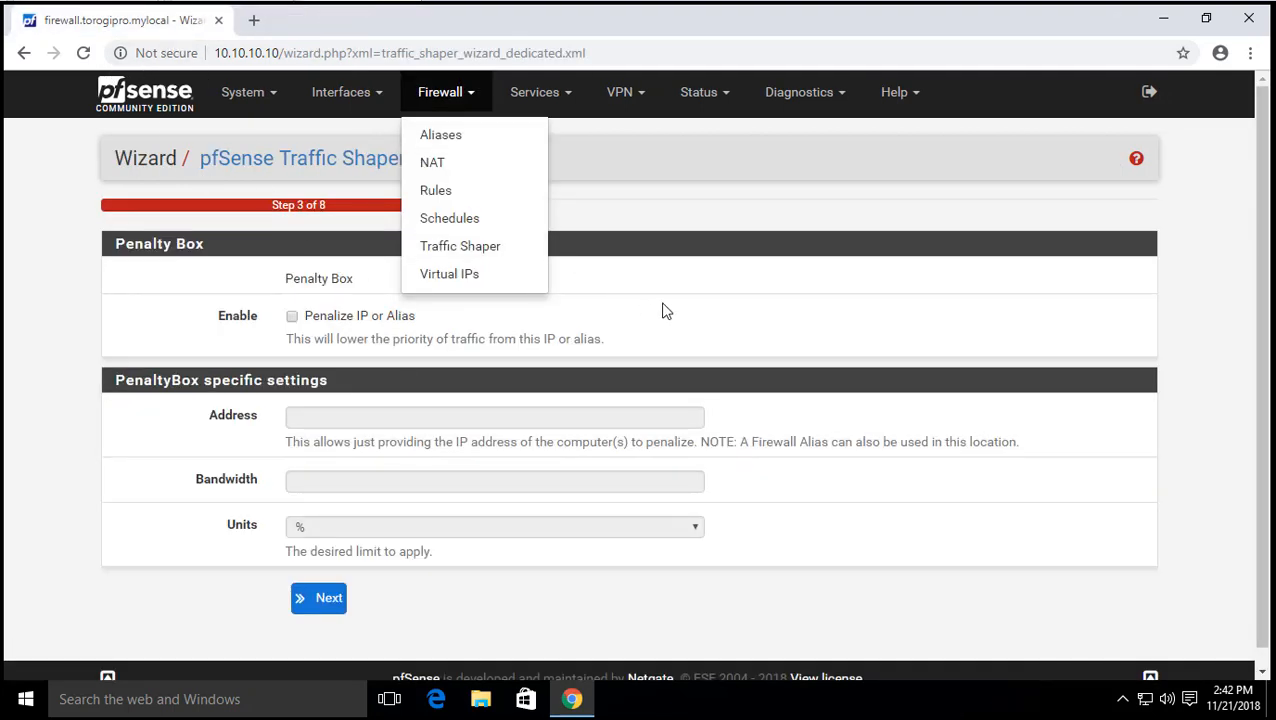
left_click(292, 316)
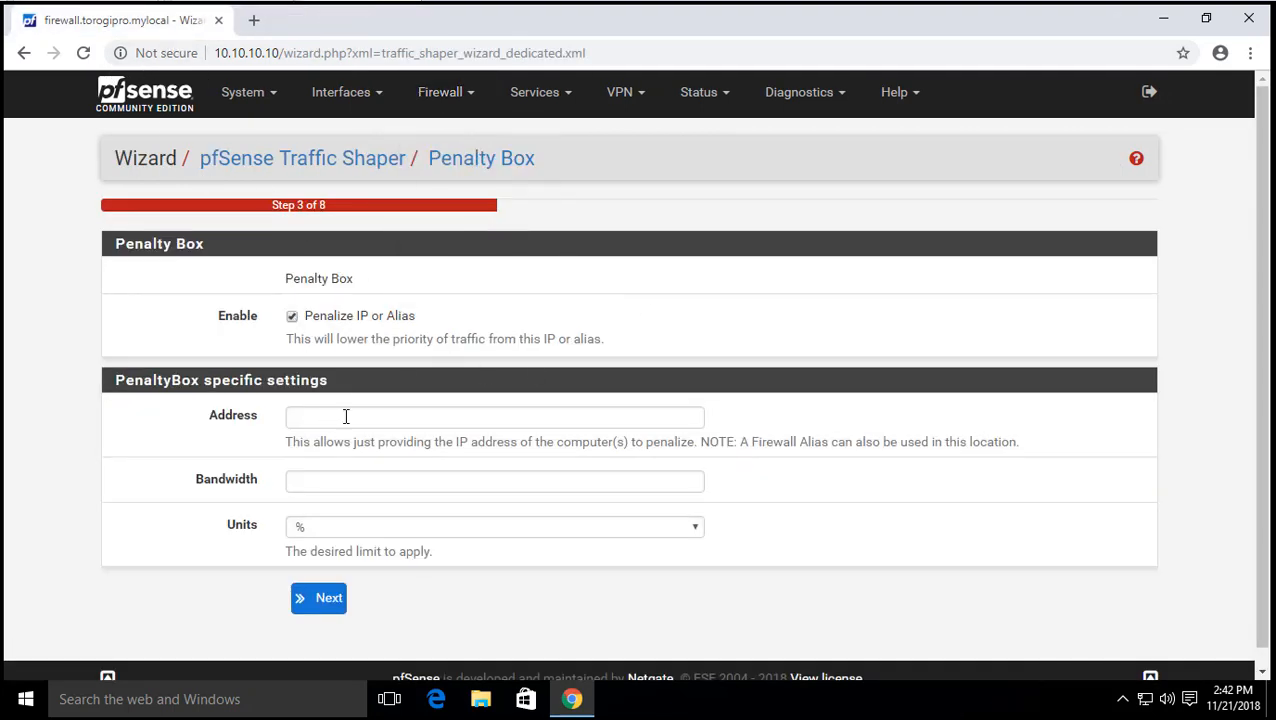
left_click(494, 418)
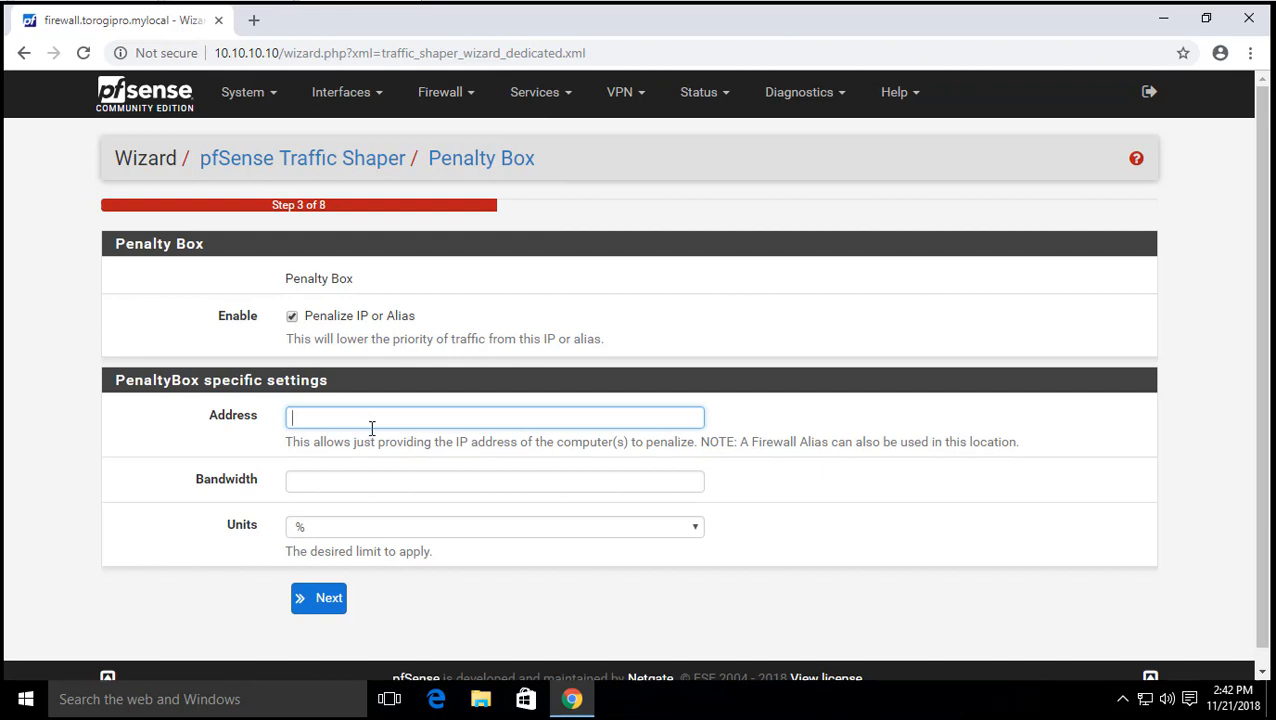
type("topusers")
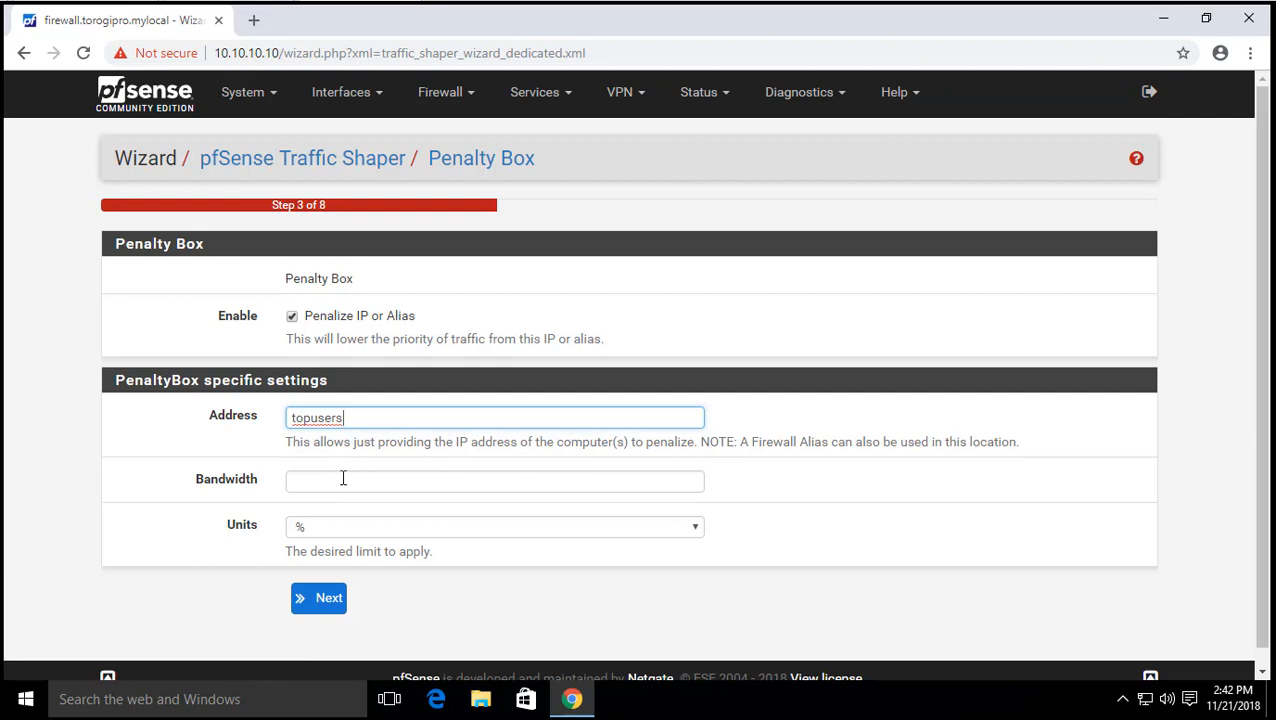
type("10")
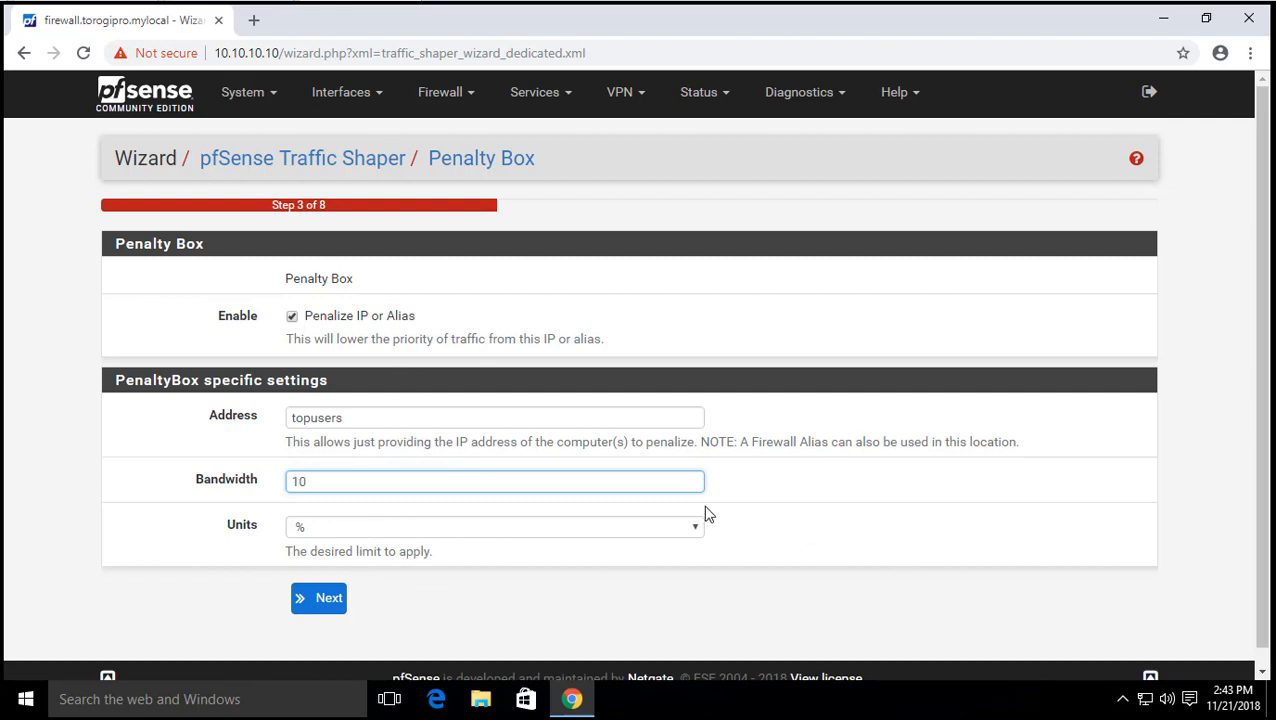
mouse_move(420, 622)
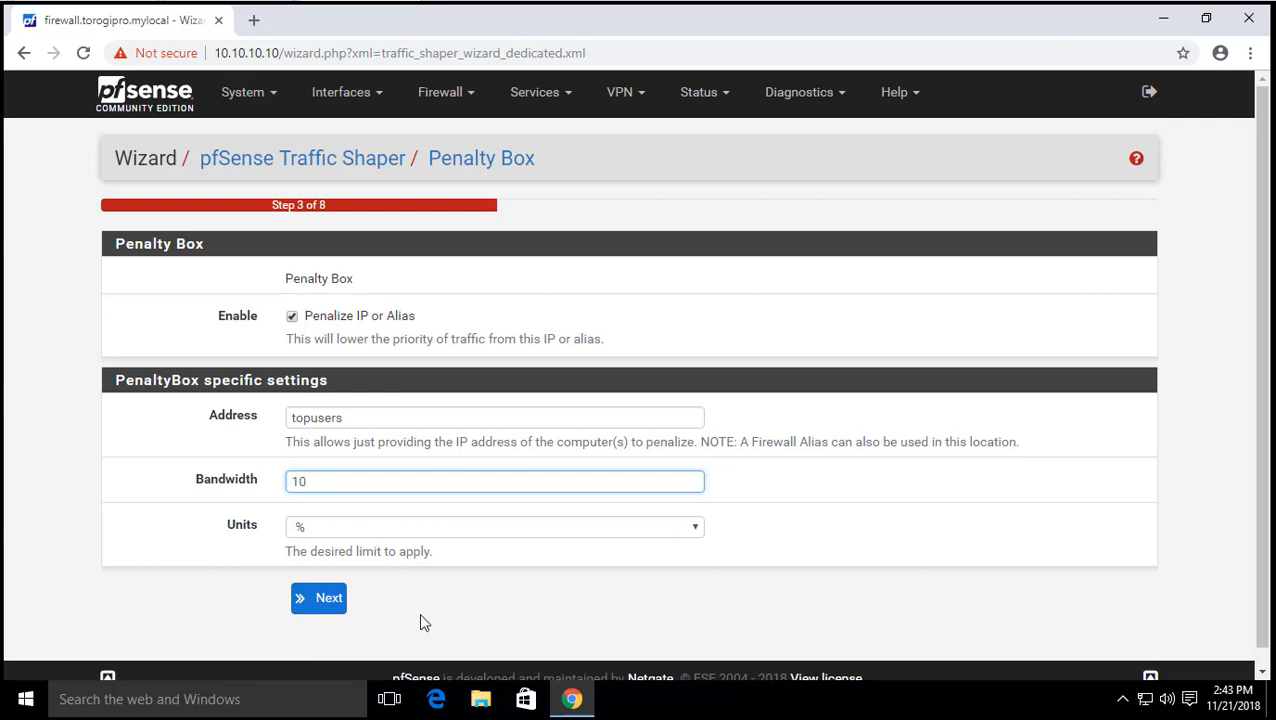
left_click(496, 480)
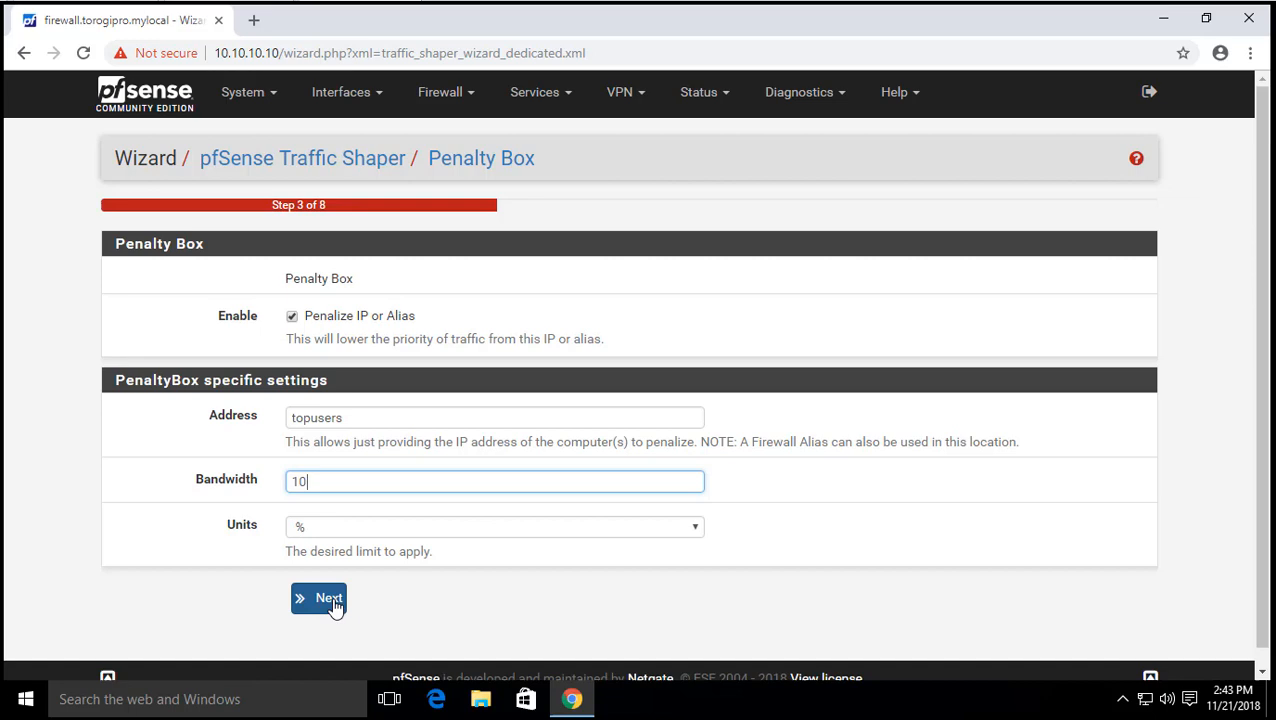
- Advance to the Peer to Peer step with lower P2P priority and p2pCatchAll enabled
left_click(320, 598)
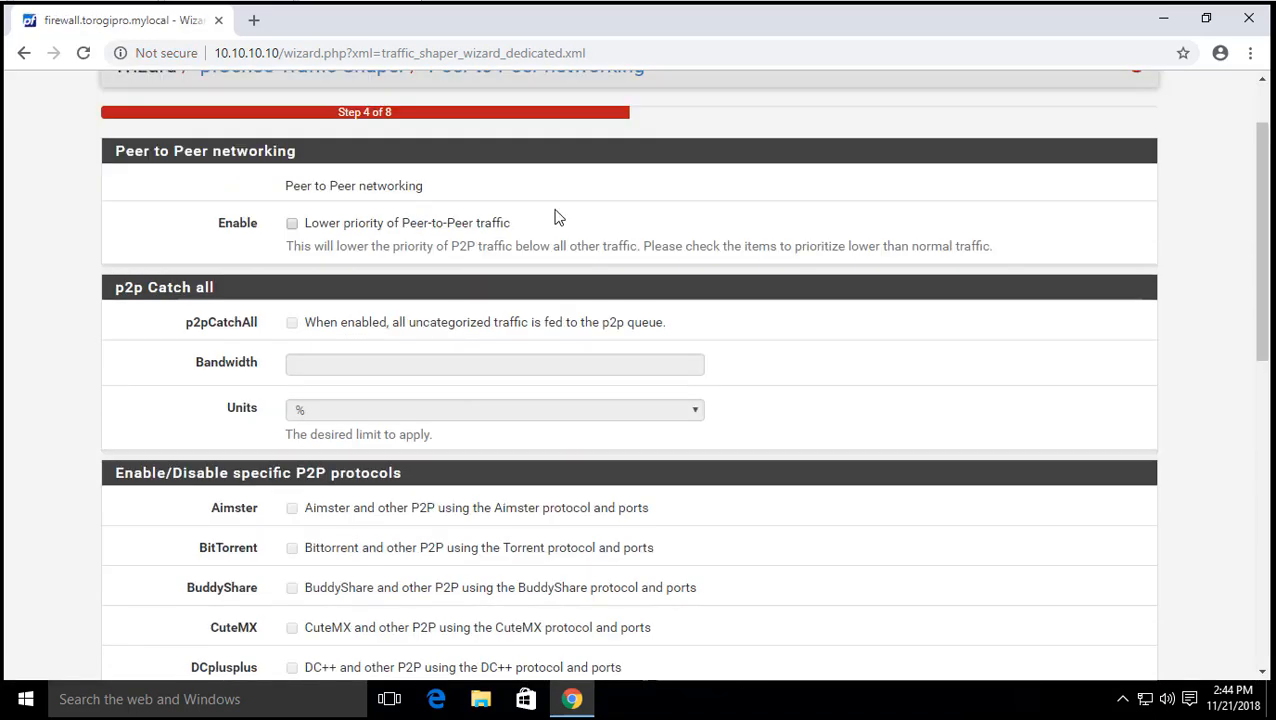
mouse_move(352, 244)
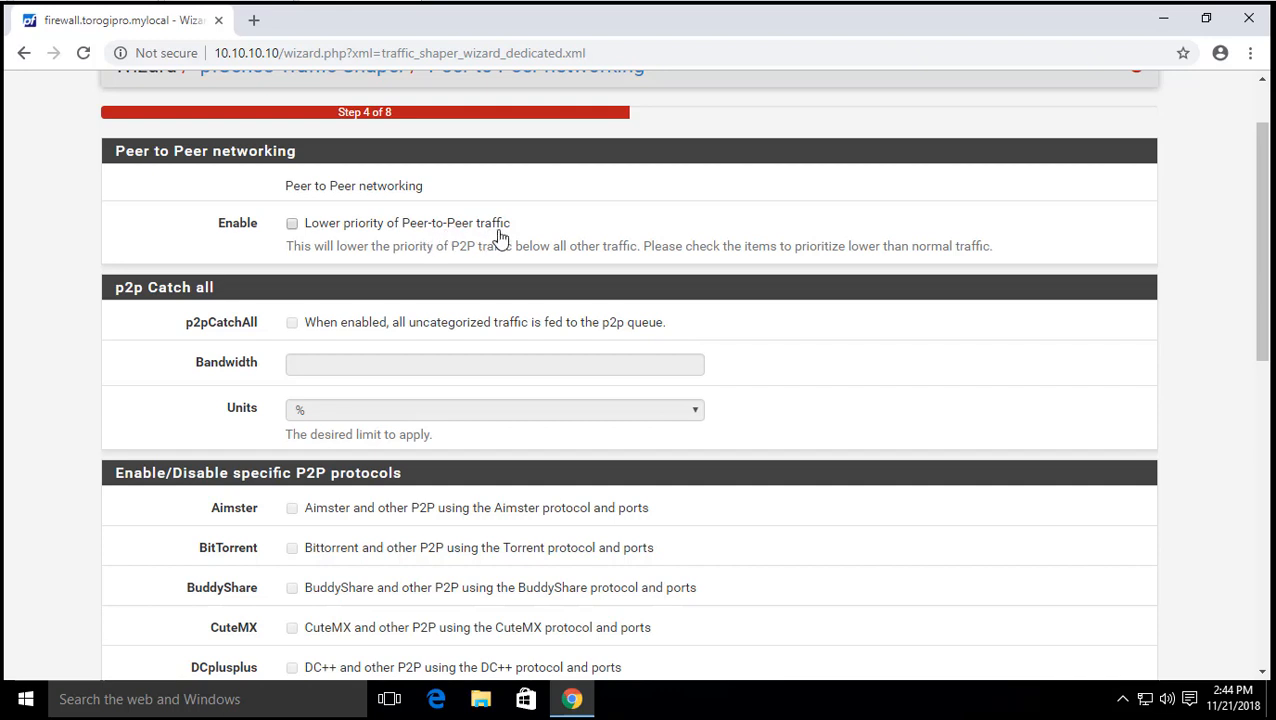
mouse_move(528, 244)
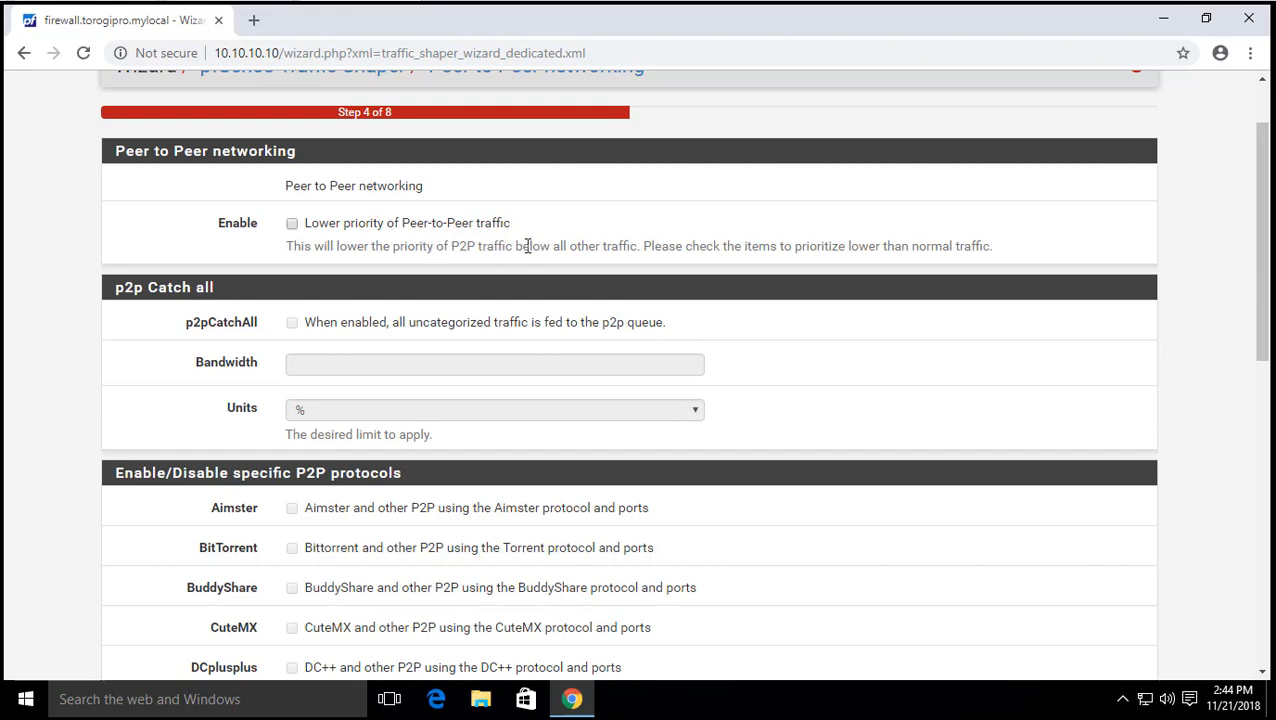
mouse_move(518, 232)
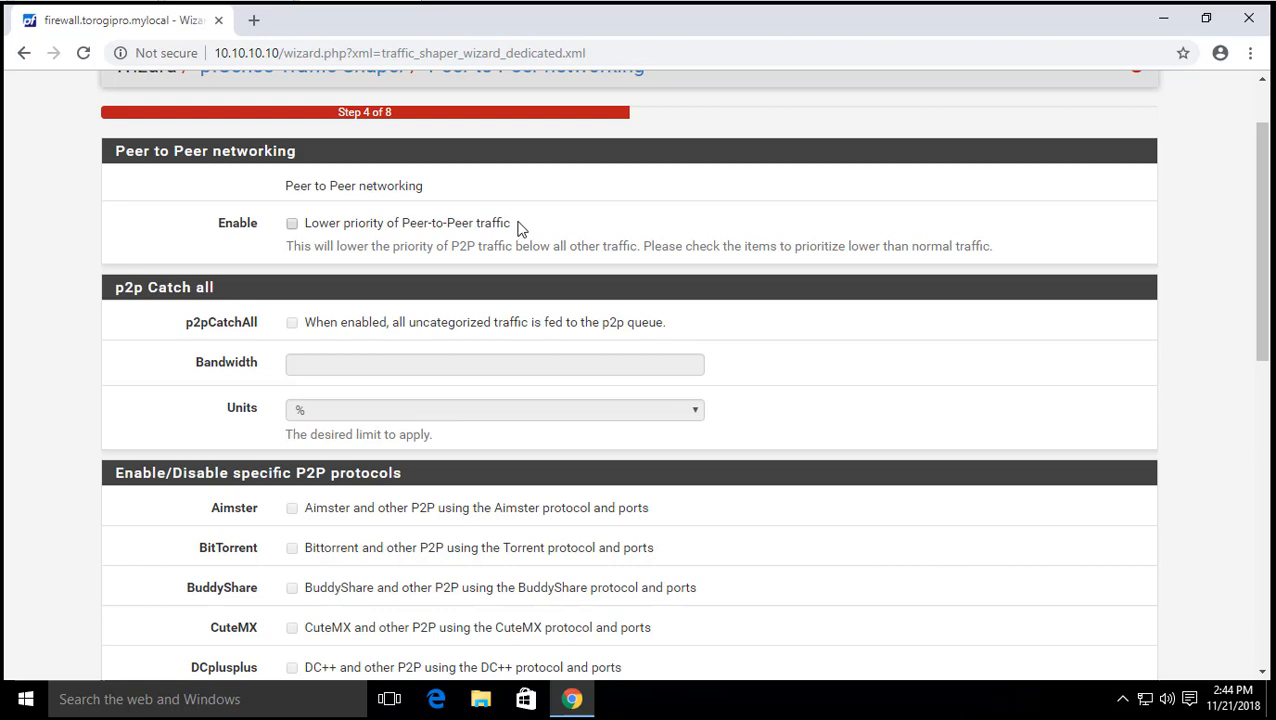
mouse_move(580, 164)
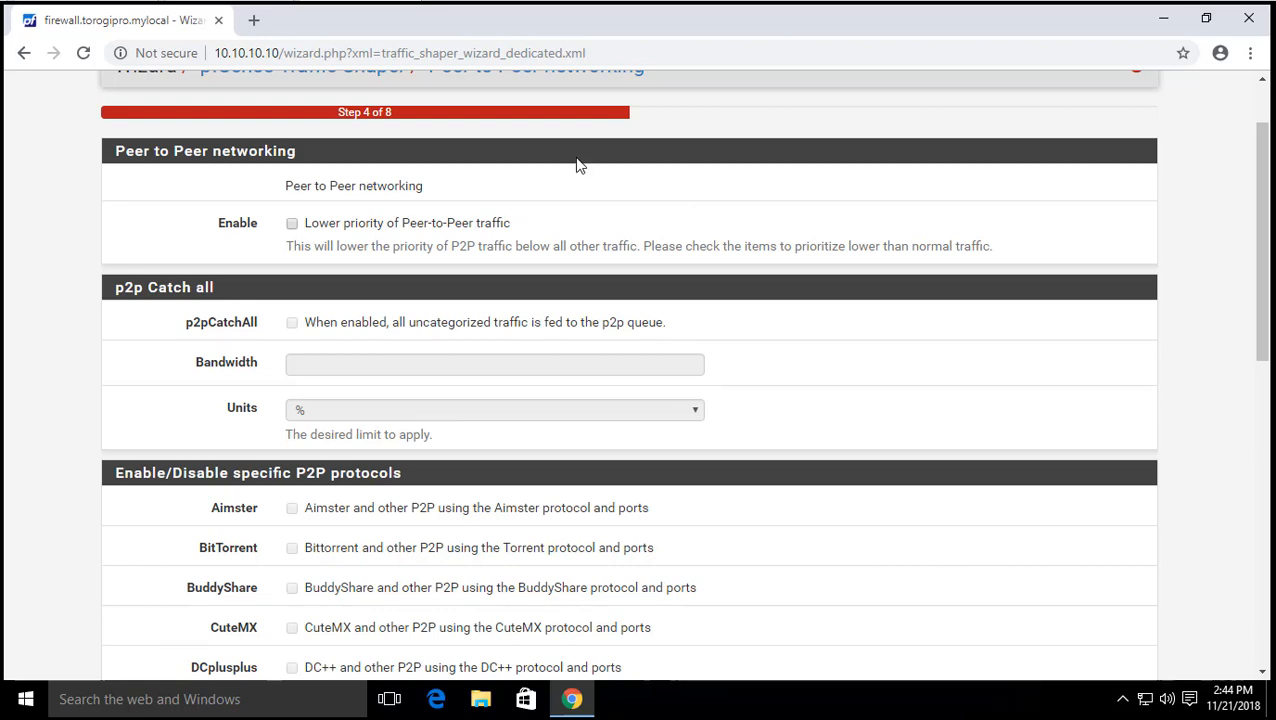
scroll("down", 3)
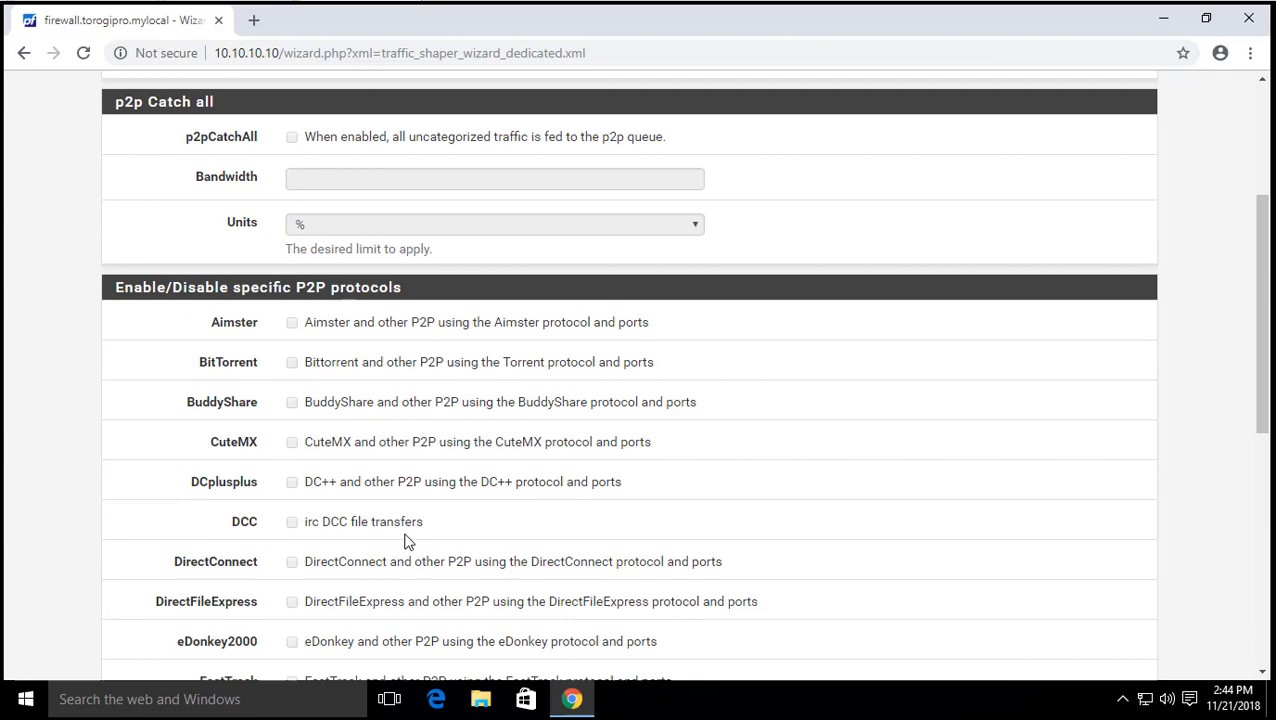
scroll("down", 3)
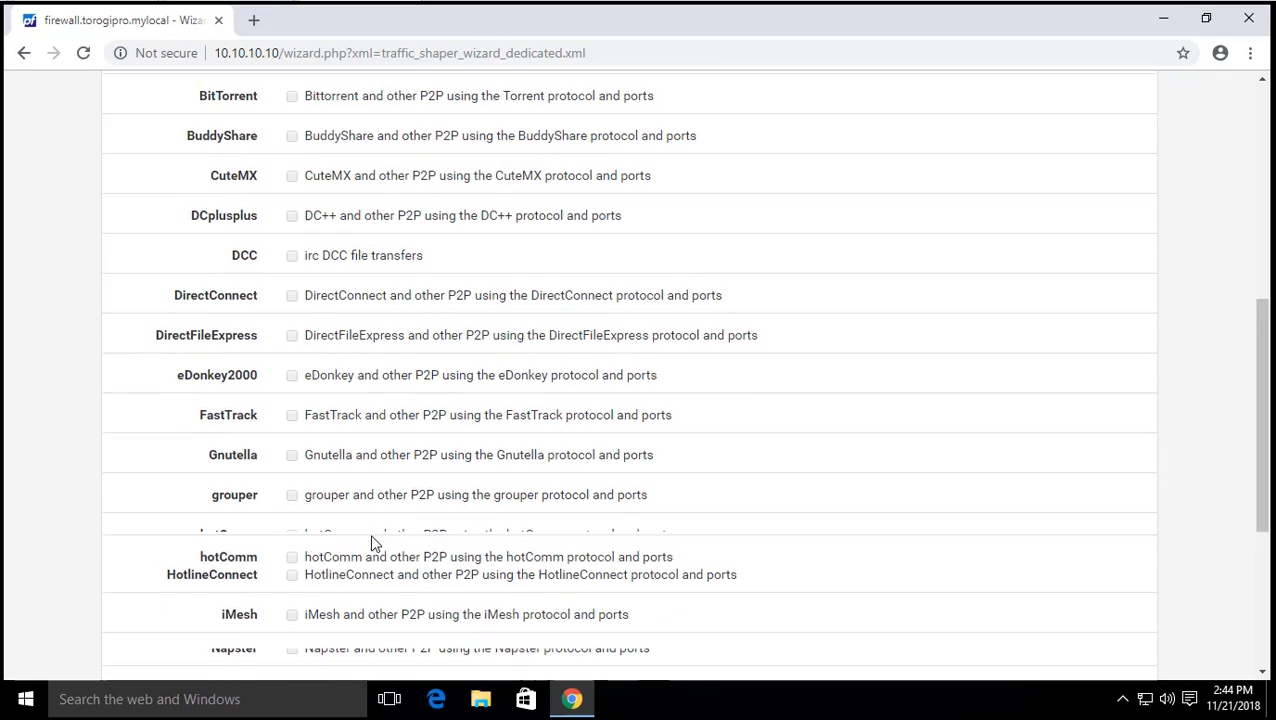
scroll("up", 3)
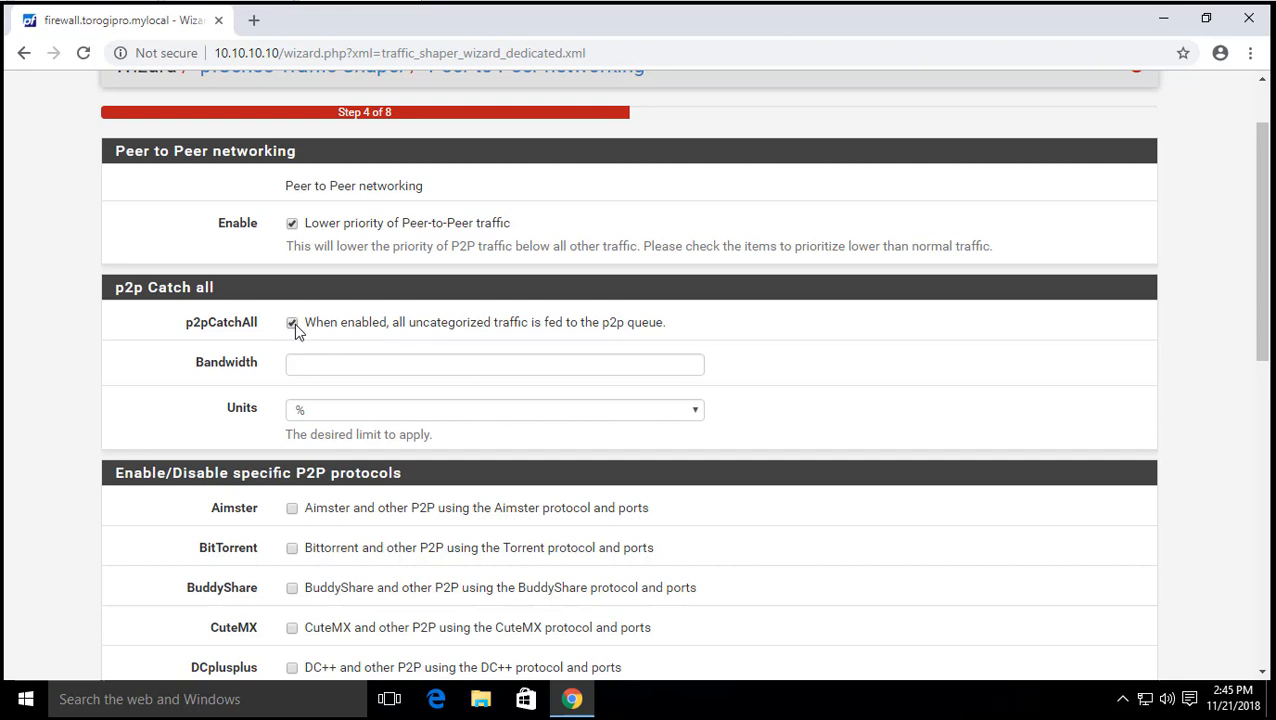
mouse_move(300, 336)
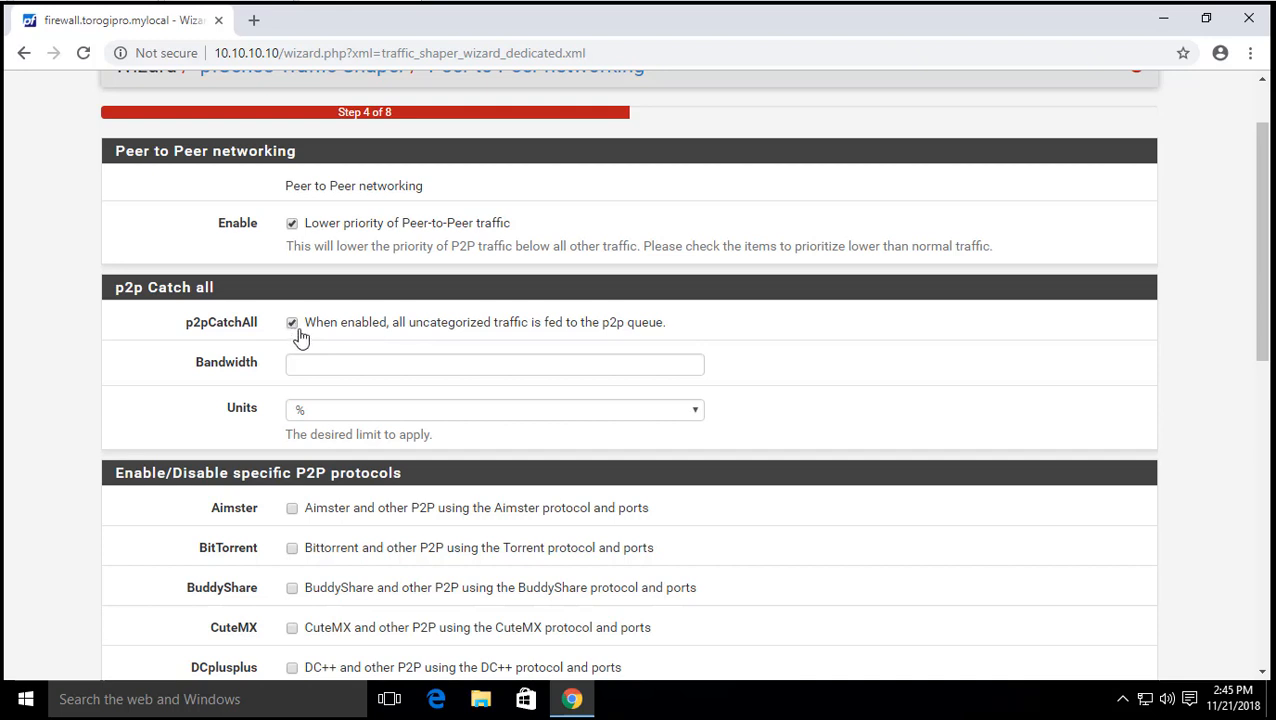
mouse_move(288, 348)
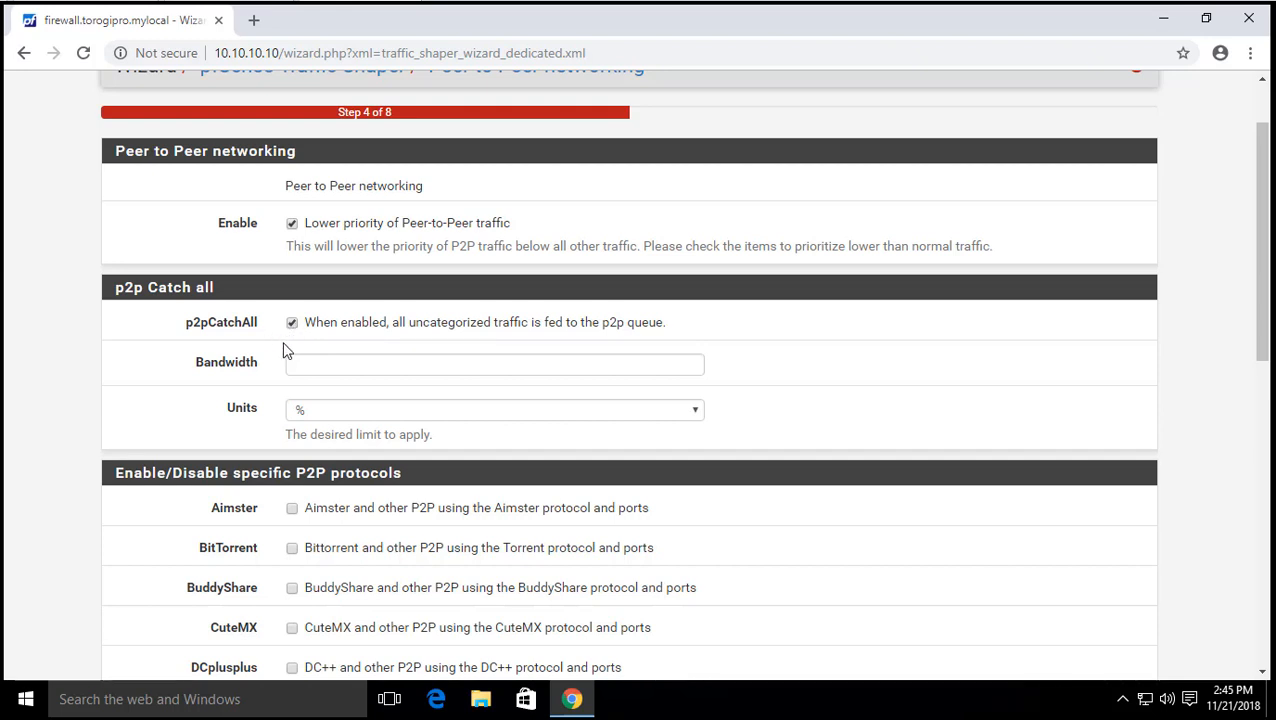
mouse_move(284, 344)
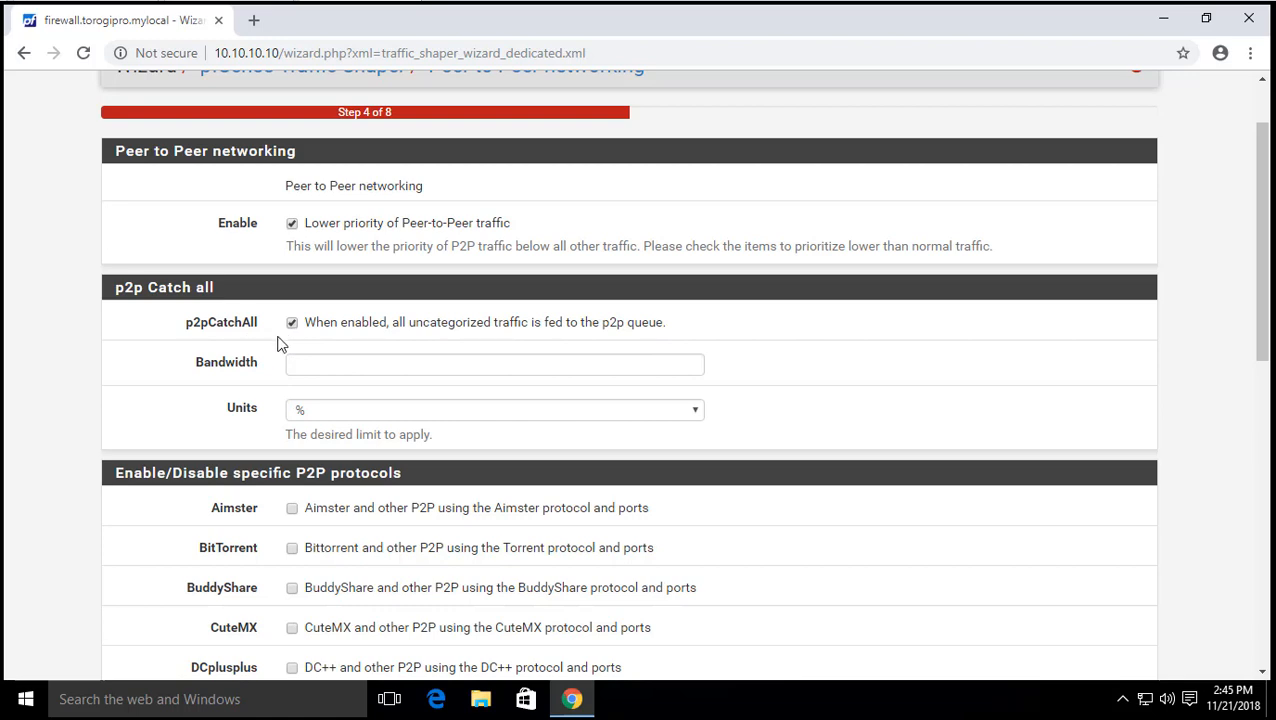
- Uncheck p2pCatchAll and enable the P2P protocols from Aimster through Scour, skipping DCC
left_click(292, 322)
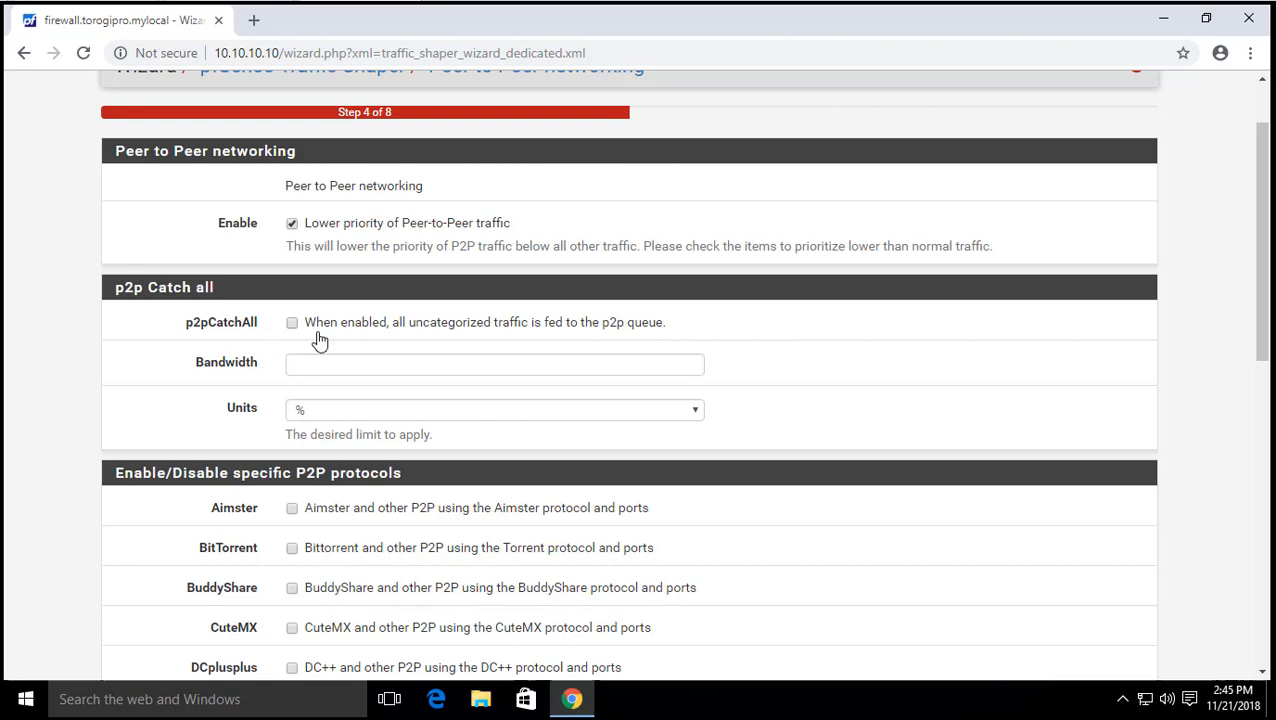
scroll("down", 3)
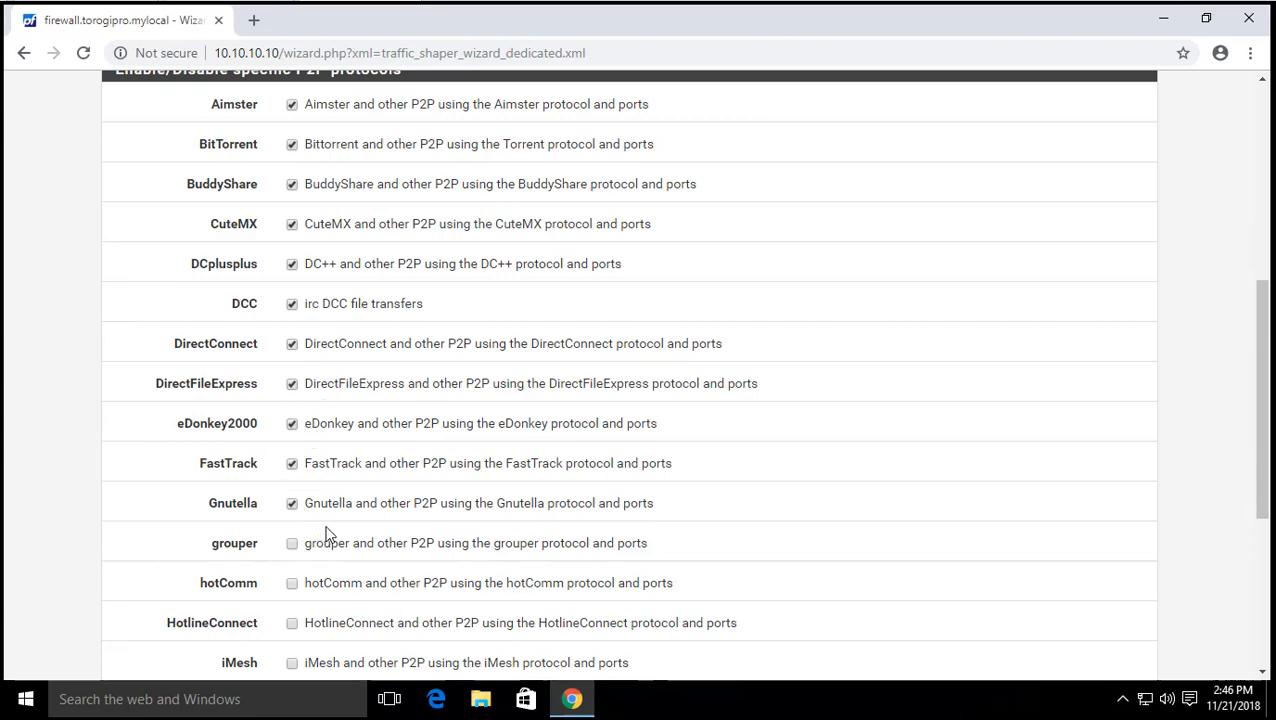
scroll("down", 3)
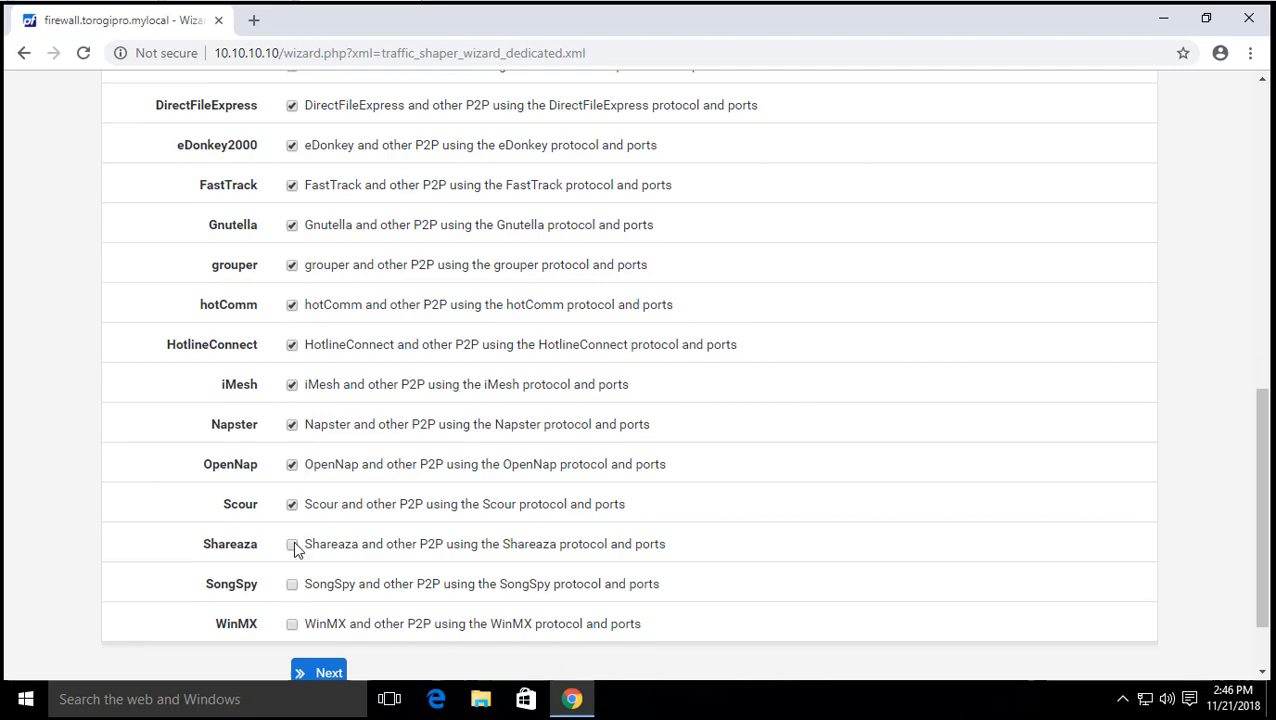
scroll("up", 3)
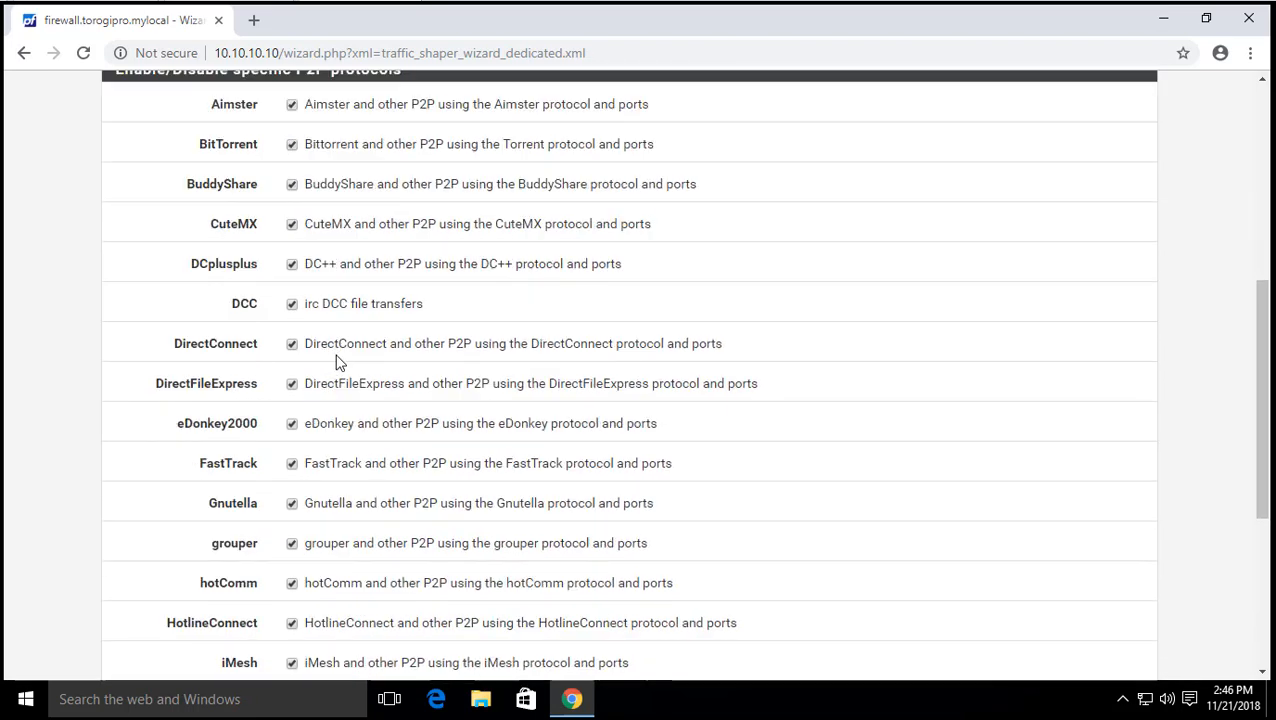
- Finish the P2P selection, advance to Network Games and enable 'Prioritize network gaming traffic'
scroll("down", 3)
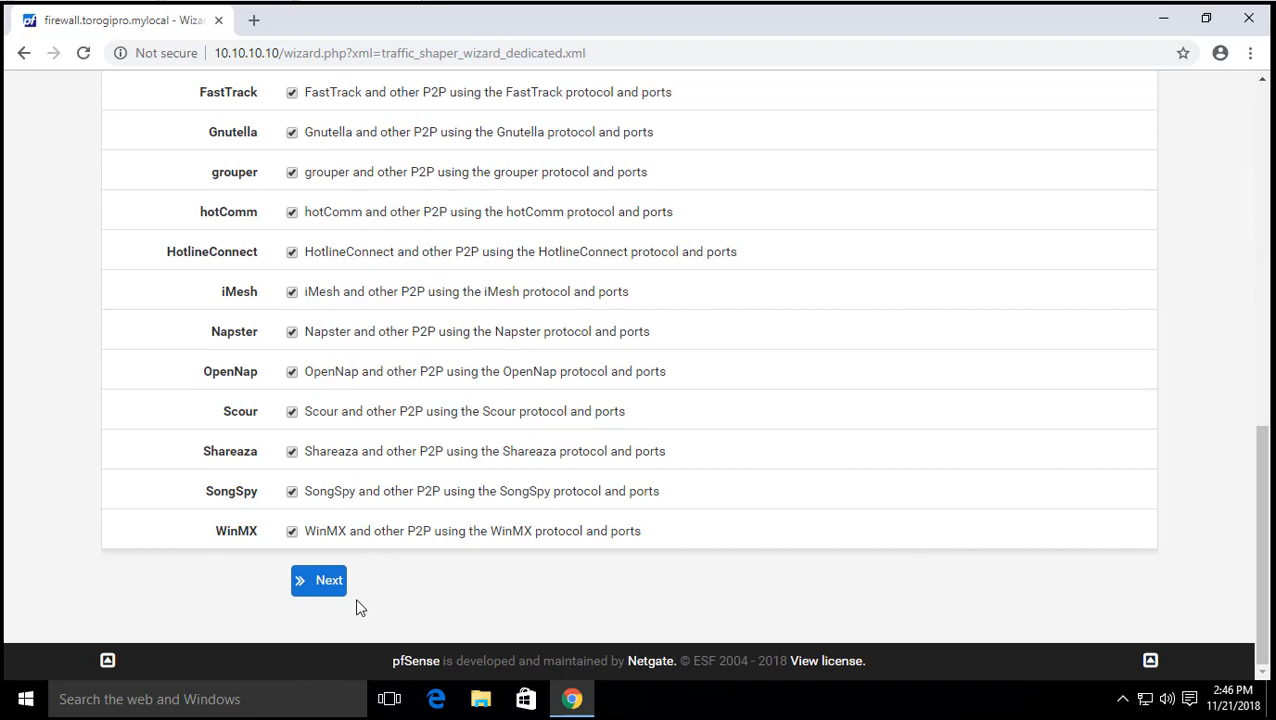
left_click(318, 580)
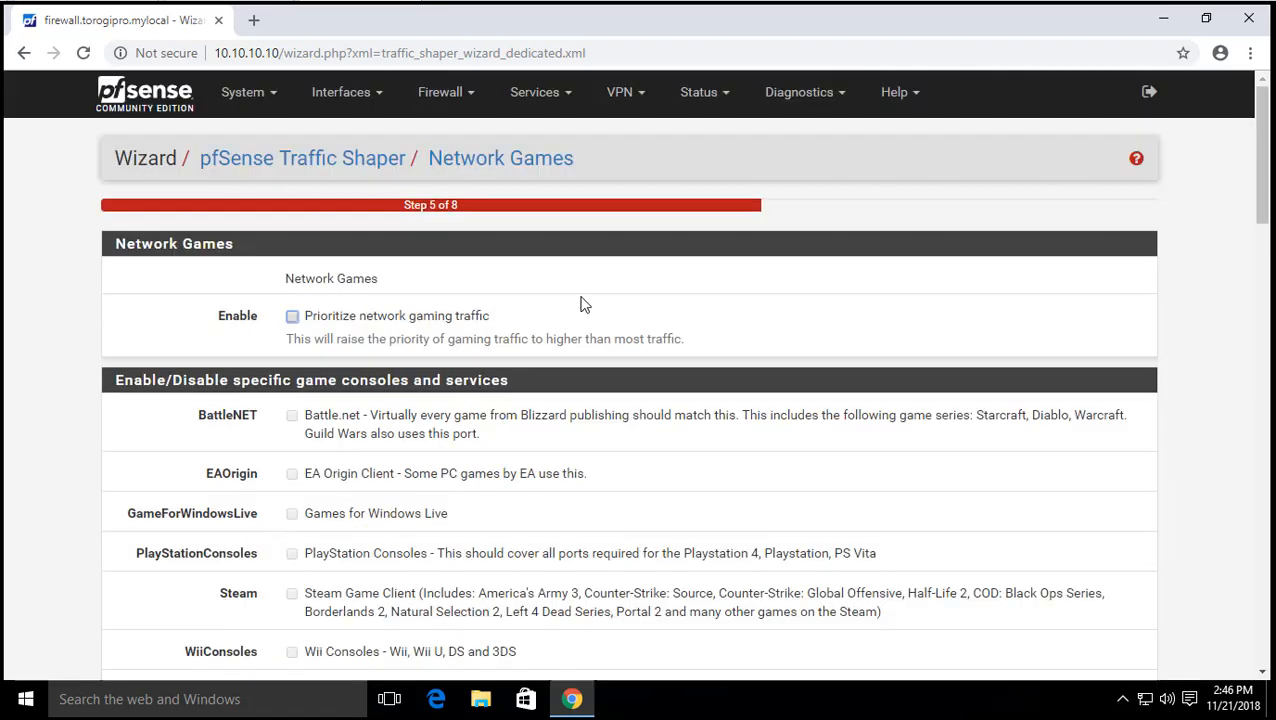
scroll("down", 3)
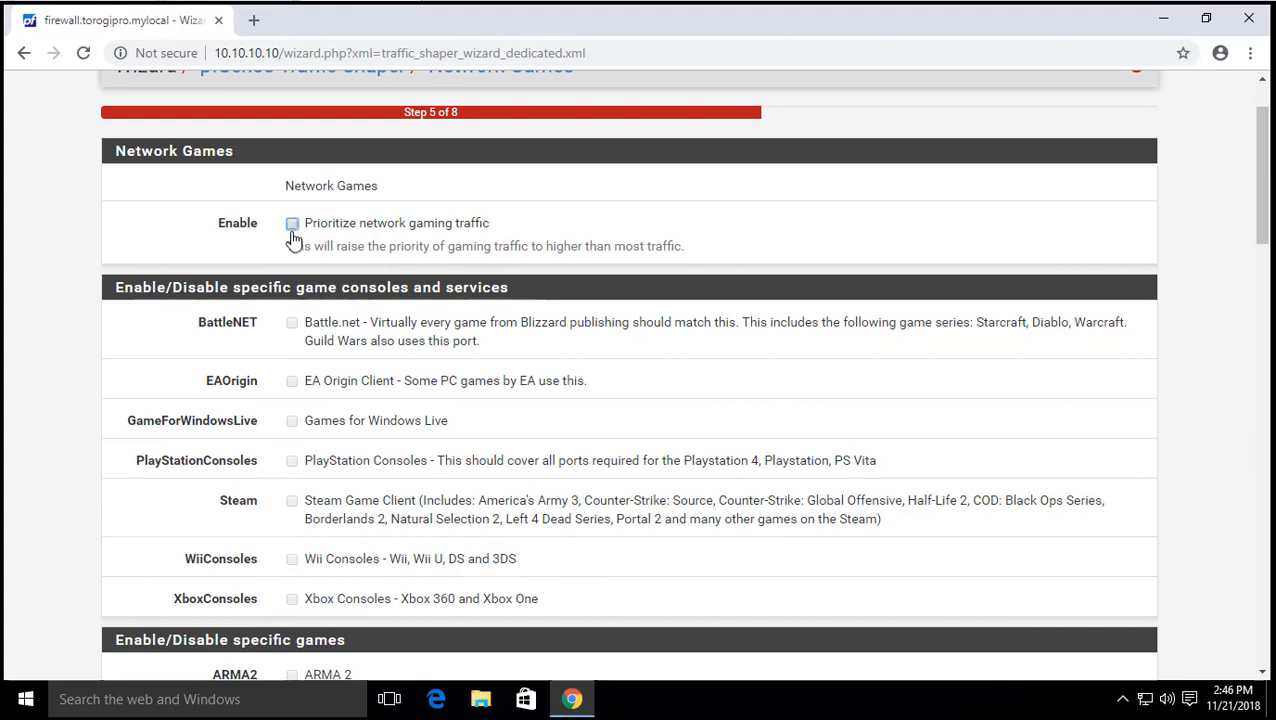
left_click(292, 222)
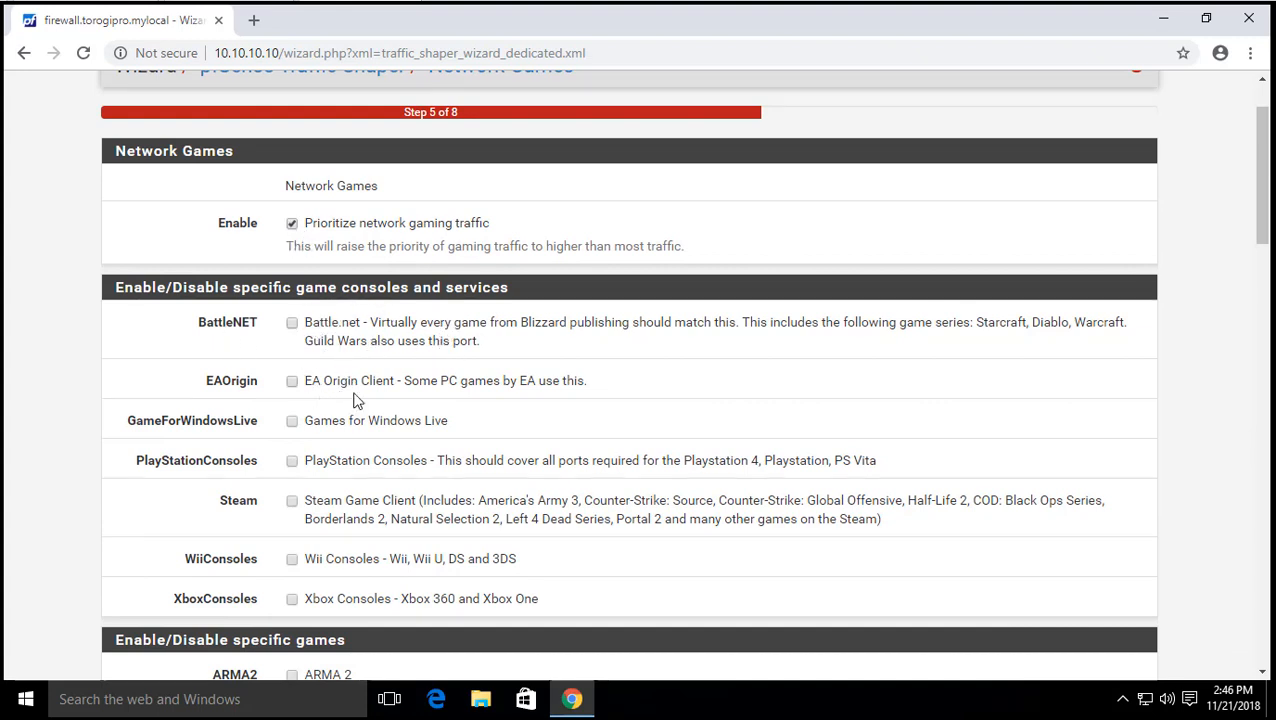
- Tick consoles and games such as ARMA2 and Battlefield3, then advance to step 6, other applications
scroll("down", 3)
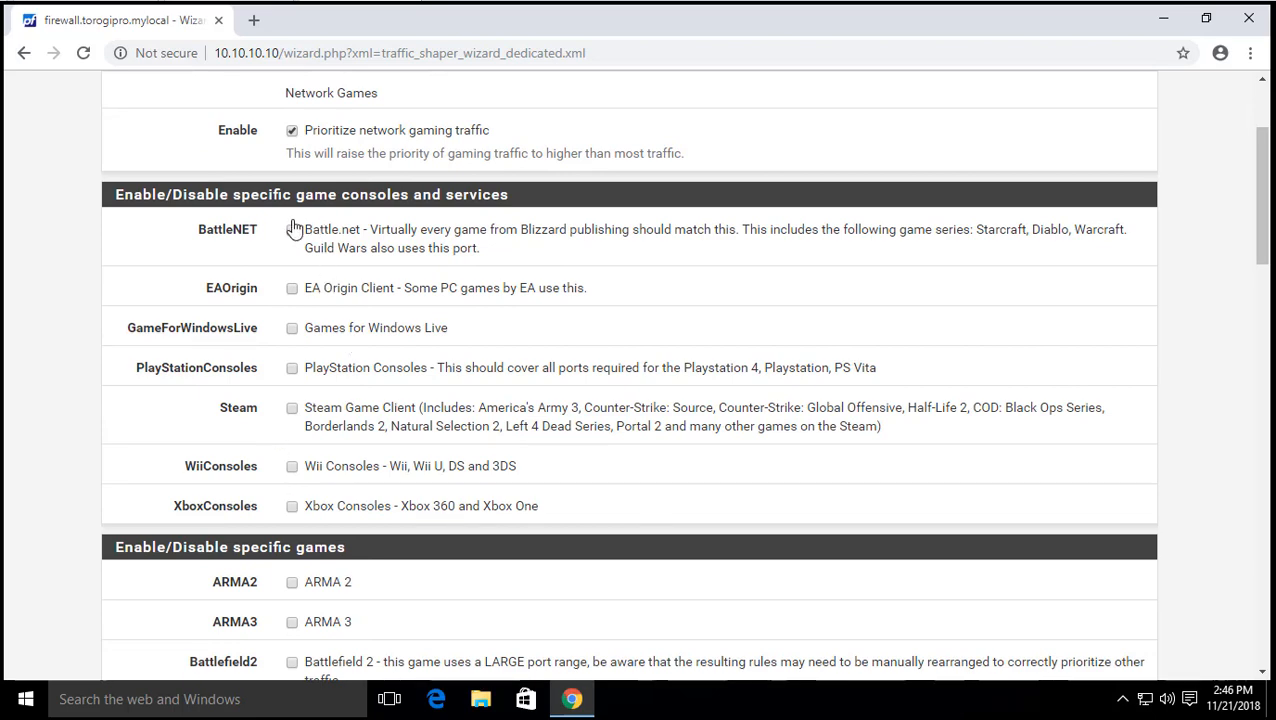
left_click(292, 288)
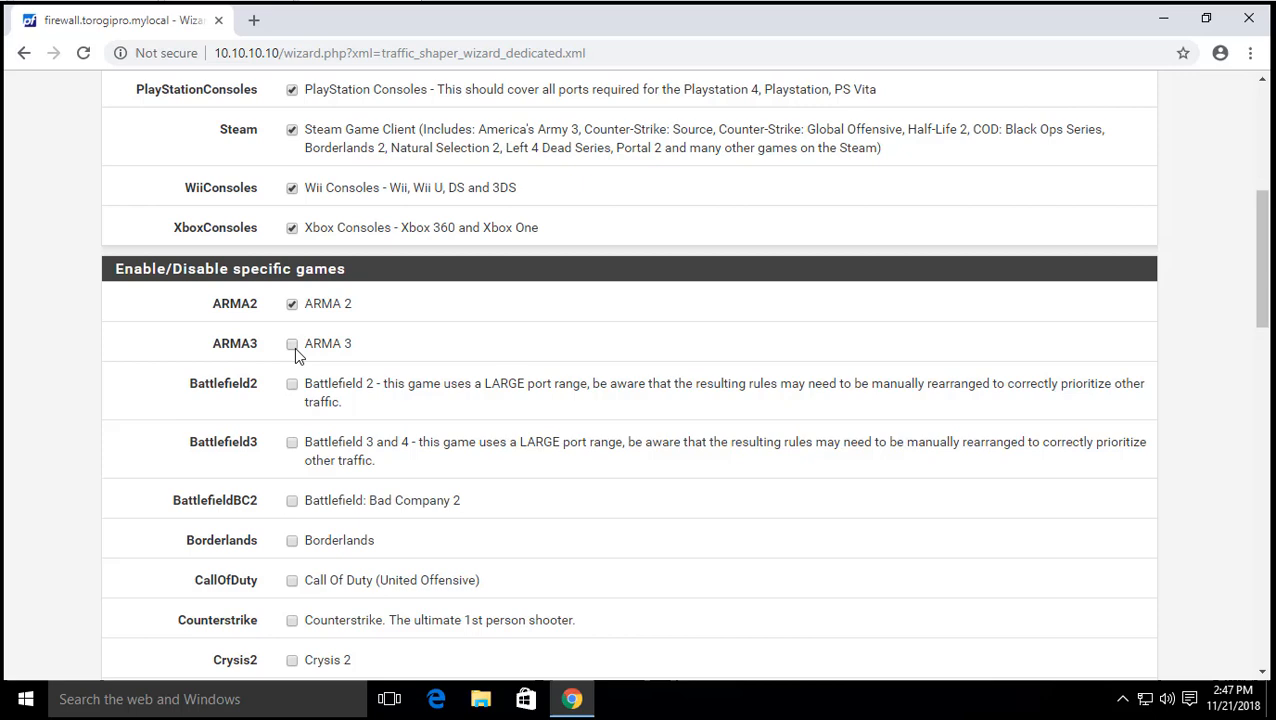
scroll("down", 3)
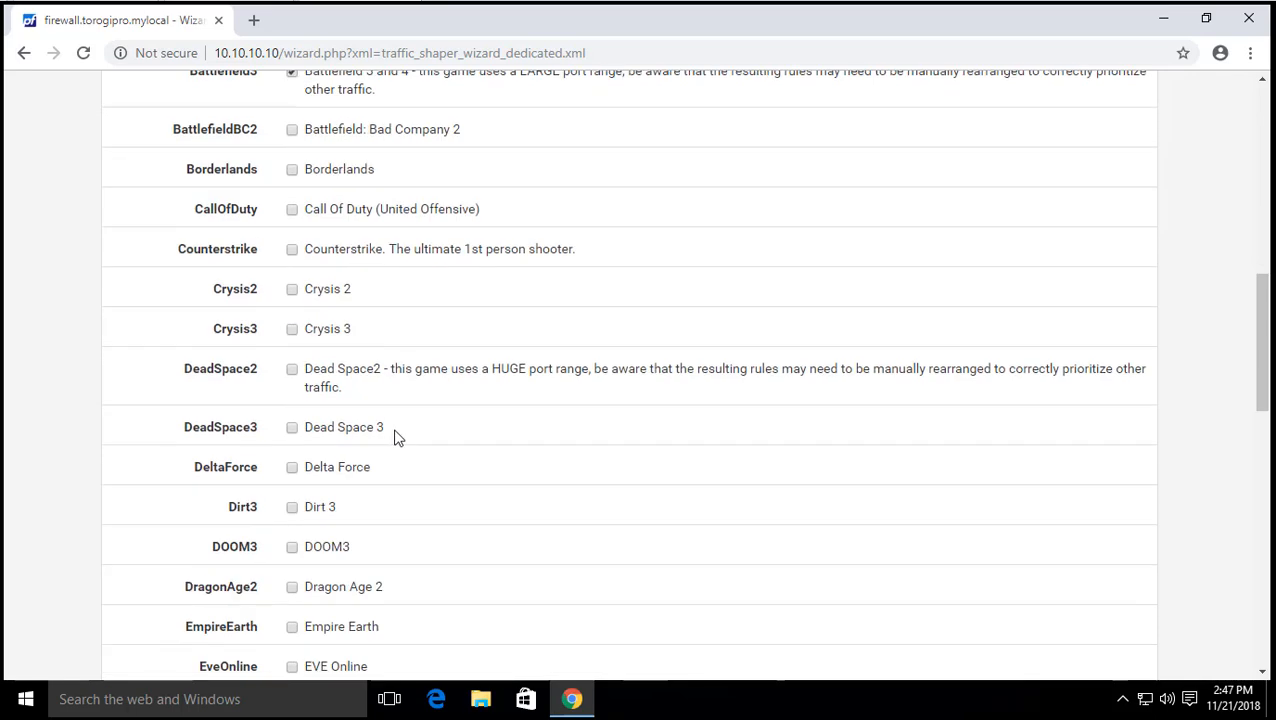
scroll("down", 3)
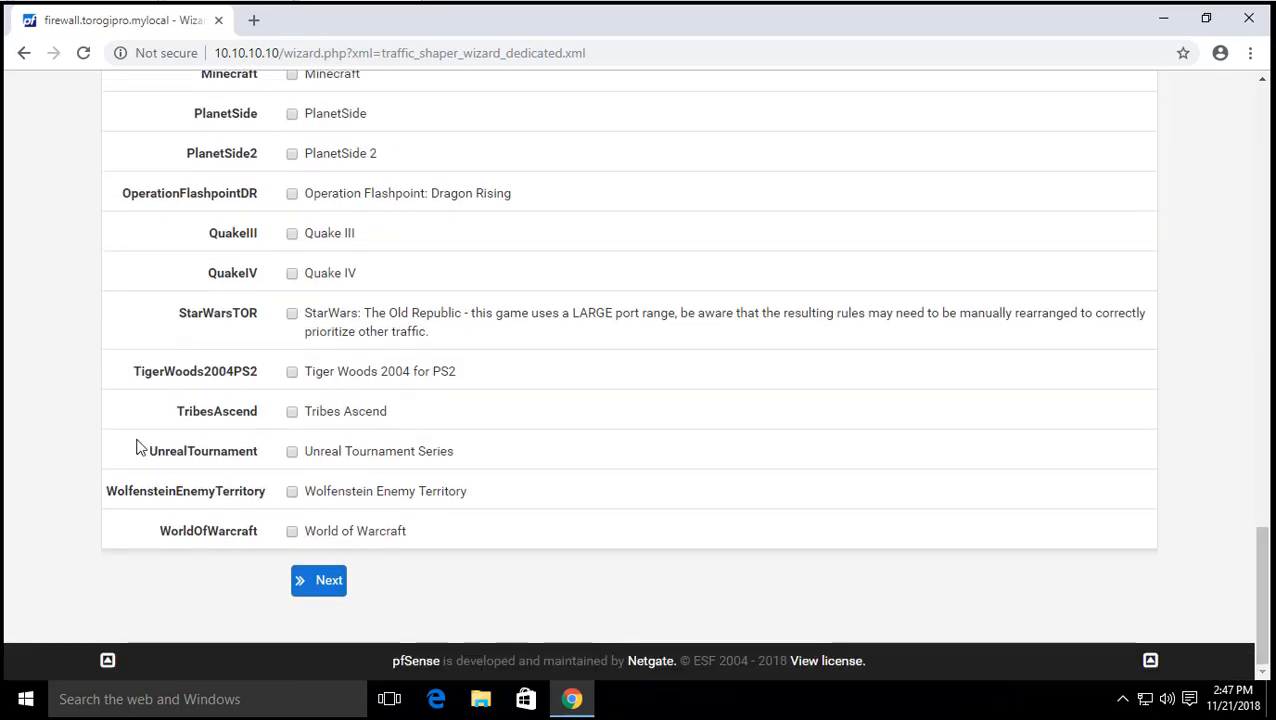
left_click(318, 580)
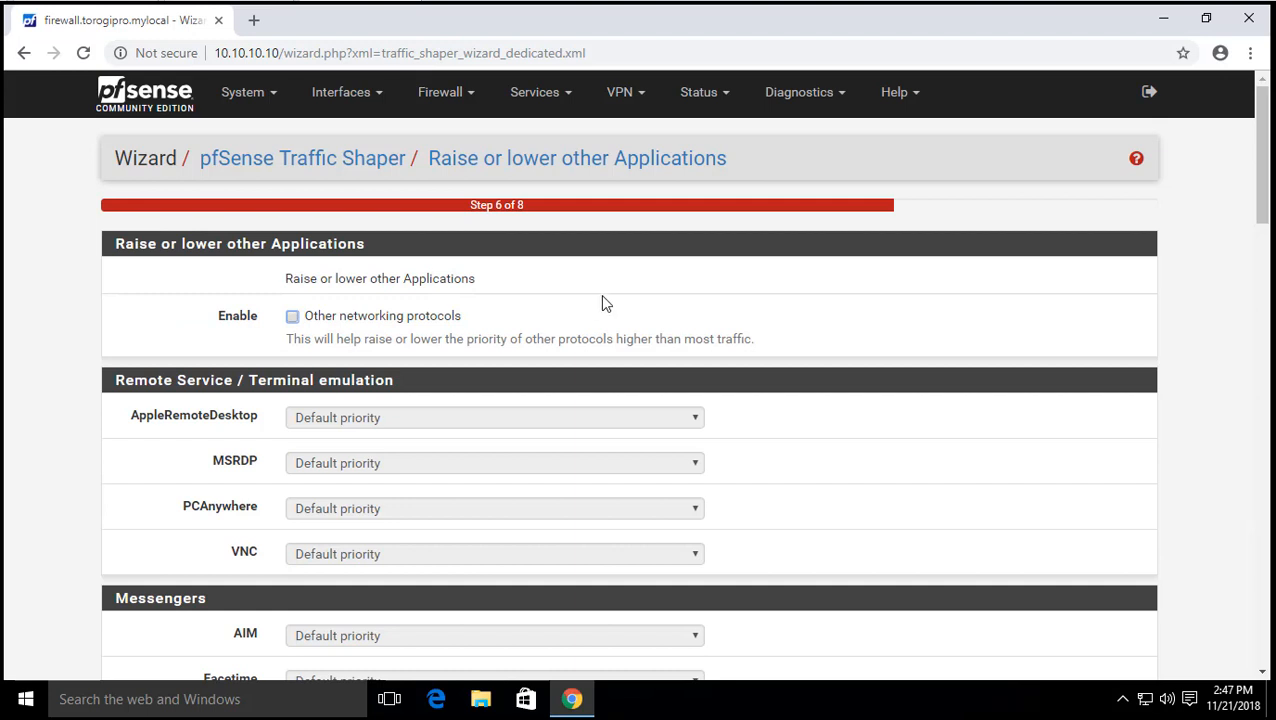
mouse_move(344, 308)
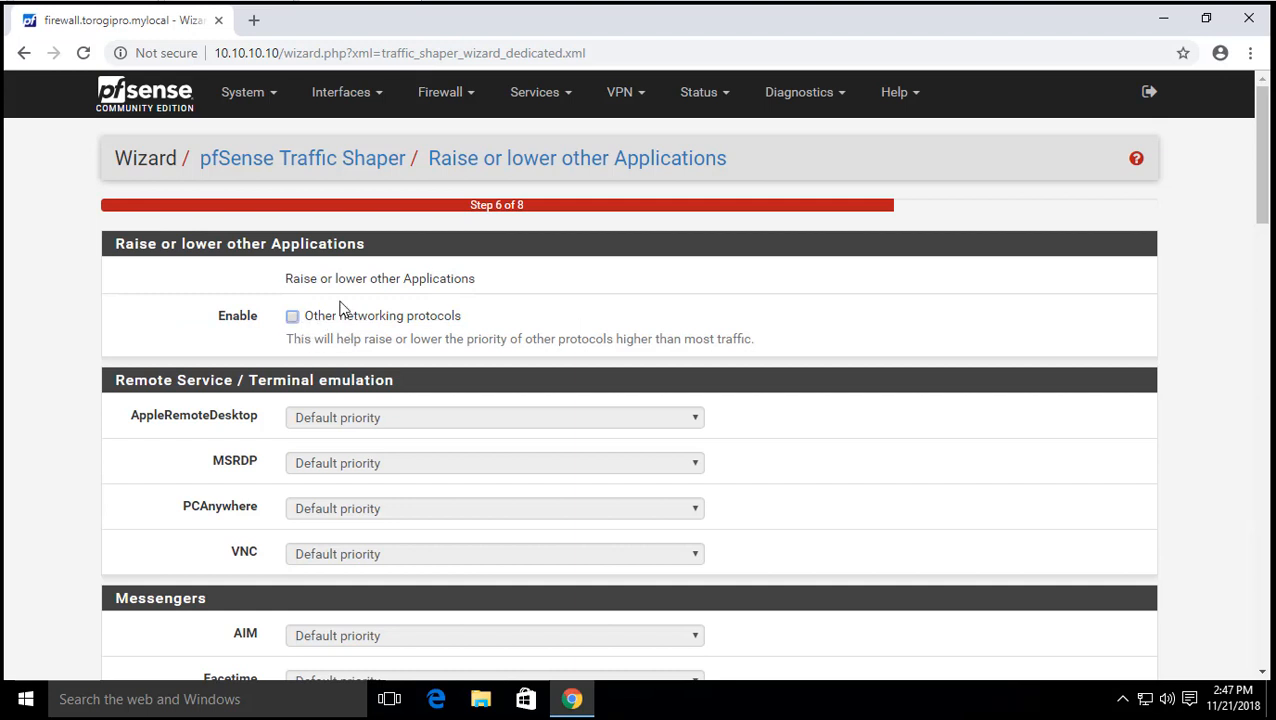
mouse_move(446, 288)
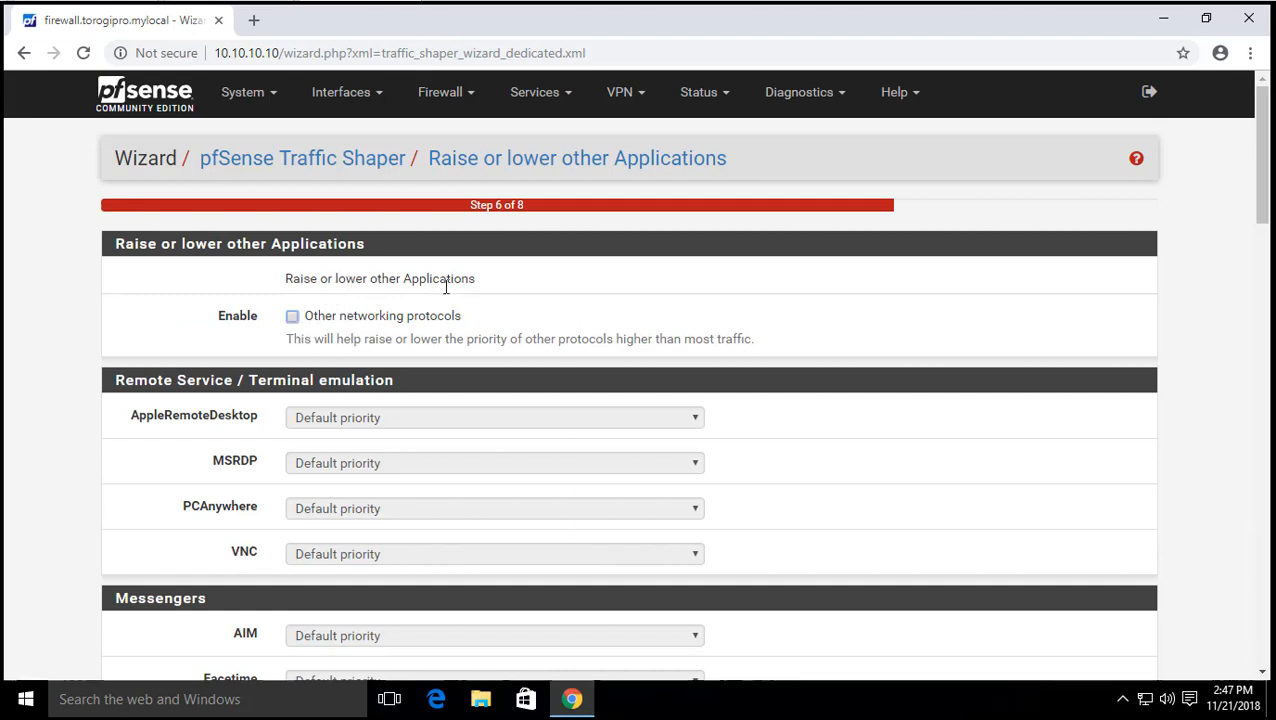
- Enable 'Other networking protocols', keep PPTP and Subversion at Default priority, and continue to Reload profile
scroll("down", 3)
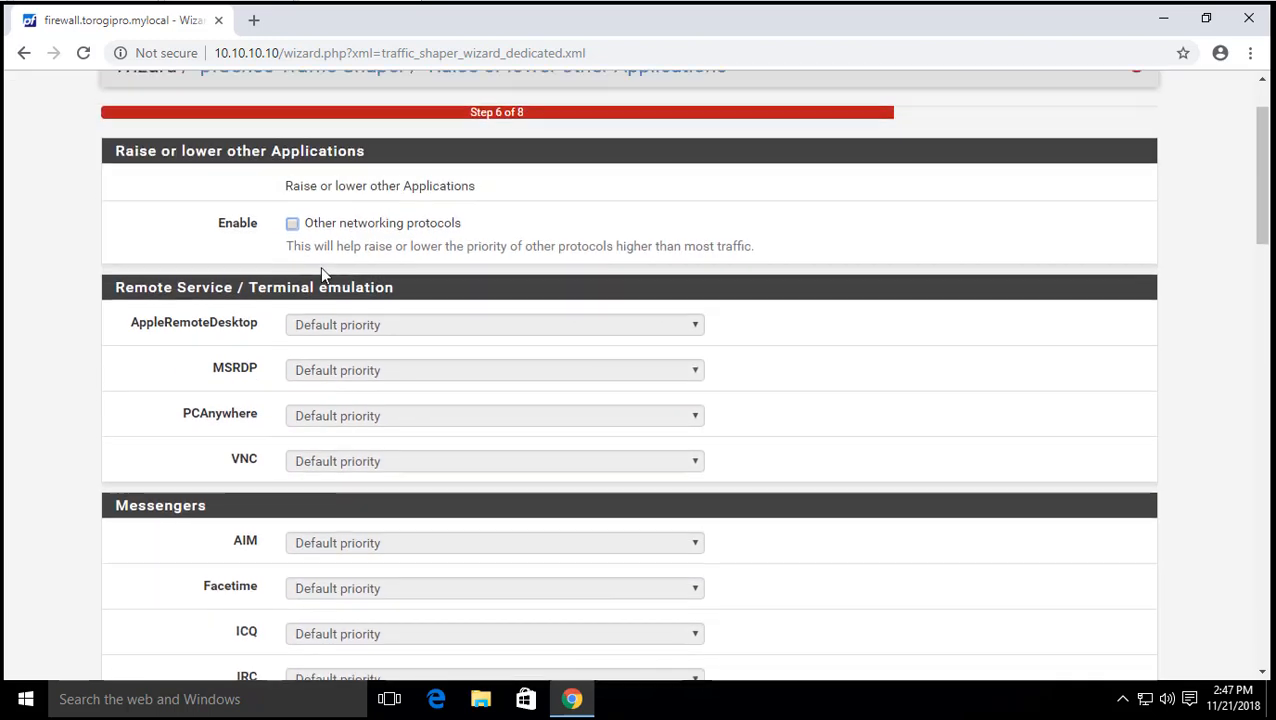
left_click(292, 222)
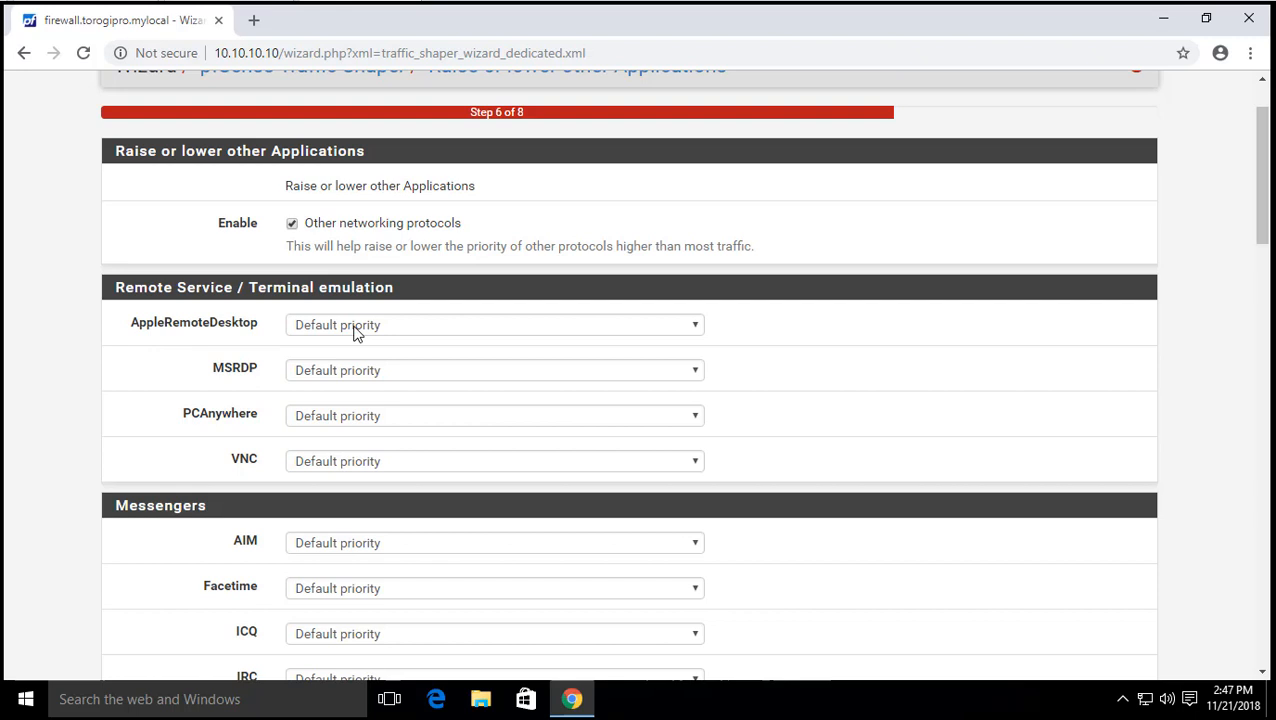
left_click(496, 324)
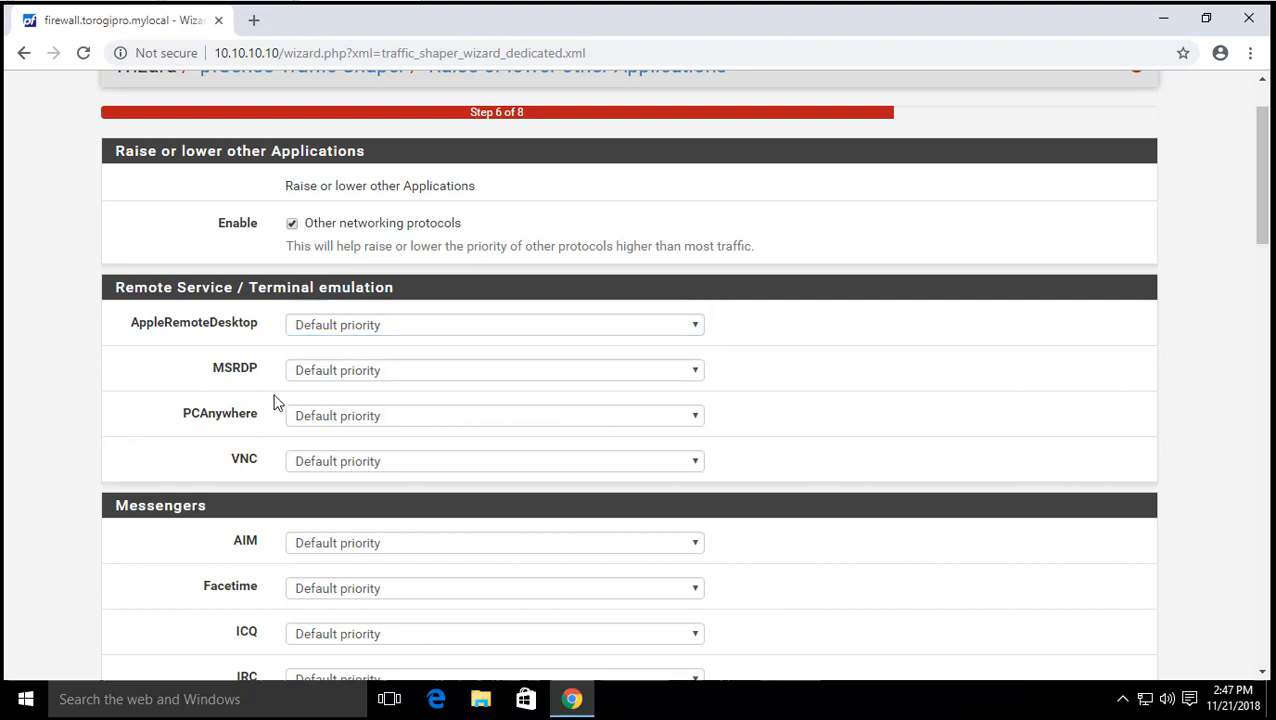
scroll("down", 3)
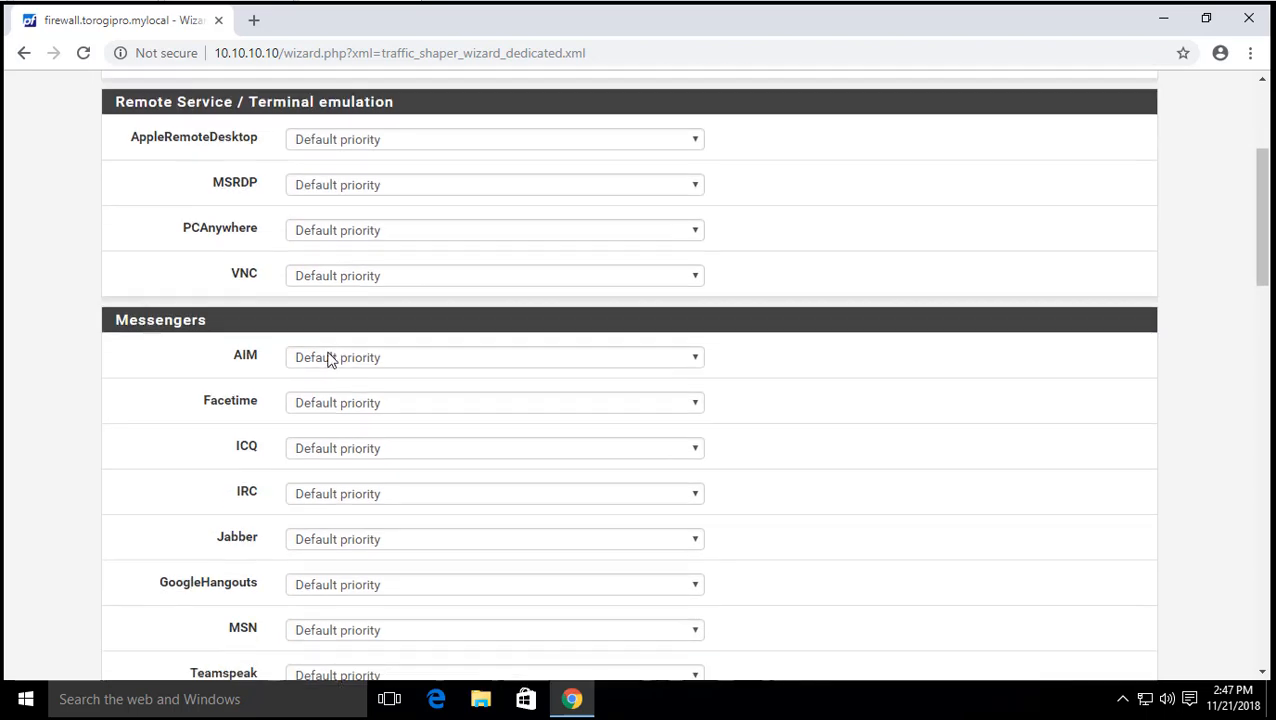
scroll("down", 3)
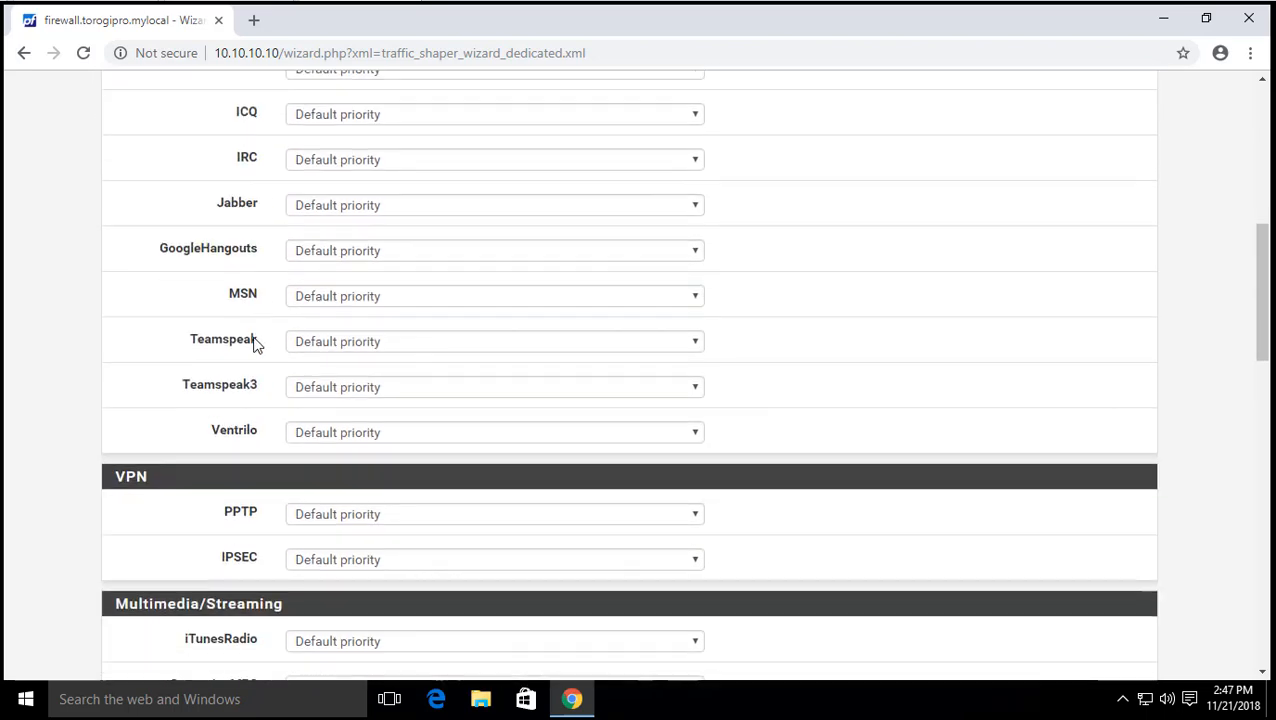
left_click(494, 292)
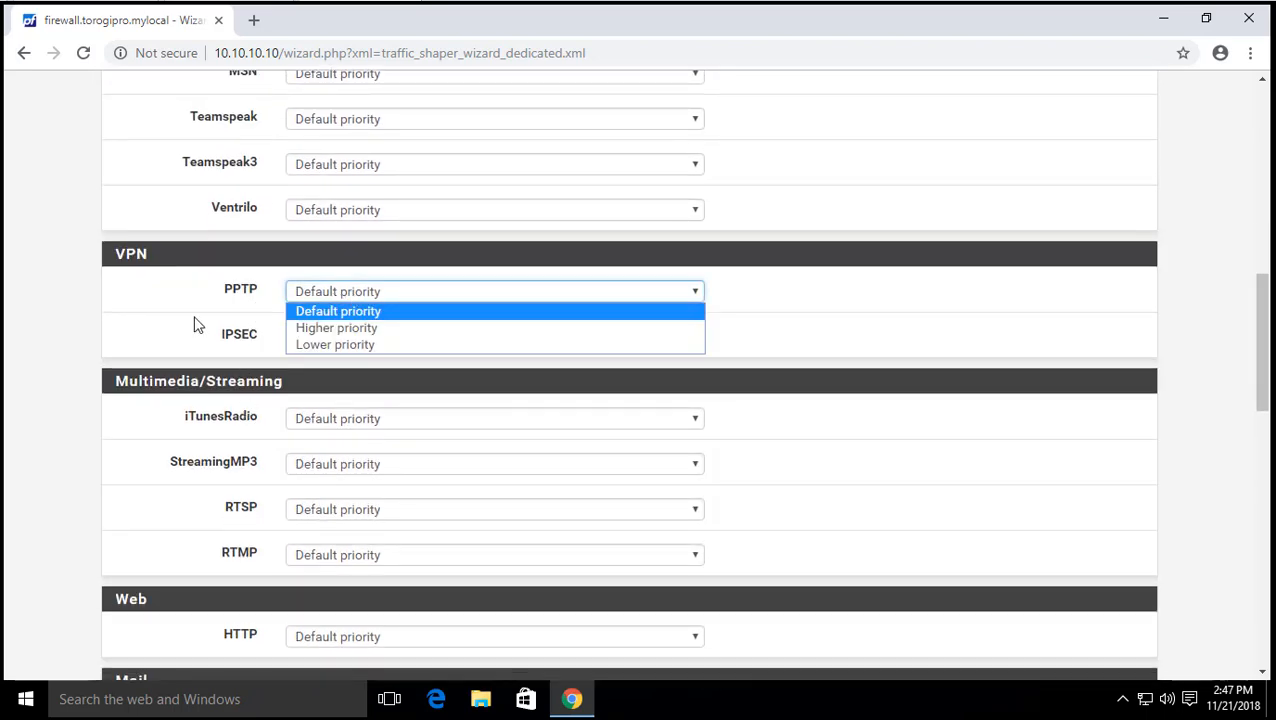
scroll("down", 3)
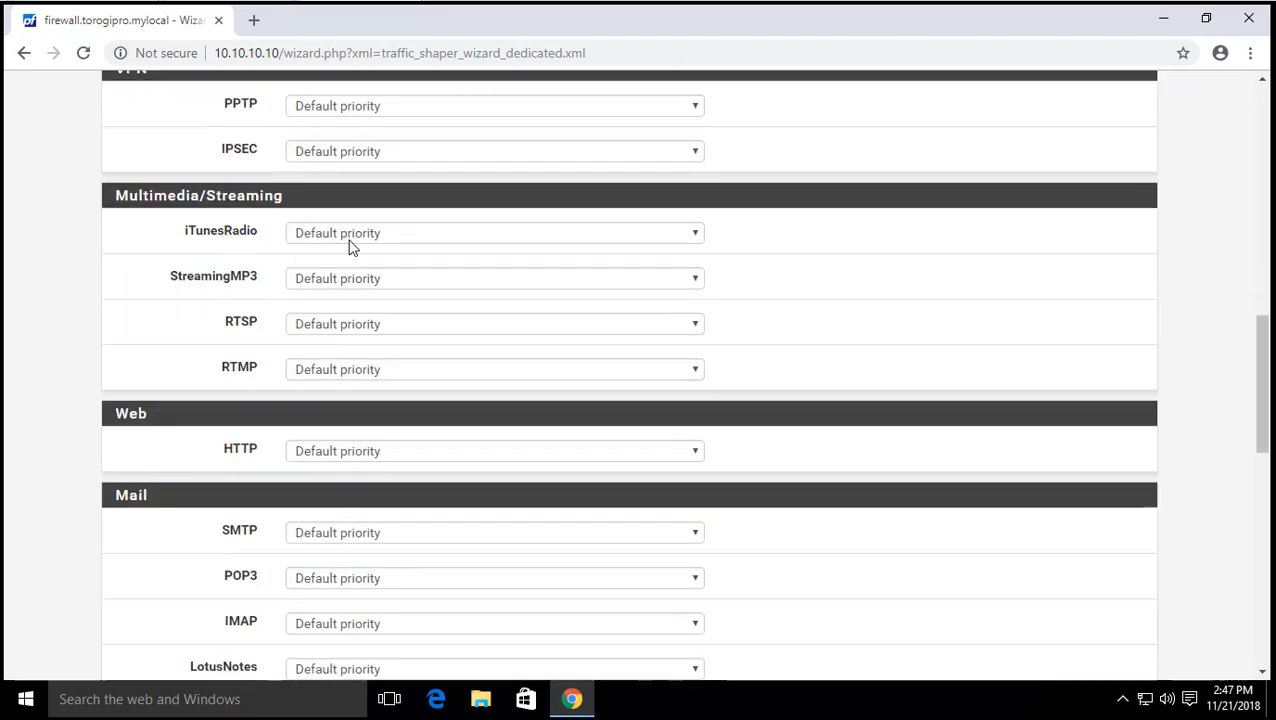
scroll("down", 3)
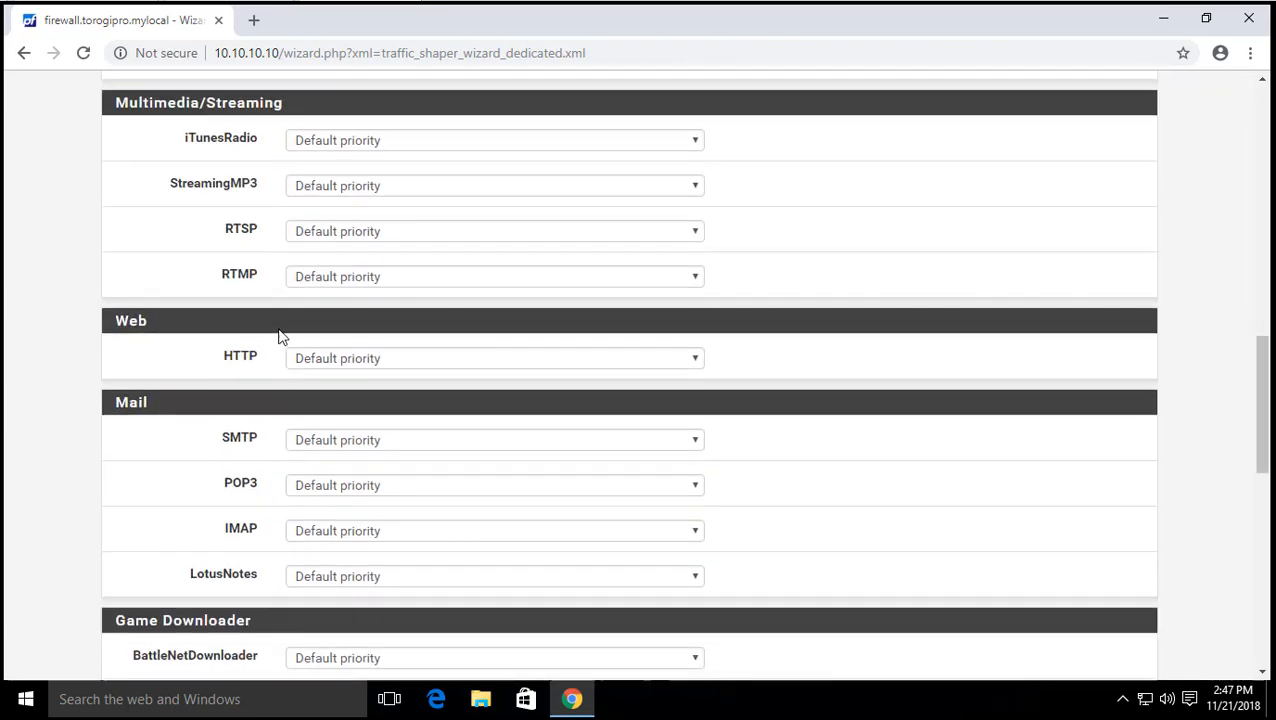
scroll("down", 3)
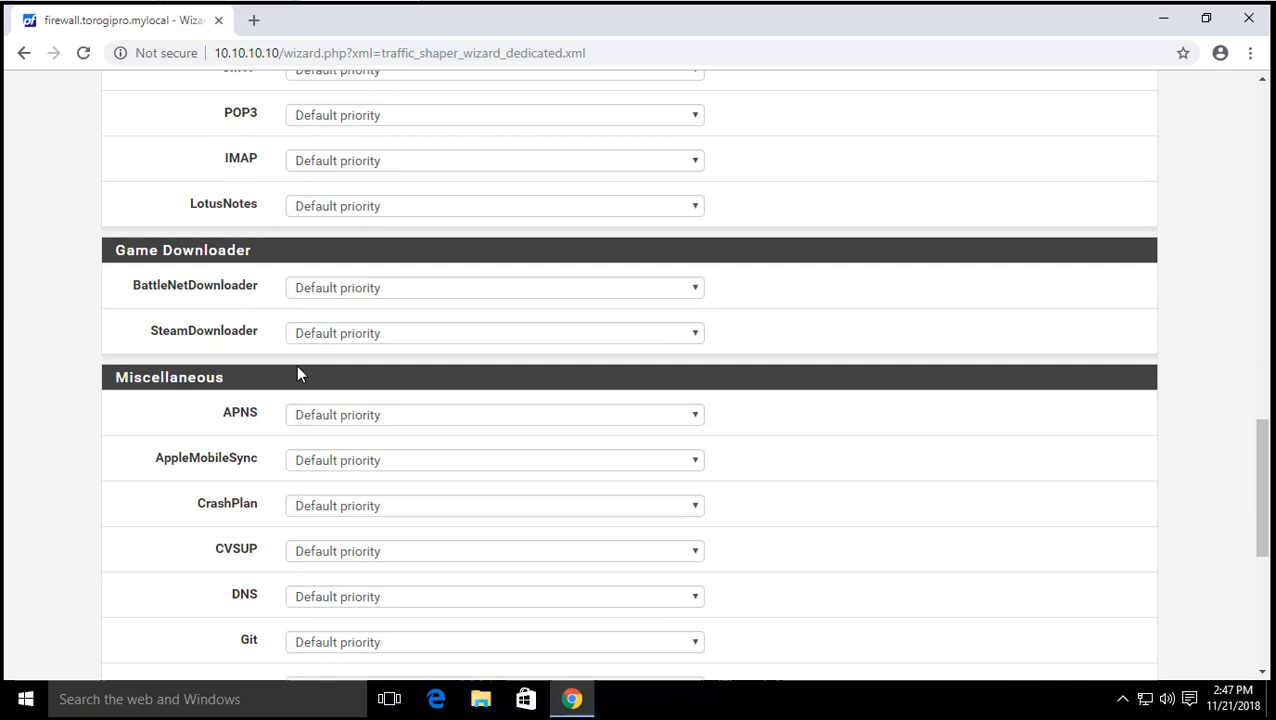
scroll("down", 3)
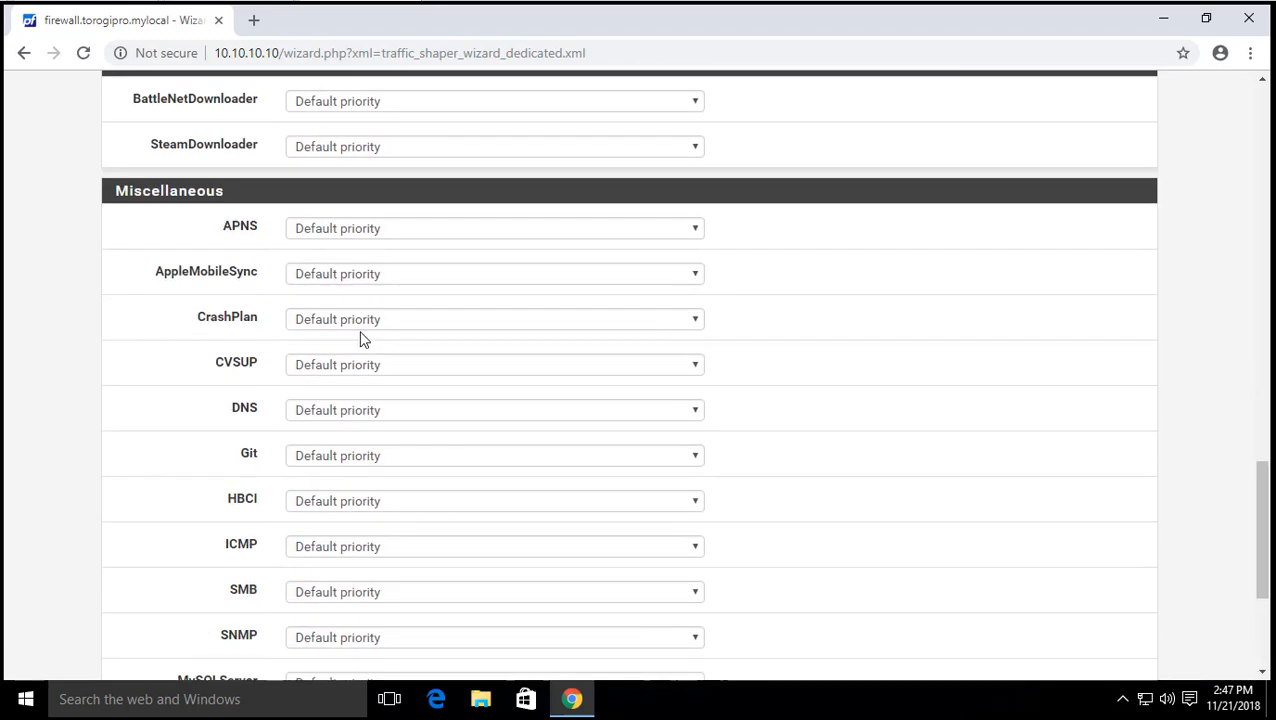
scroll("down", 3)
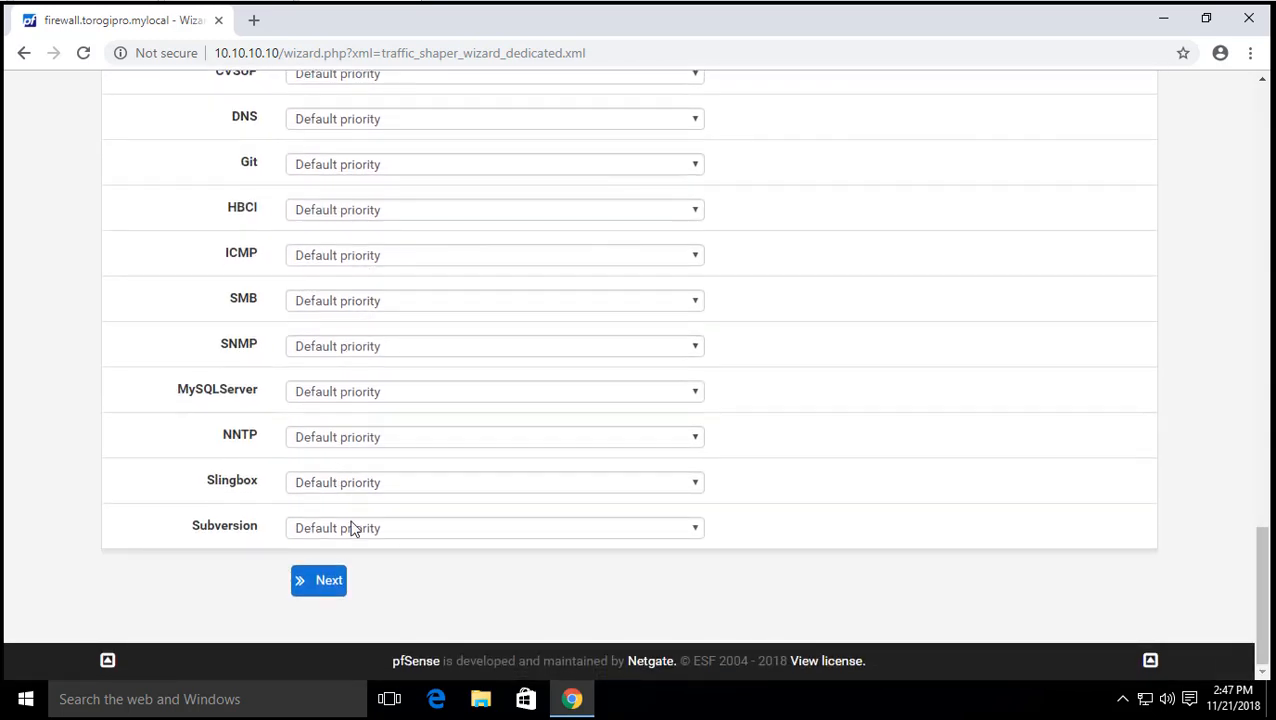
left_click(494, 528)
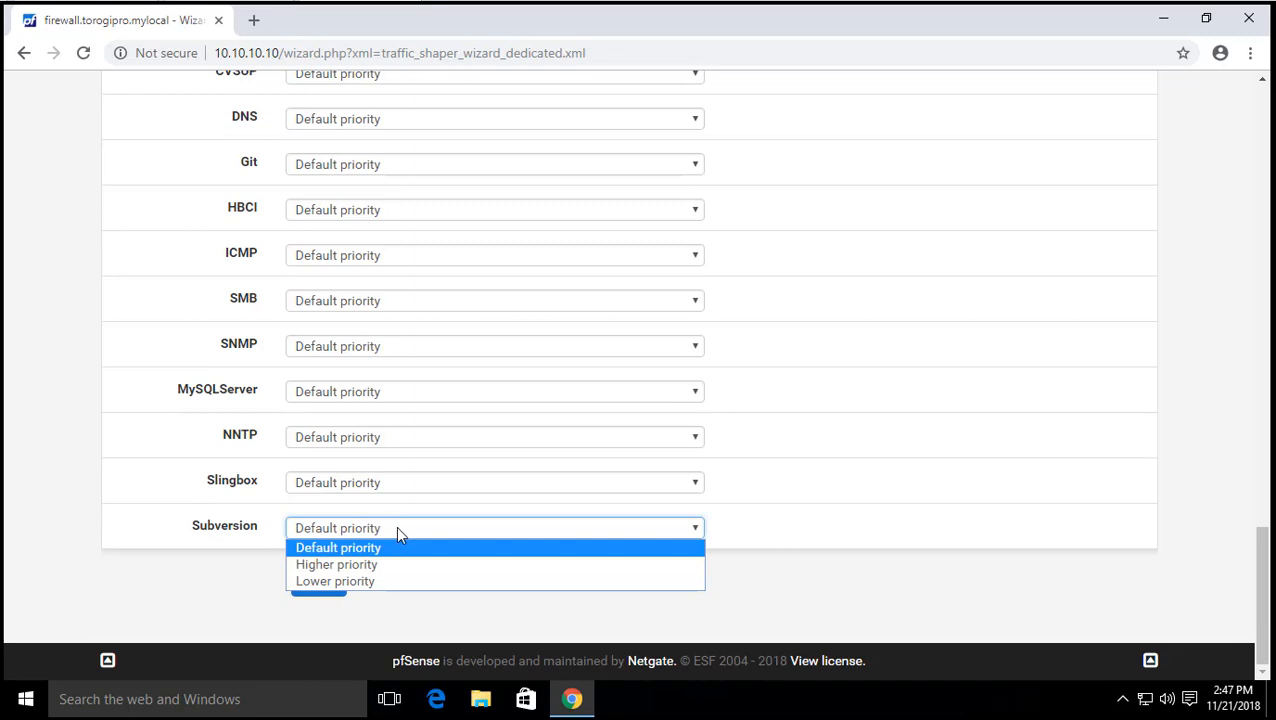
left_click(338, 548)
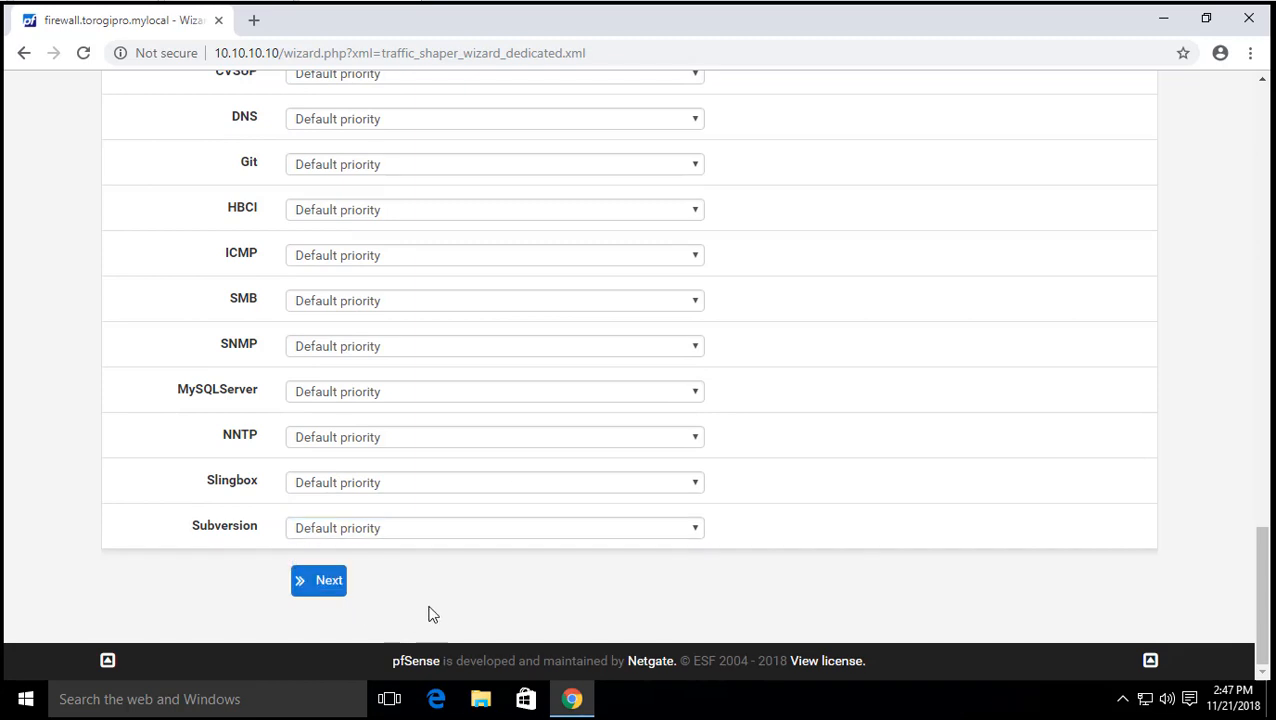
left_click(318, 580)
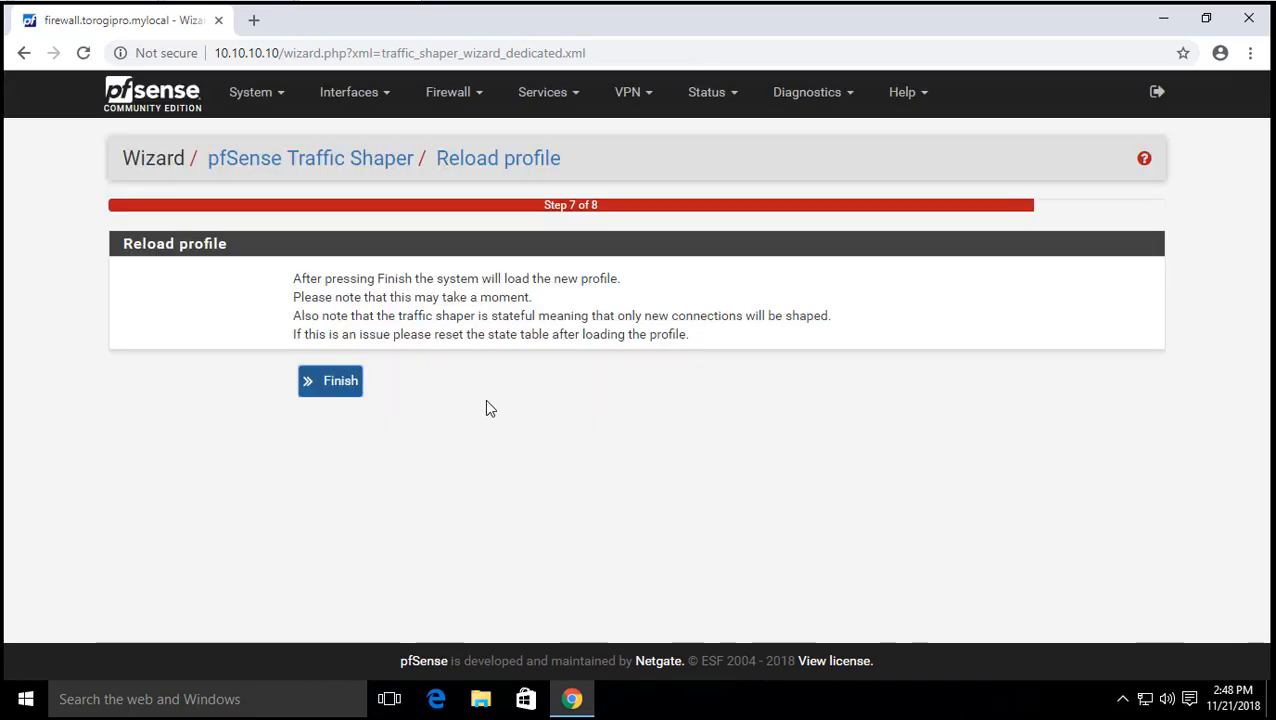
mouse_move(384, 404)
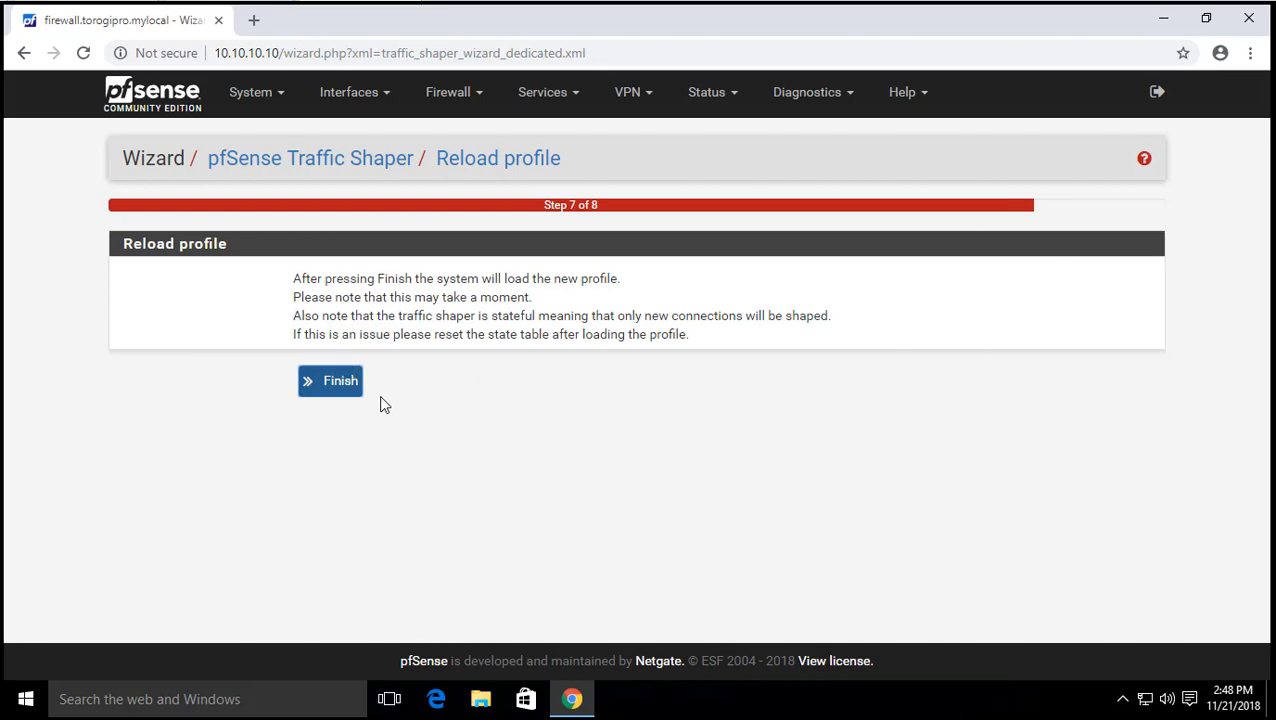
- Finish the wizard on the Reload profile step and let the filter reload show its status output
left_click(330, 380)
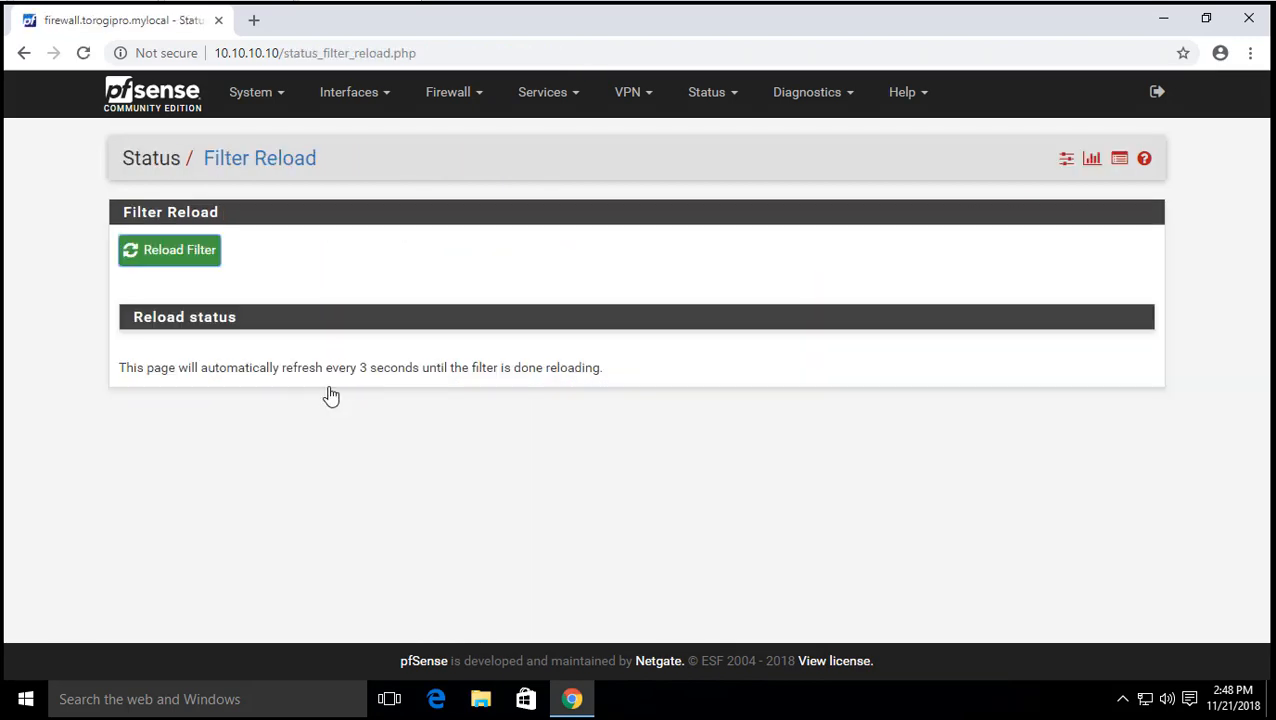
left_click(168, 248)
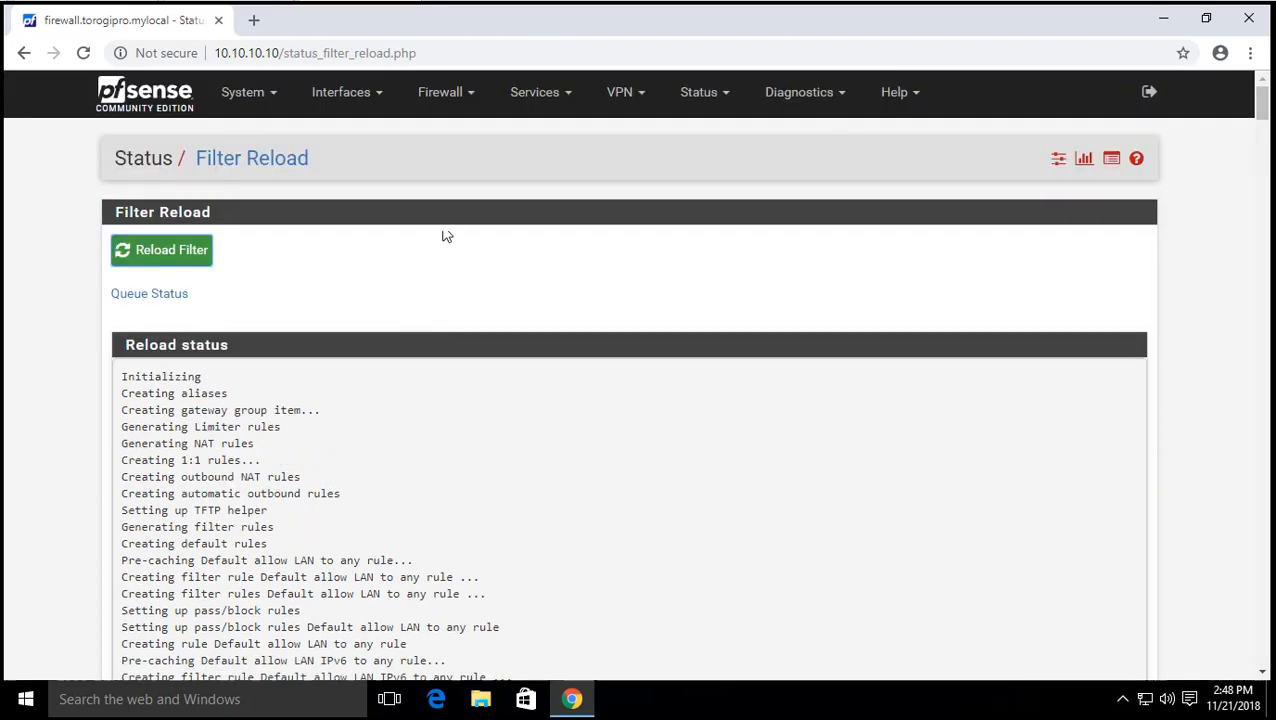
left_click(440, 92)
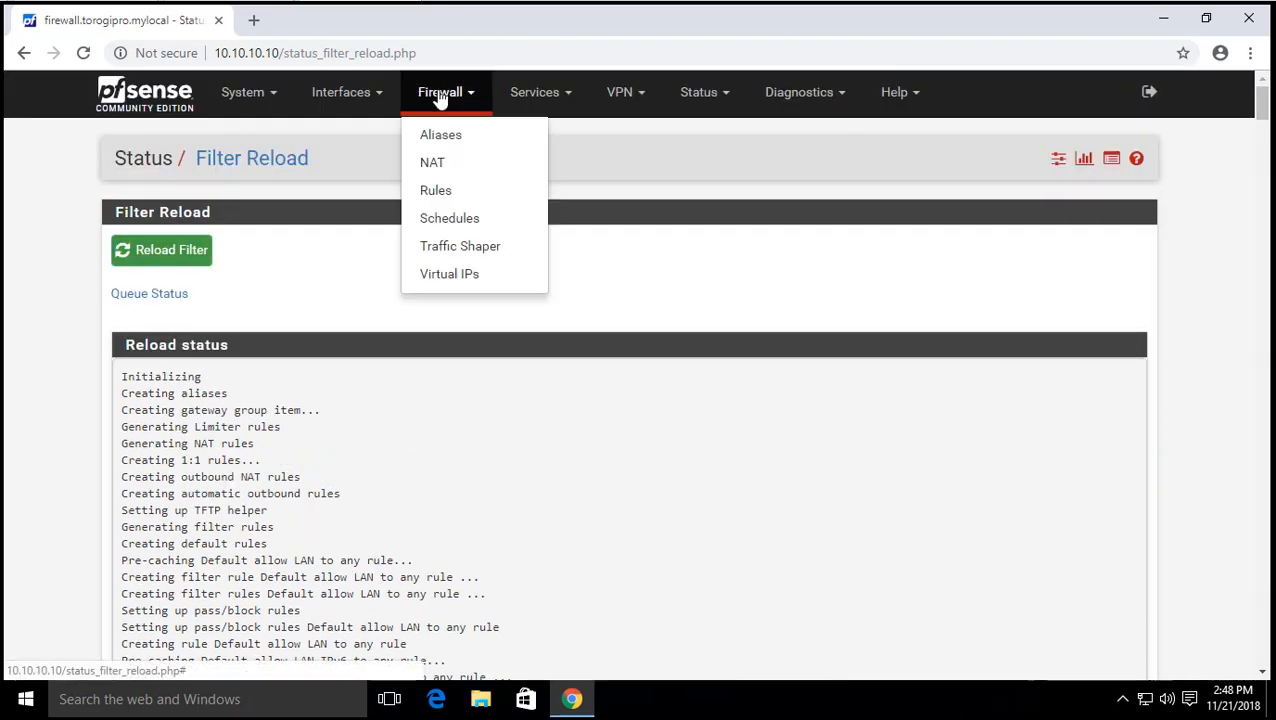
- Show the Floating tab of the firewall rules and scroll through the generated shaper rules
left_click(434, 190)
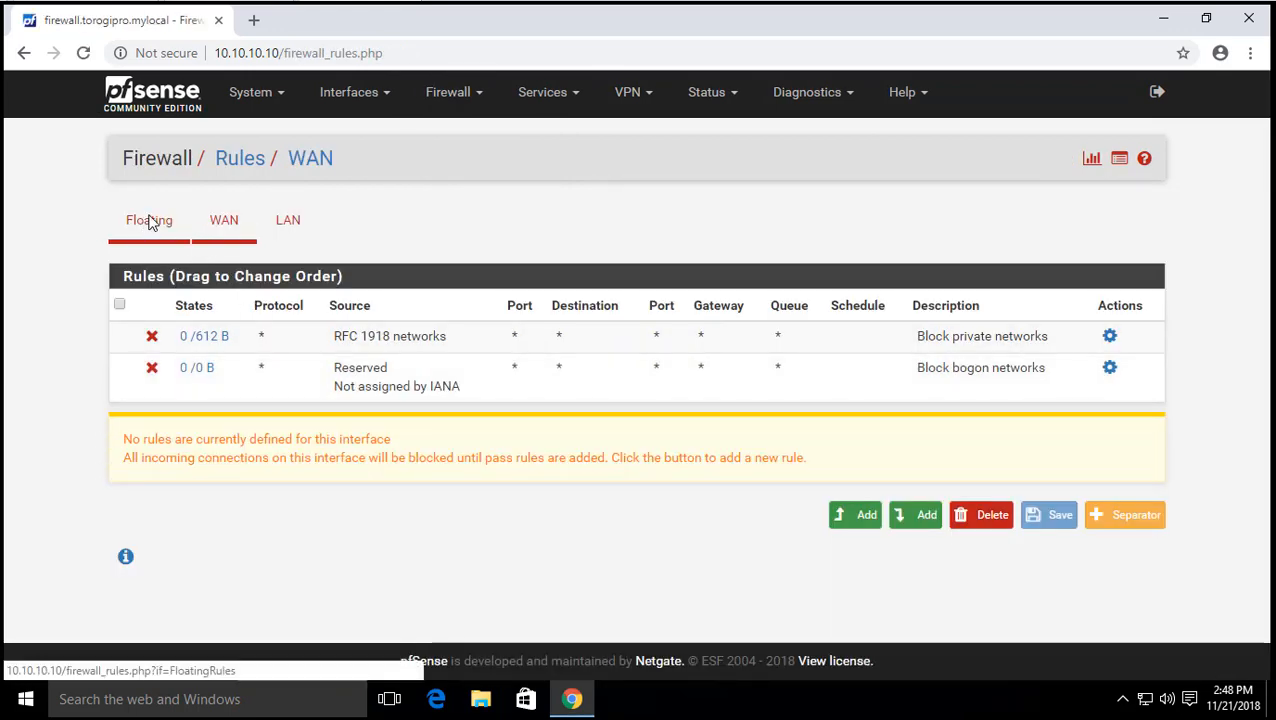
left_click(148, 218)
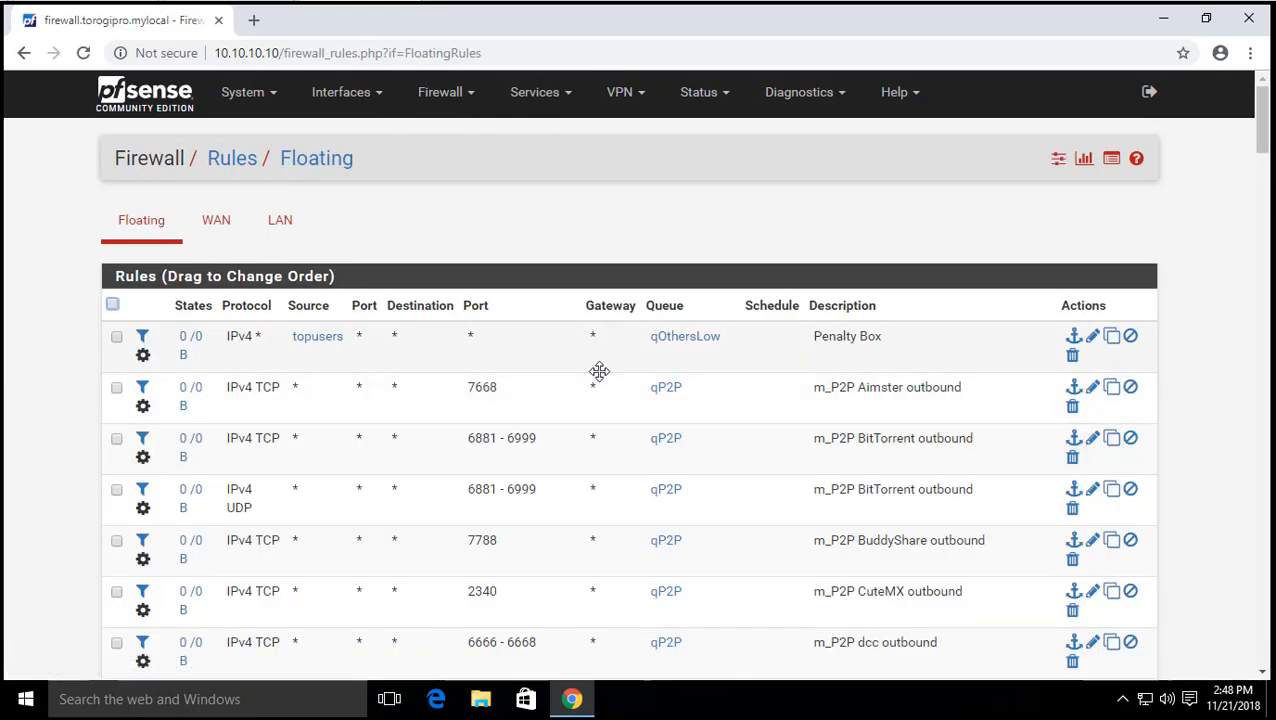
scroll("down", 3)
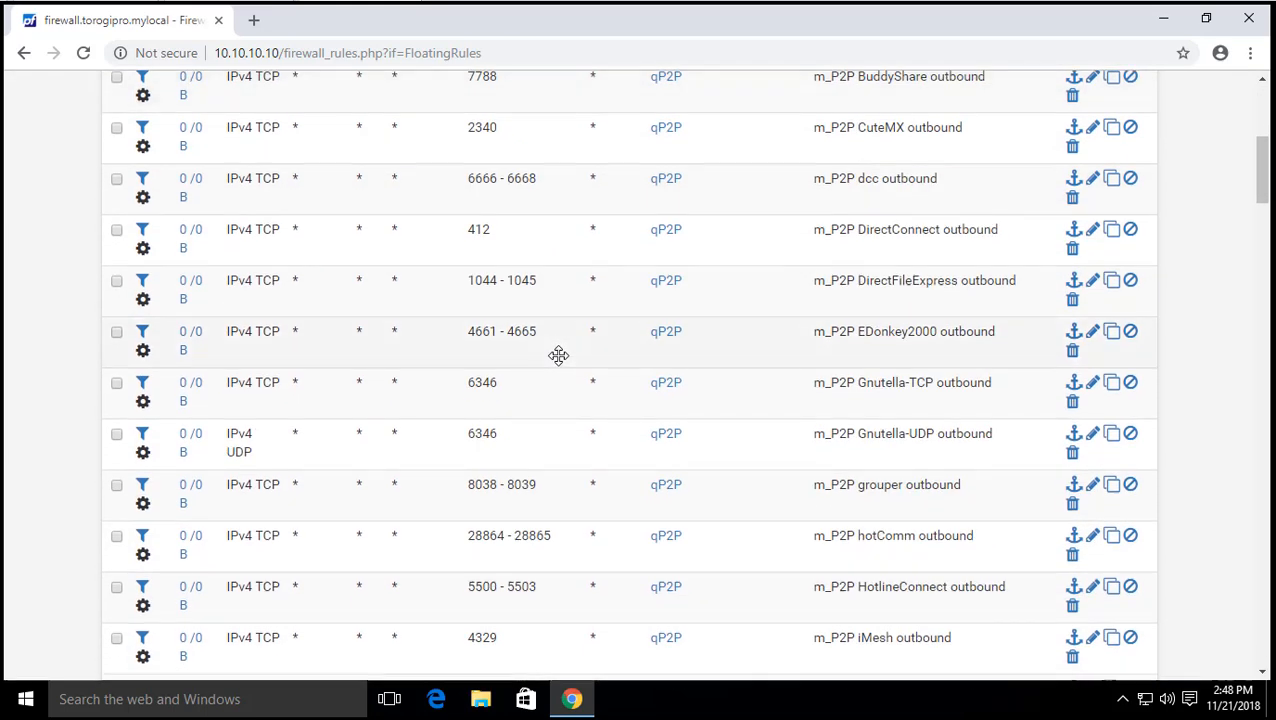
scroll("up", 3)
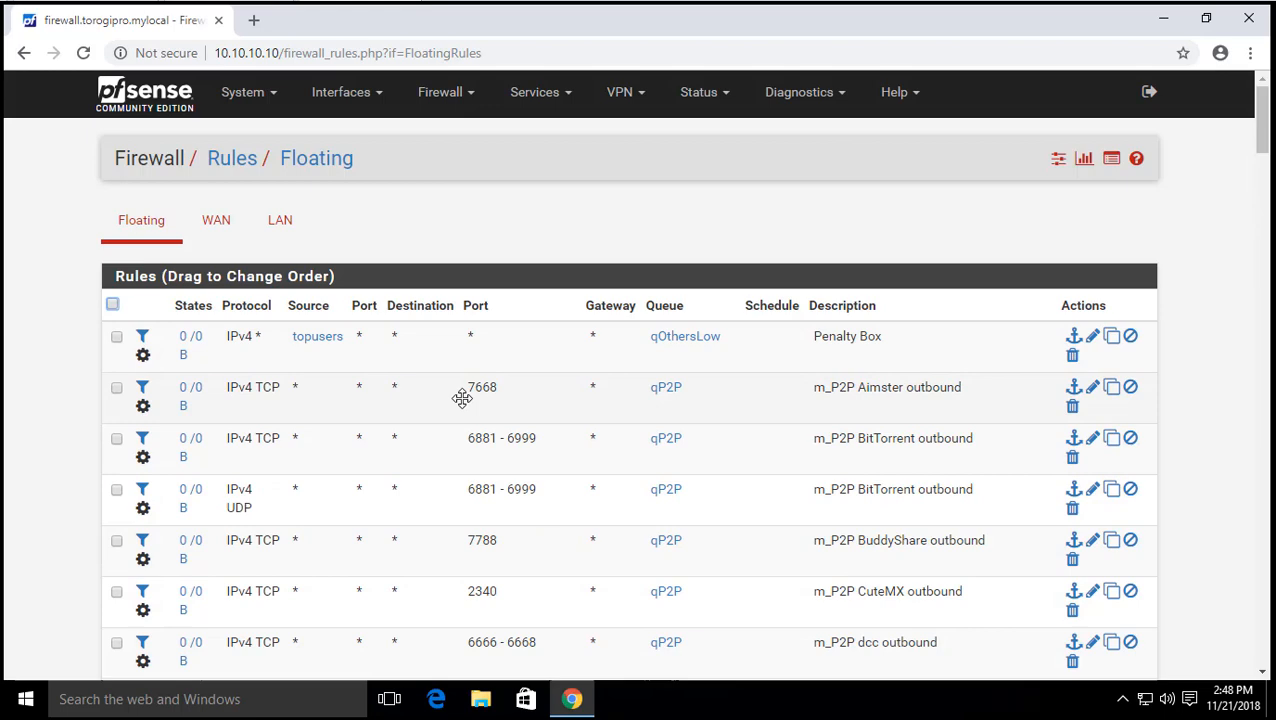
- Inspect the Aimster outbound rule's edit page and return to the floating rules list
left_click(116, 388)
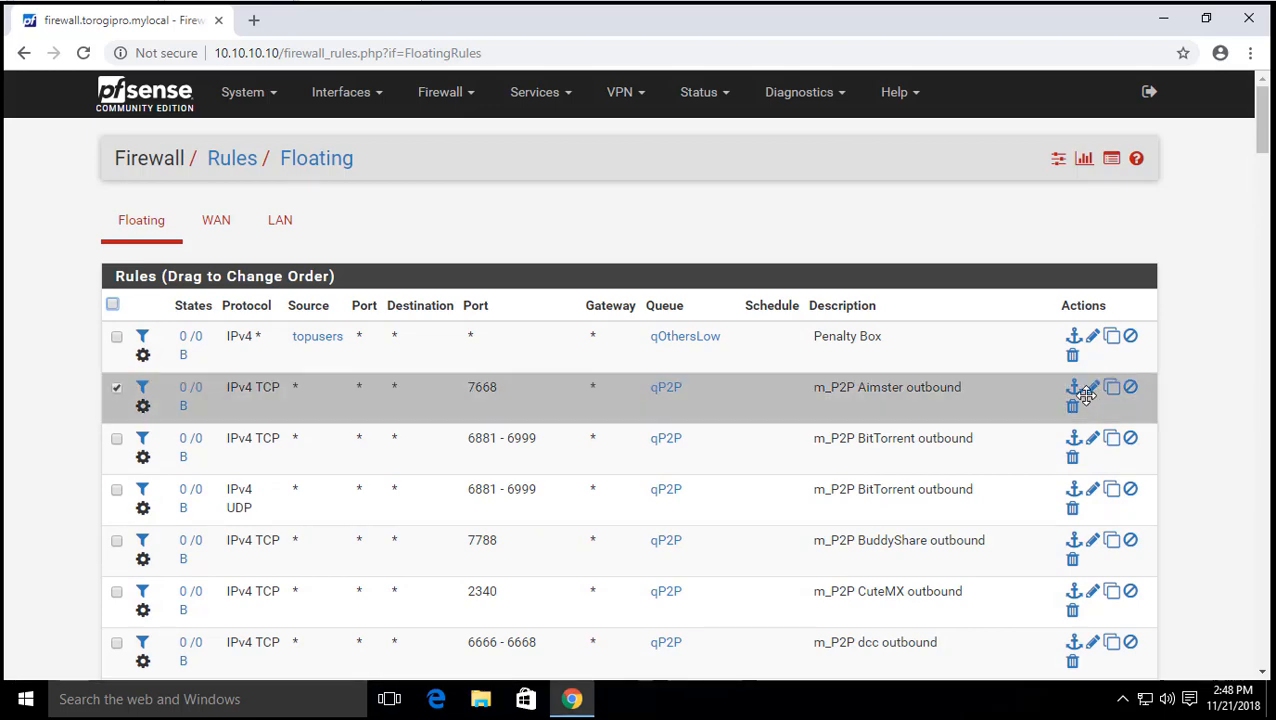
left_click(1092, 388)
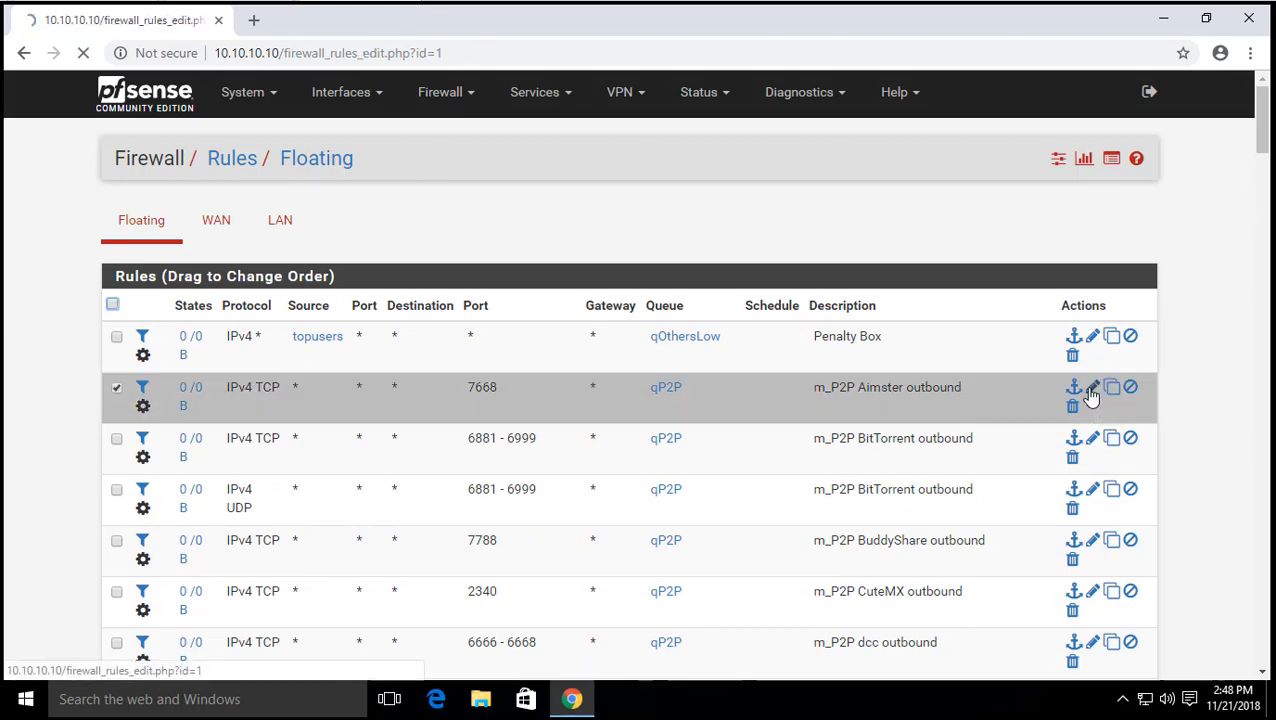
left_click(1092, 388)
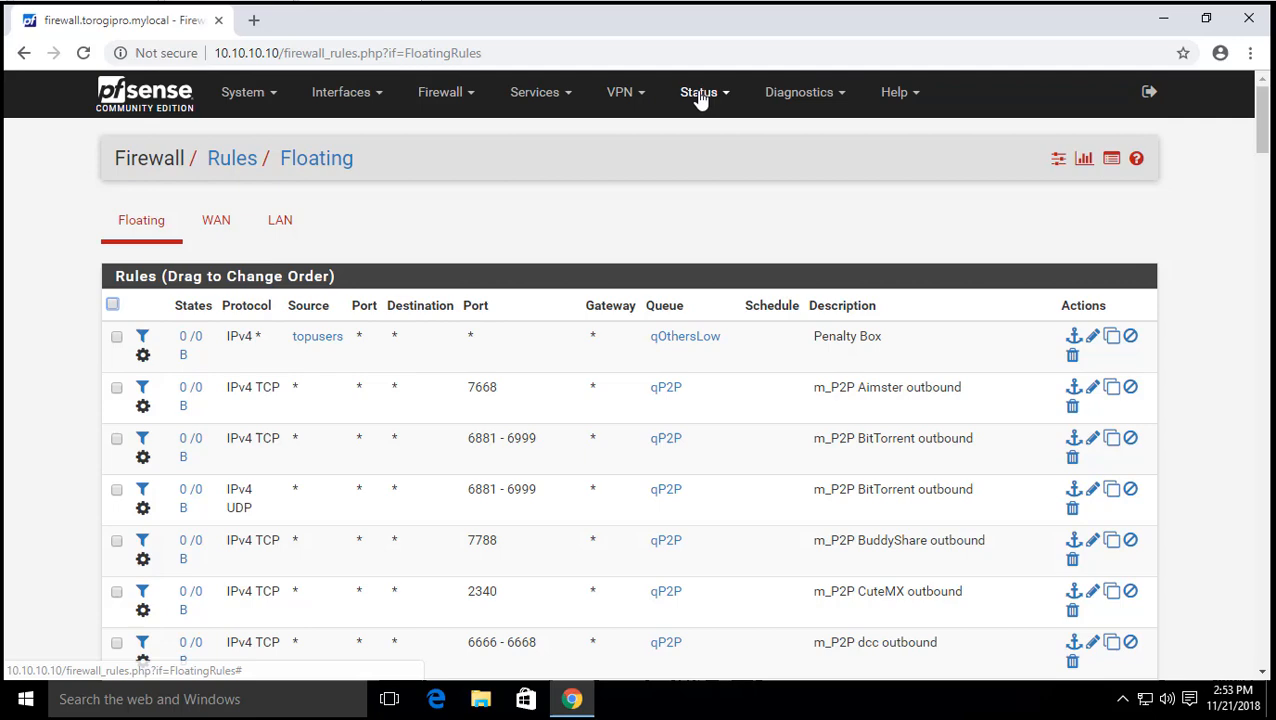
- Show Status > Queues with live WAN/LAN statistics, keeping the refresh rate at 1 second
left_click(700, 92)
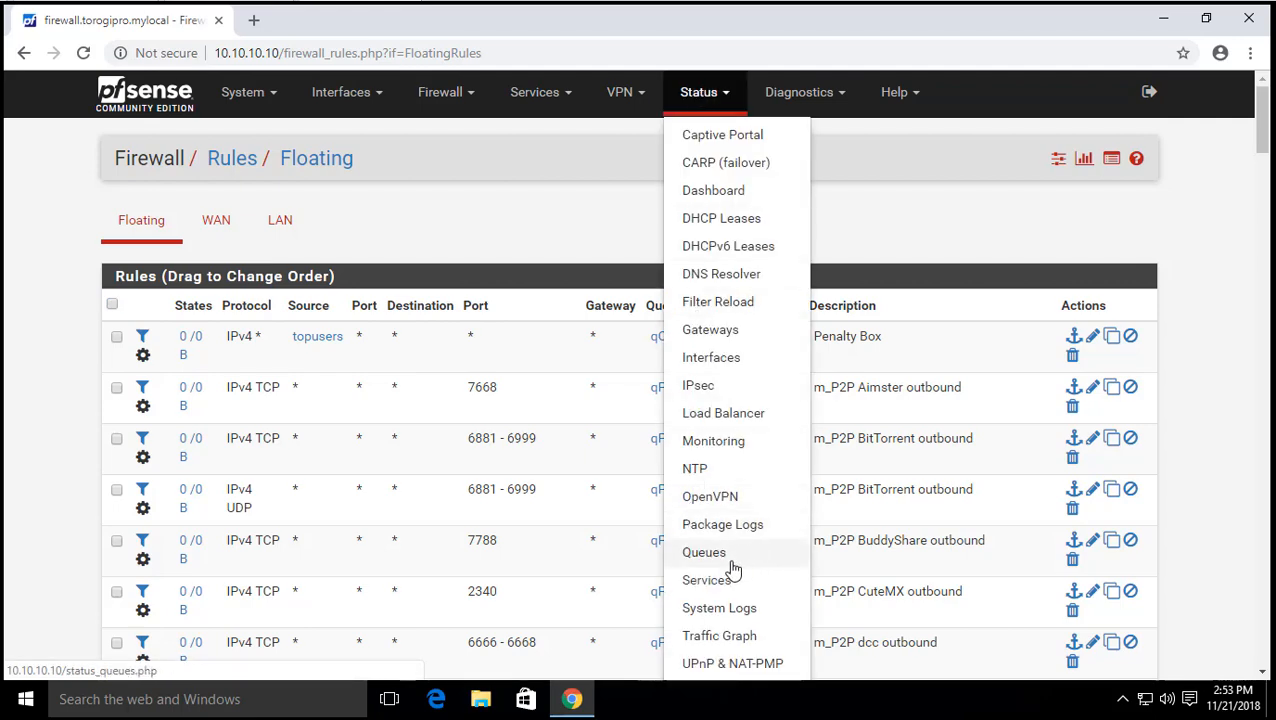
left_click(704, 552)
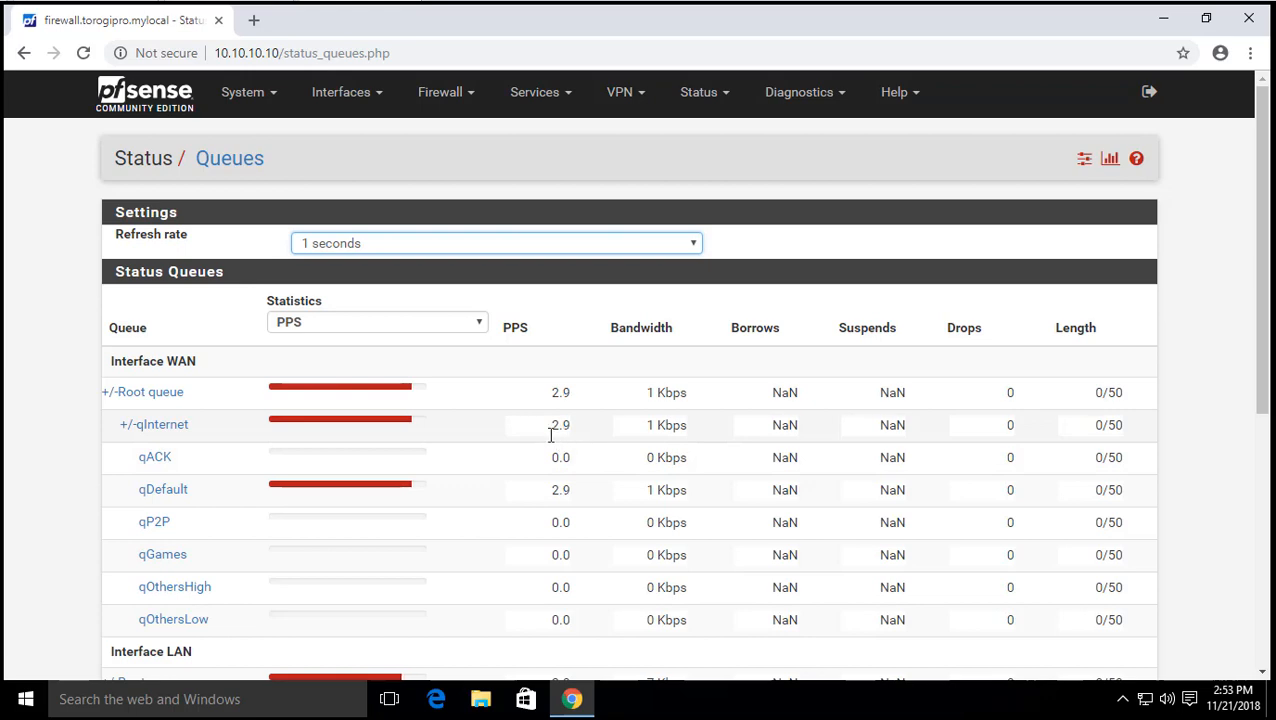
scroll("down", 3)
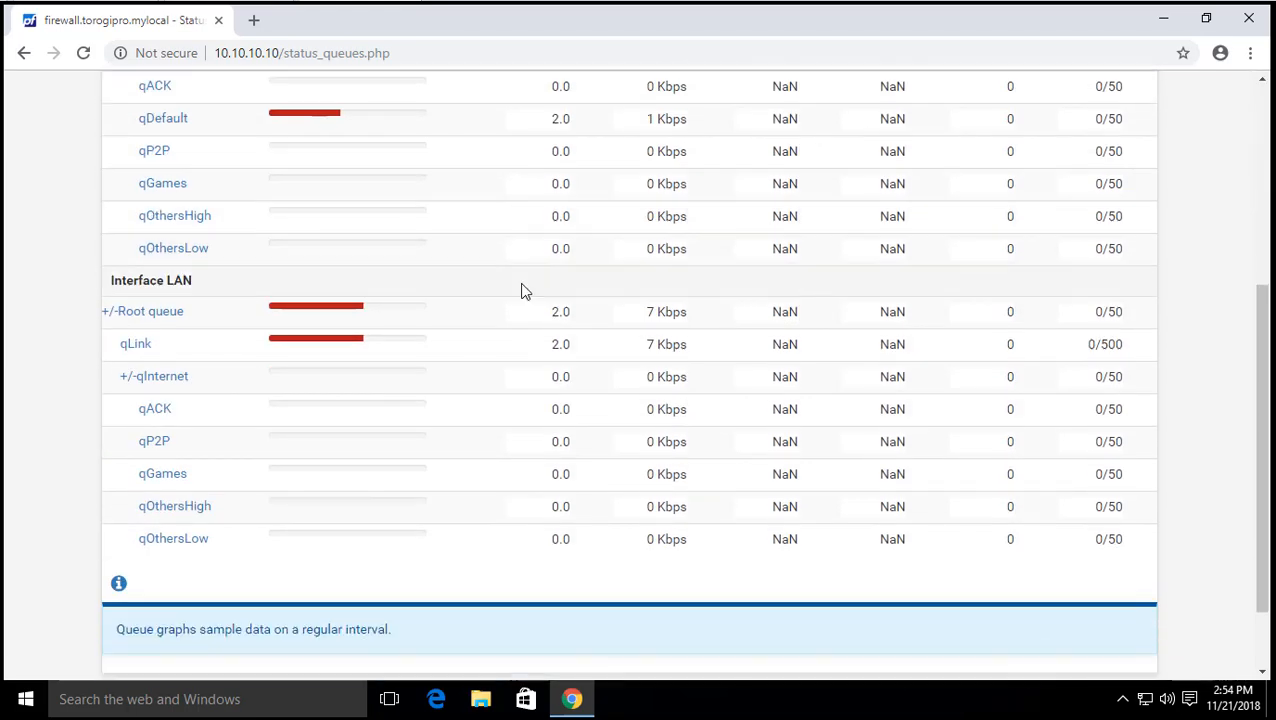
scroll("up", 3)
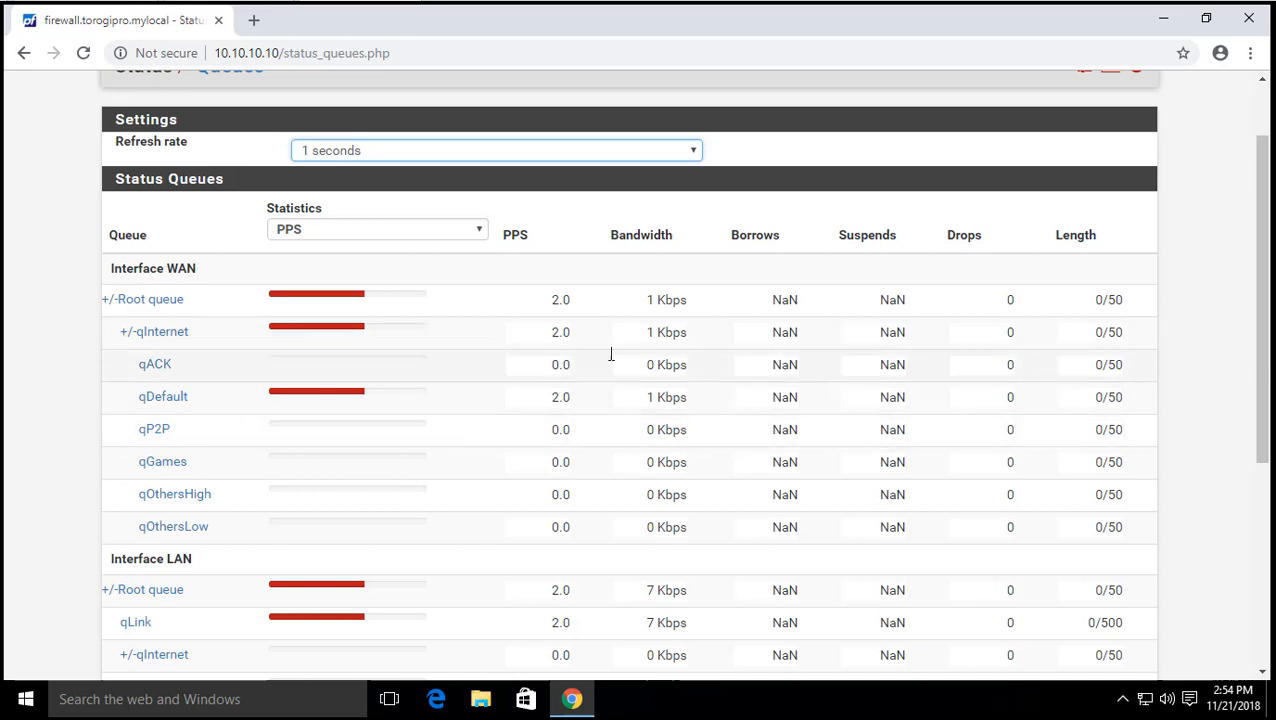
left_click(496, 150)
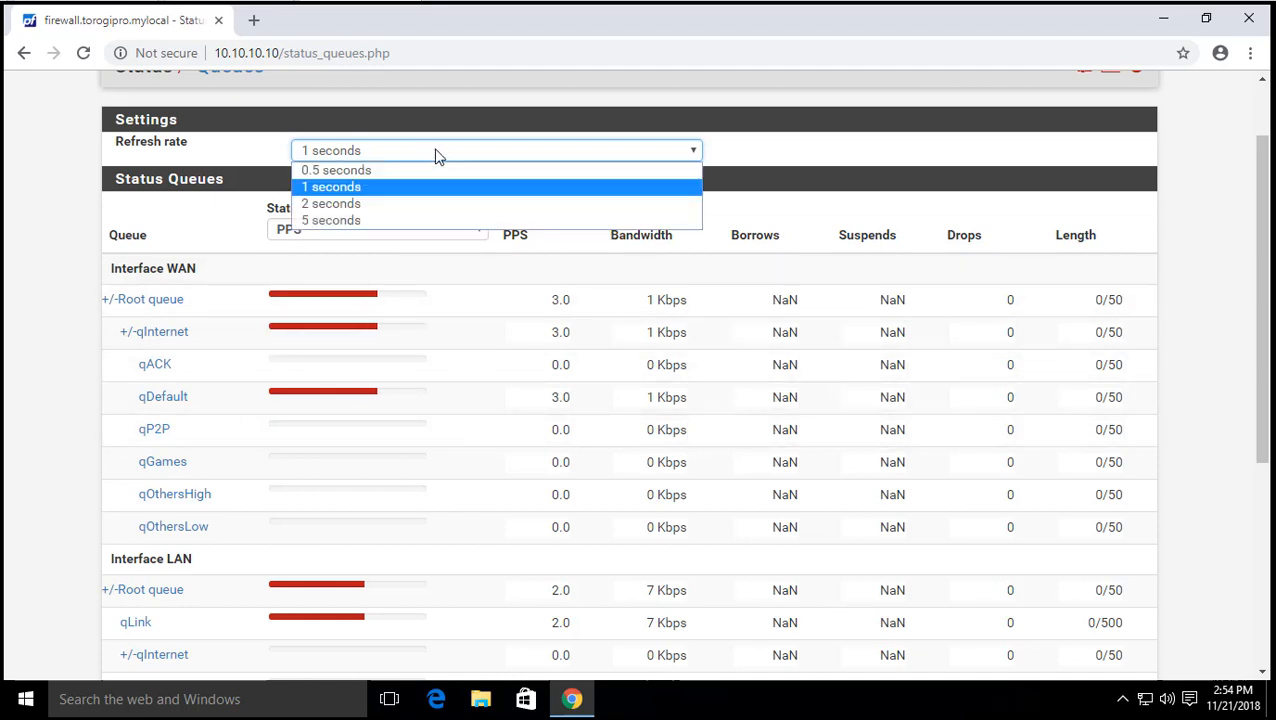
left_click(332, 186)
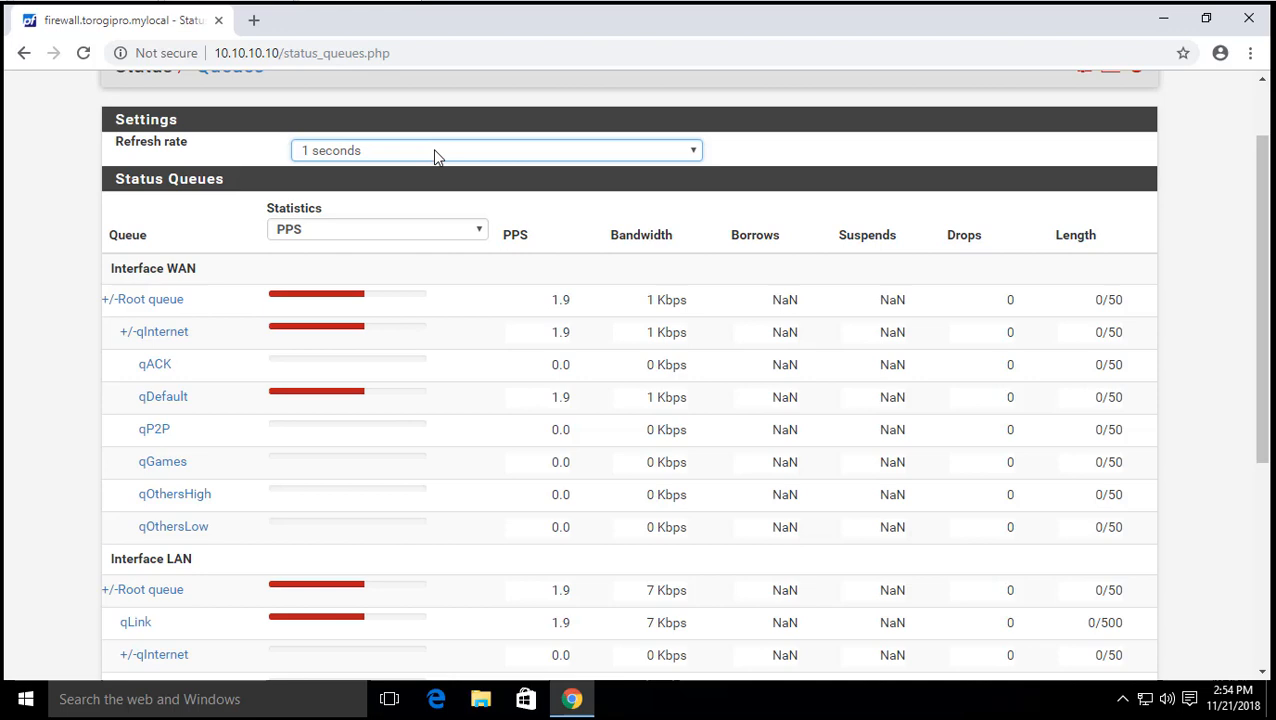